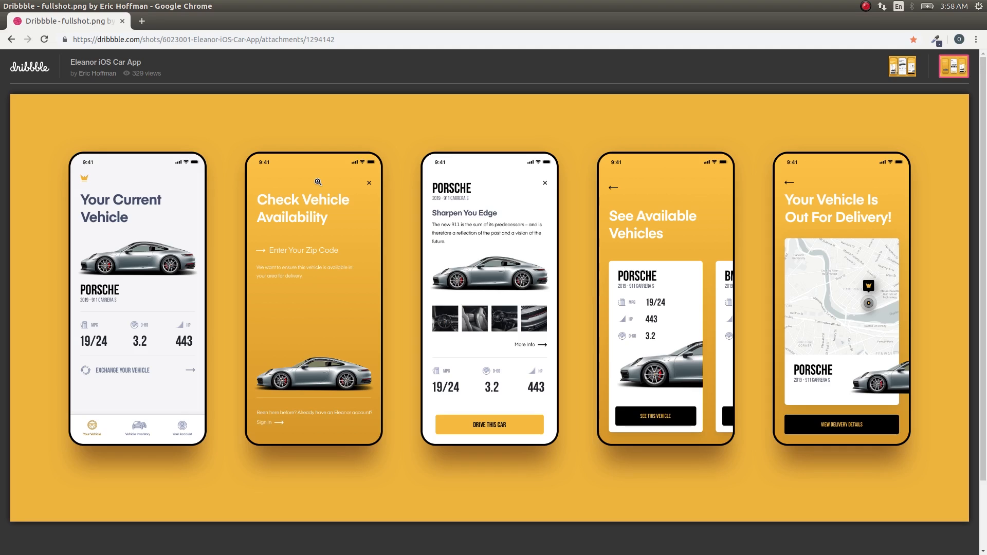
pyautogui.moveTo(865, 149)
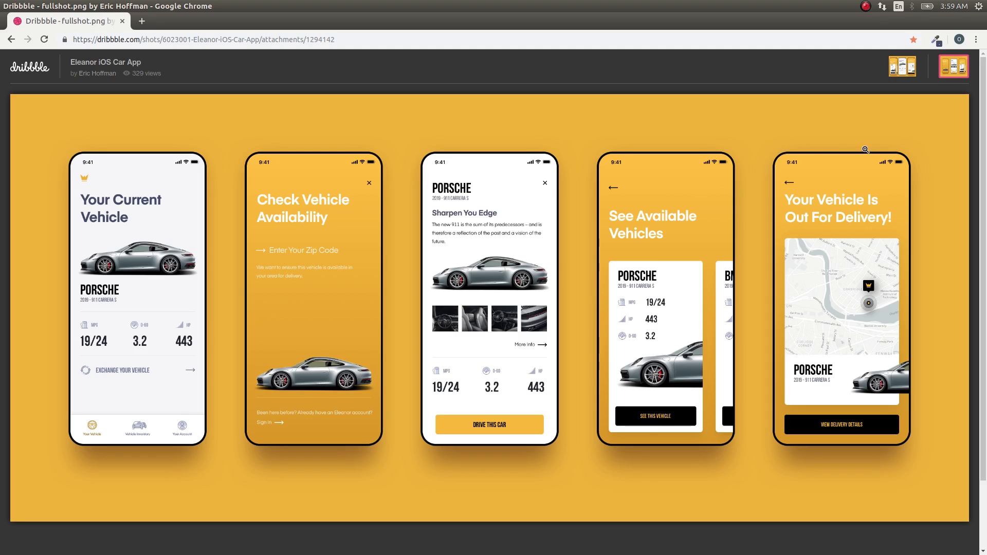
pyautogui.moveTo(580, 346)
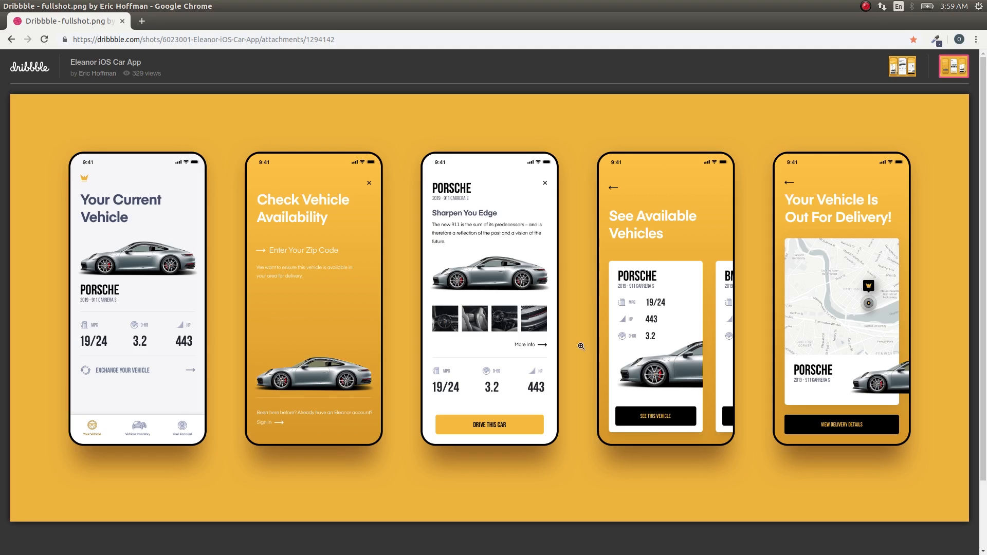
pyautogui.moveTo(285, 314)
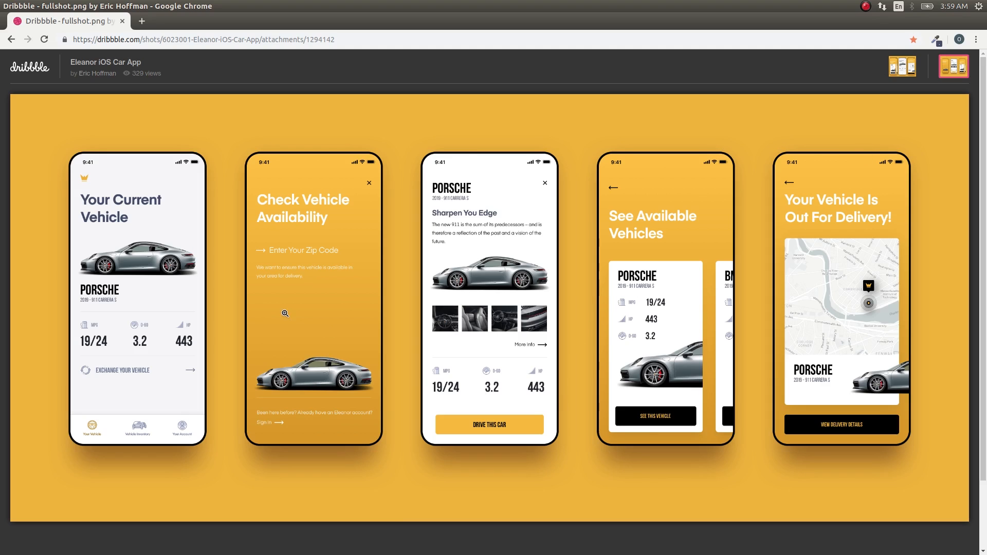
pyautogui.moveTo(178, 313)
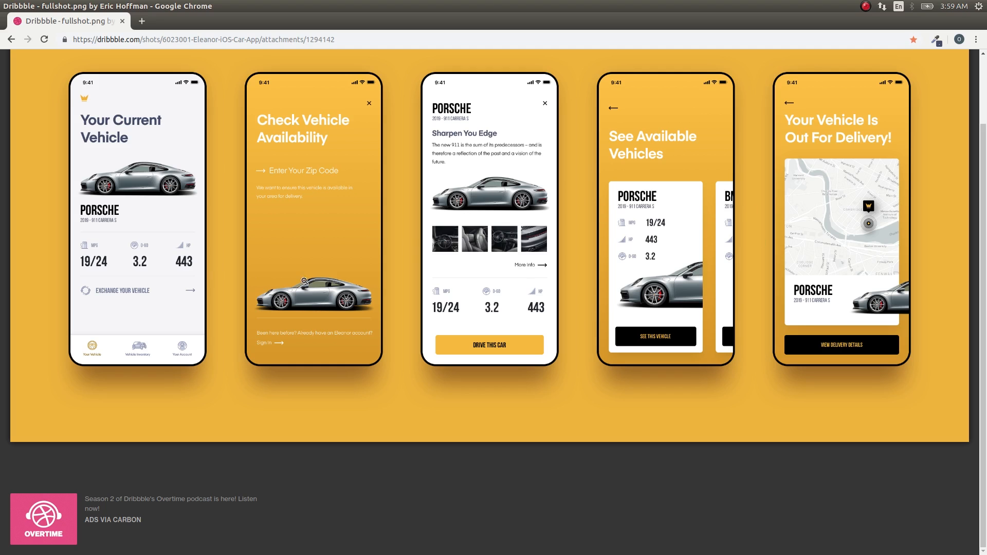
pyautogui.moveTo(215, 272)
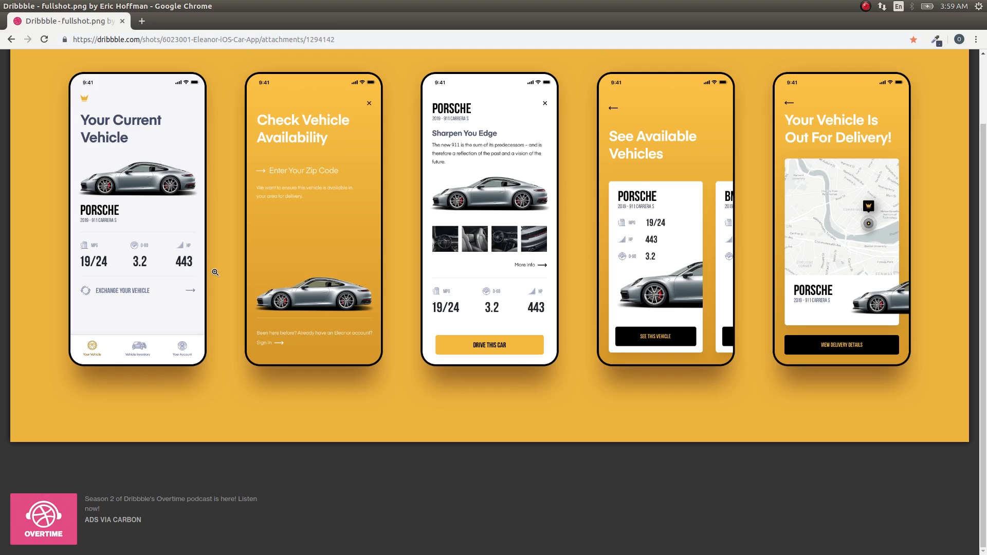
pyautogui.moveTo(143, 180)
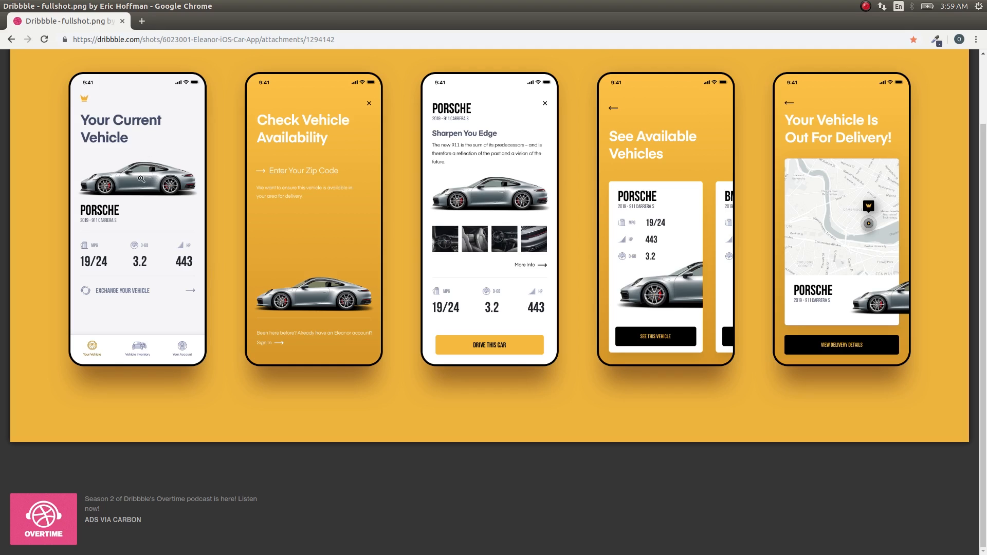
pyautogui.moveTo(424, 198)
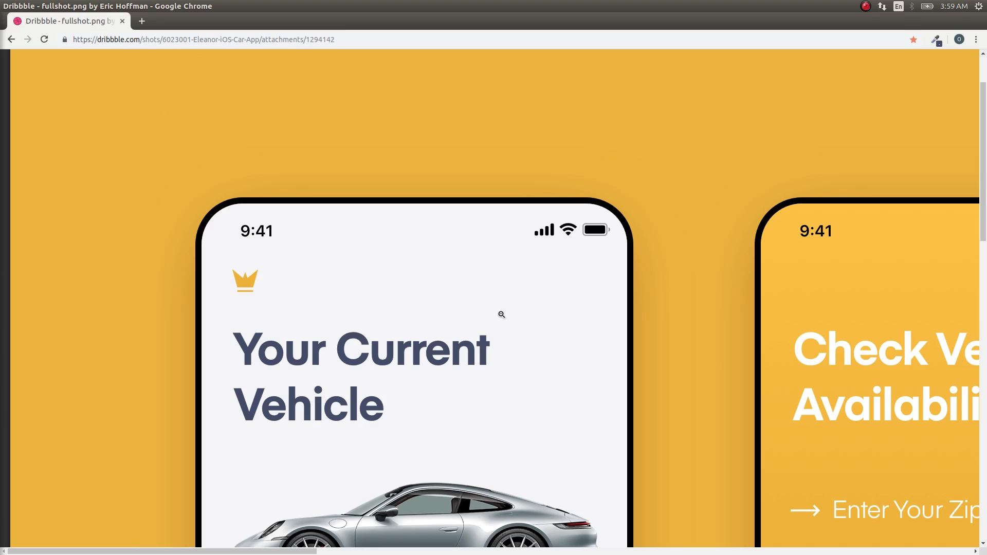
# Scroll through the zoomed Porsche screen from the heading down to the tab bar and back
pyautogui.scroll(-3)
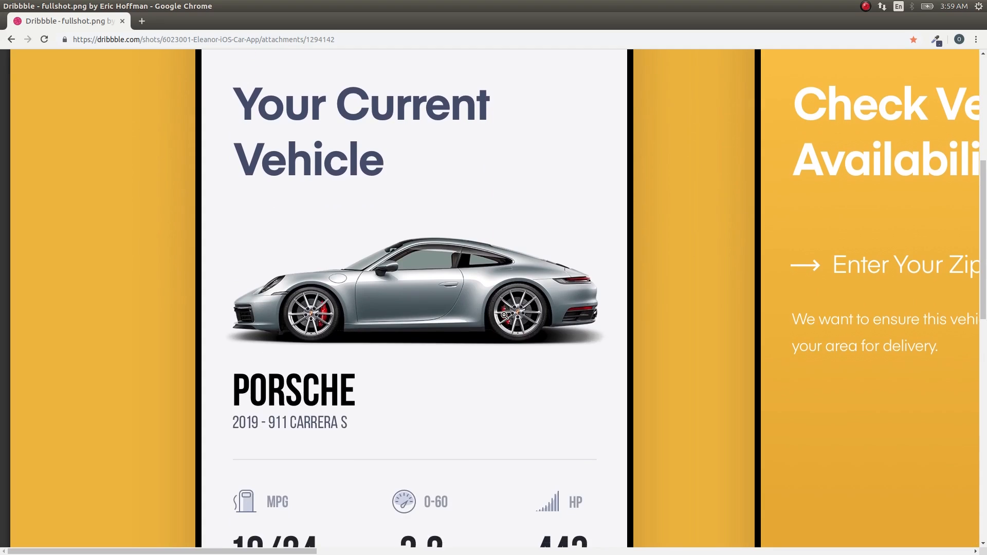
pyautogui.scroll(3)
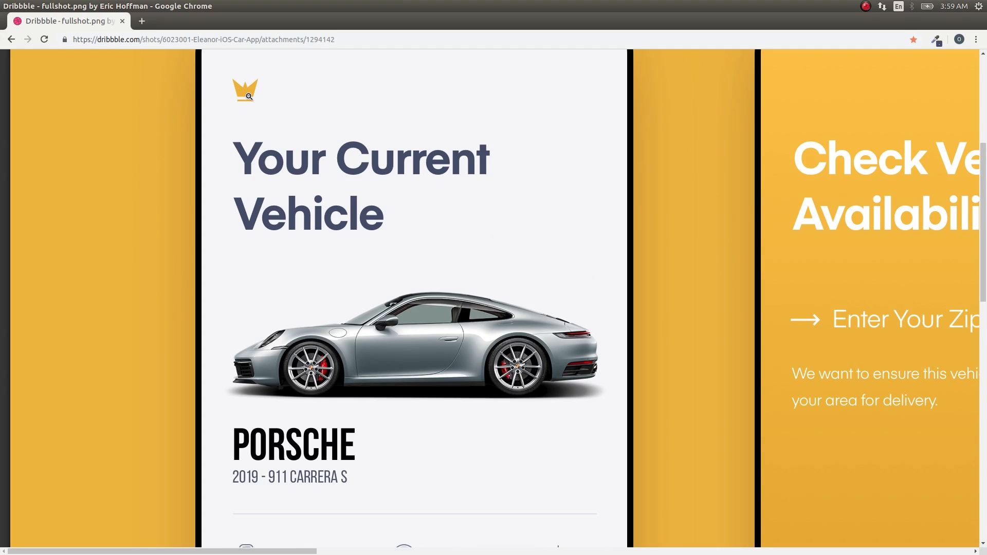
pyautogui.scroll(-3)
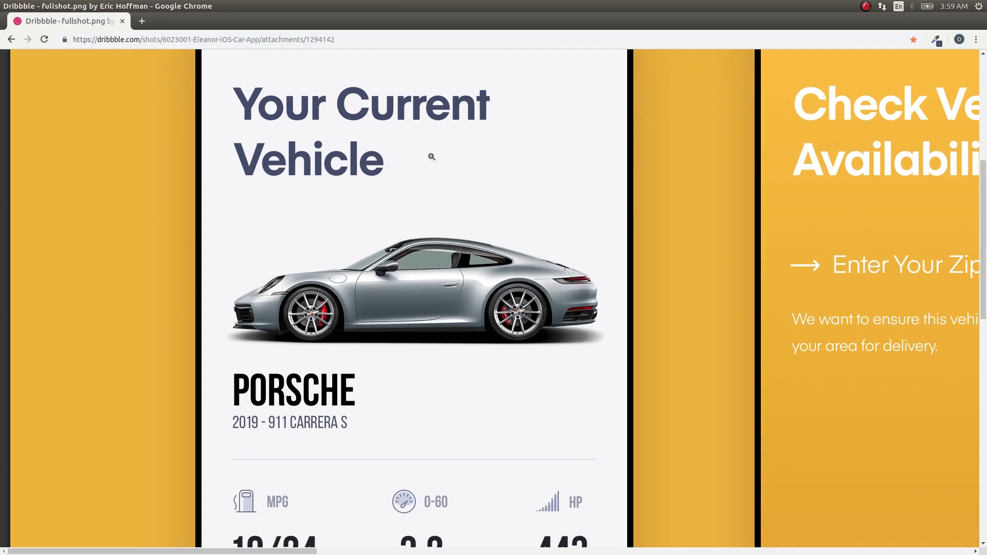
pyautogui.scroll(-3)
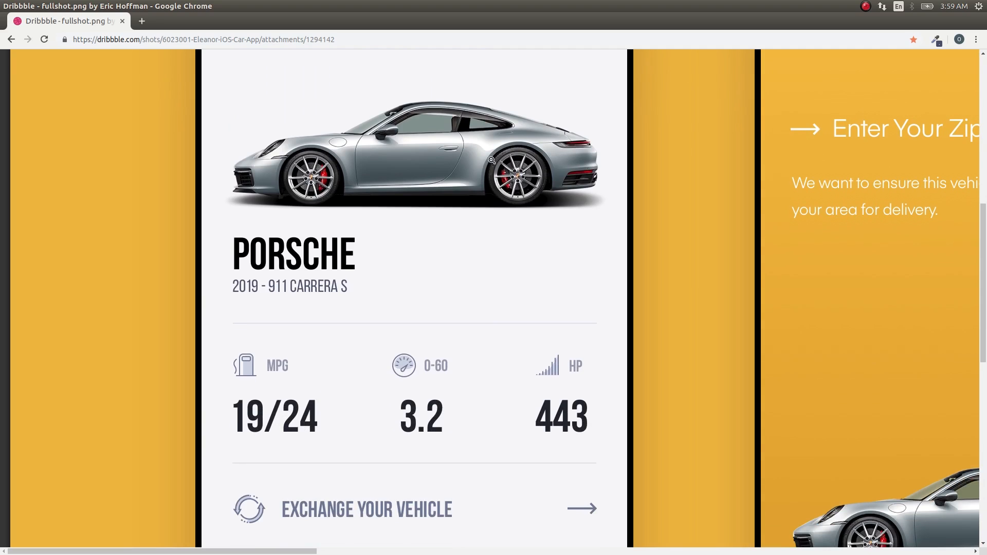
pyautogui.scroll(-3)
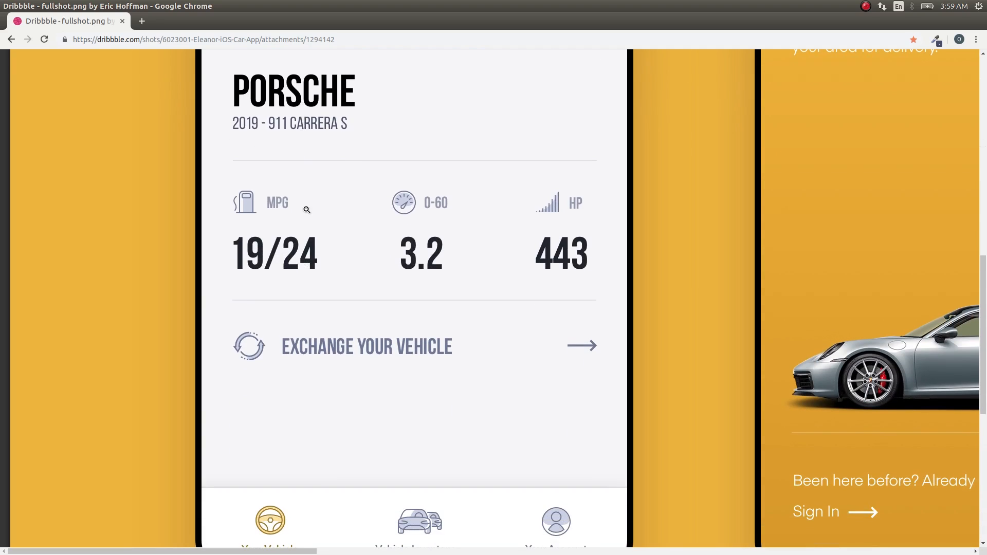
pyautogui.moveTo(281, 123)
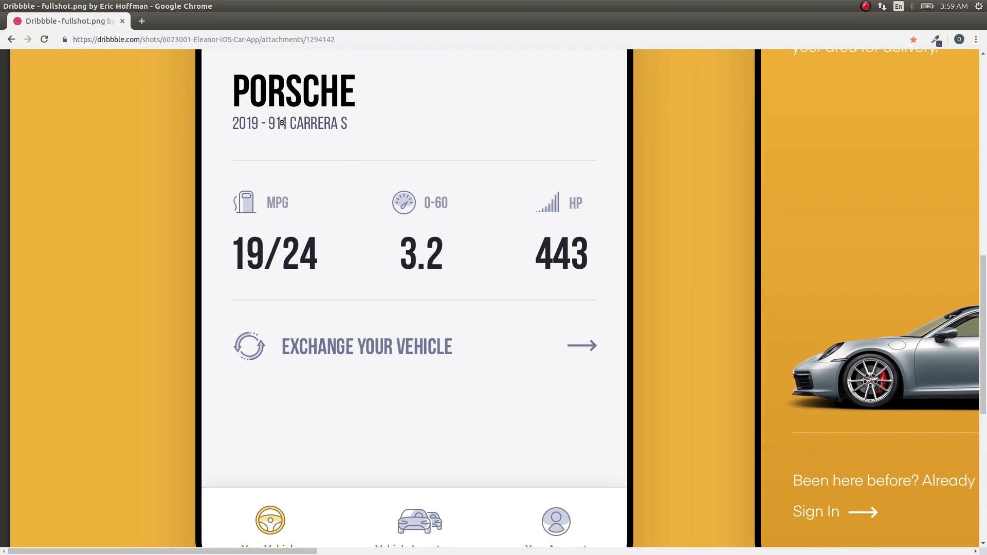
pyautogui.scroll(-3)
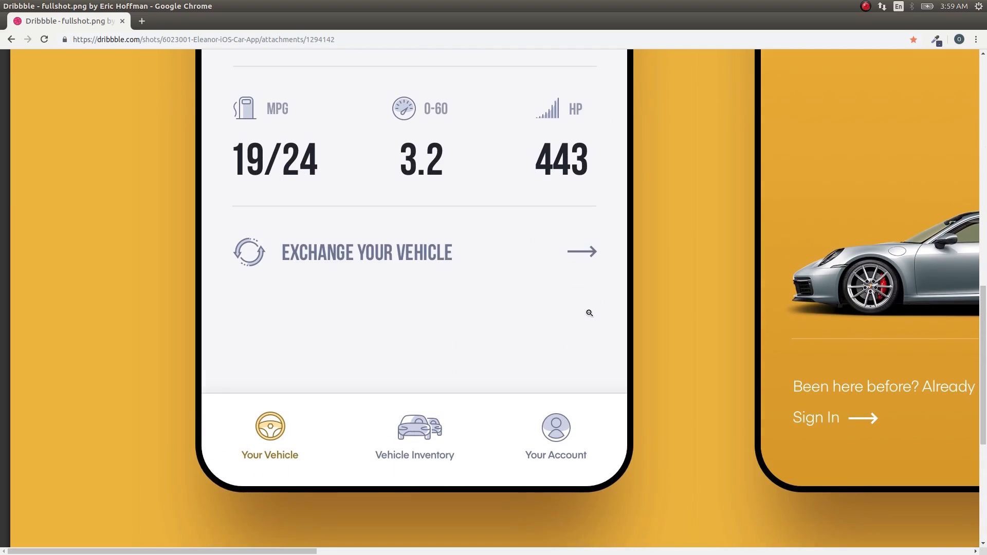
pyautogui.scroll(-3)
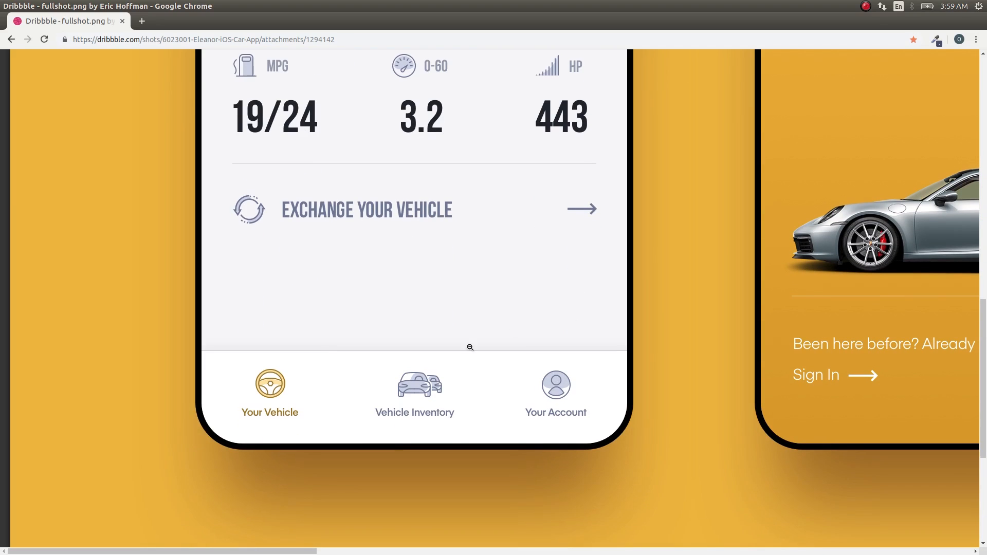
pyautogui.scroll(3)
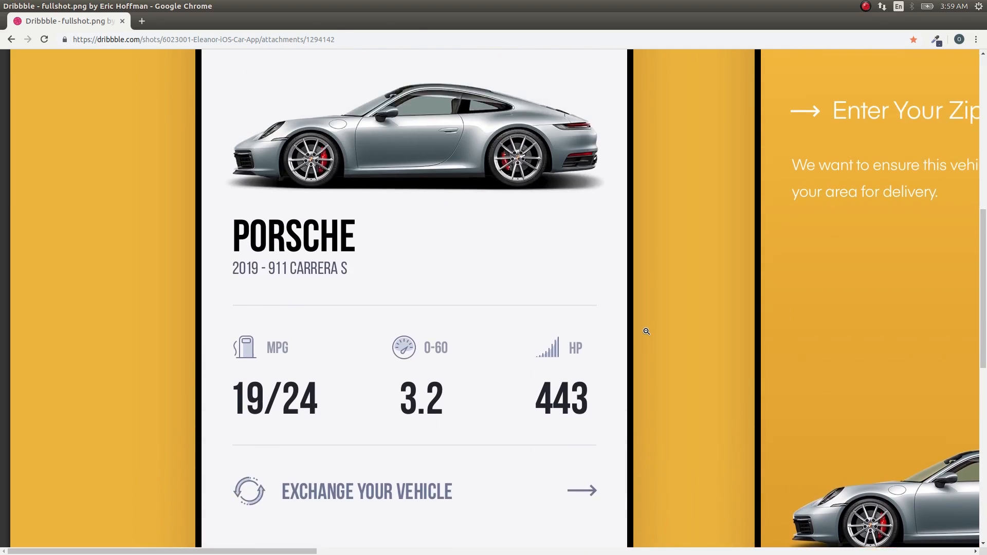
pyautogui.scroll(3)
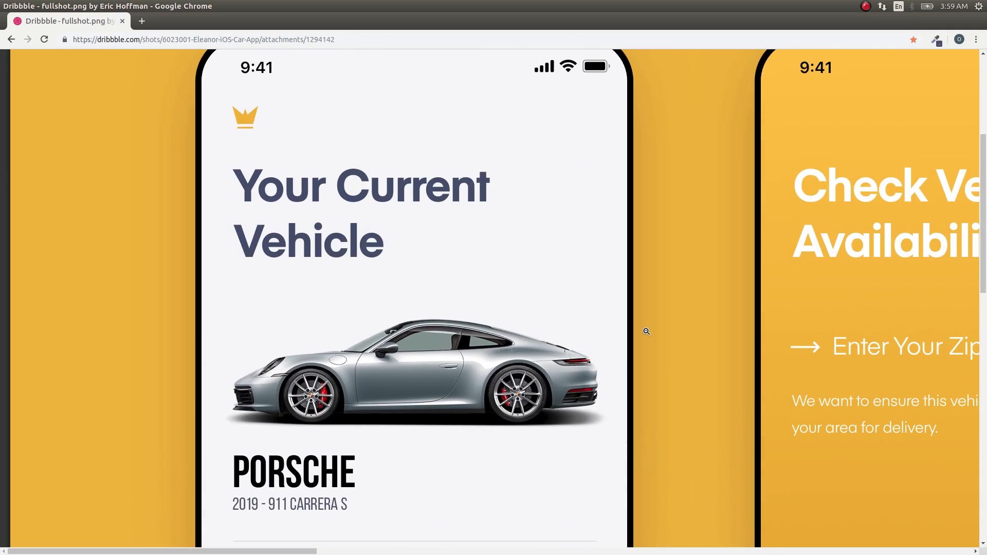
pyautogui.scroll(3)
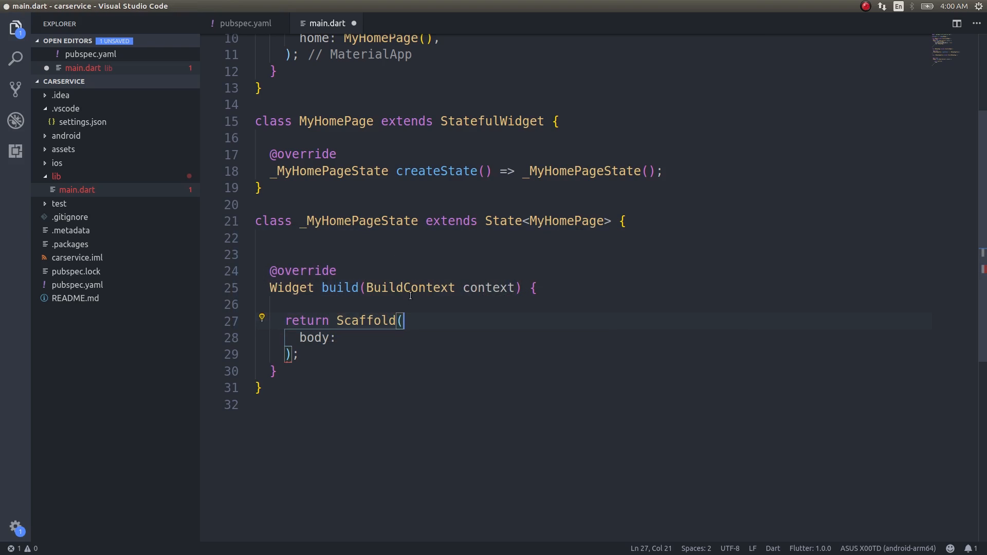
pyautogui.moveTo(414, 317)
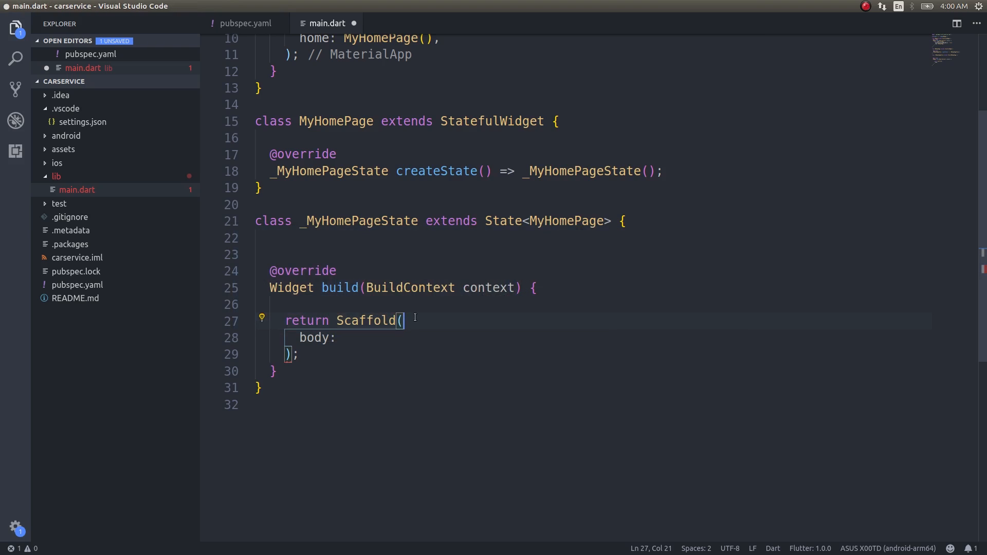
# Add backgroundColor: Colors.white to the Scaffold and set its body to a ListView
pyautogui.write('backgroundColor: C,')
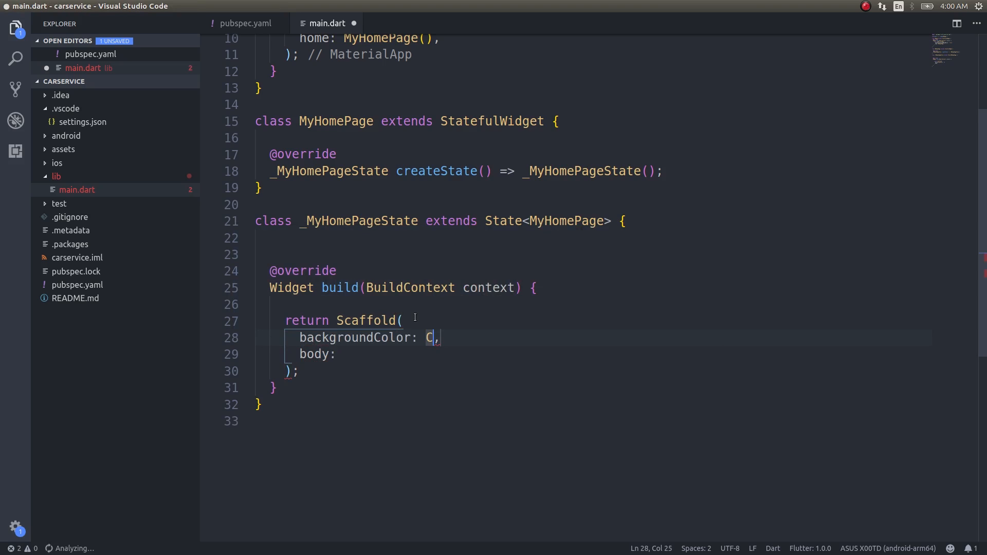
pyautogui.write('olors.white')
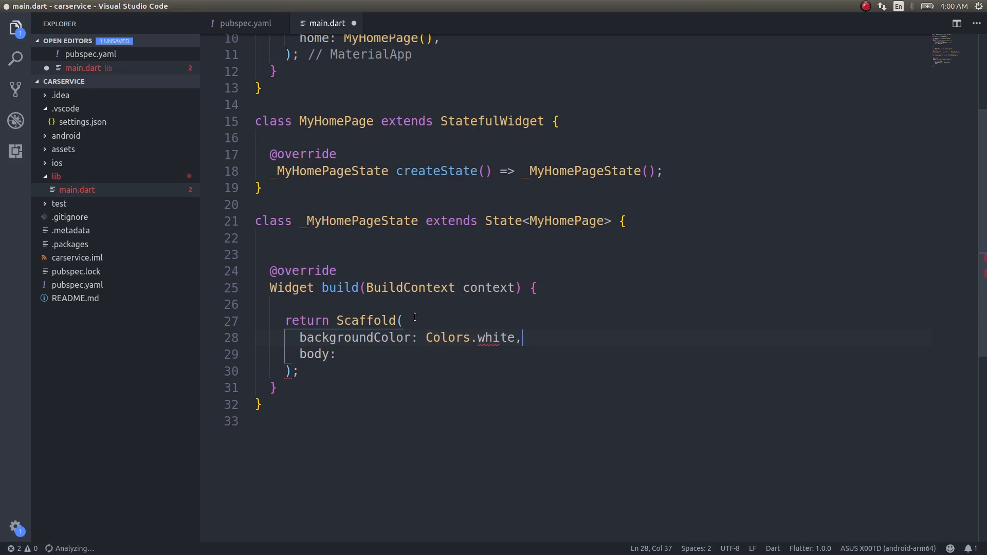
pyautogui.write('bo')
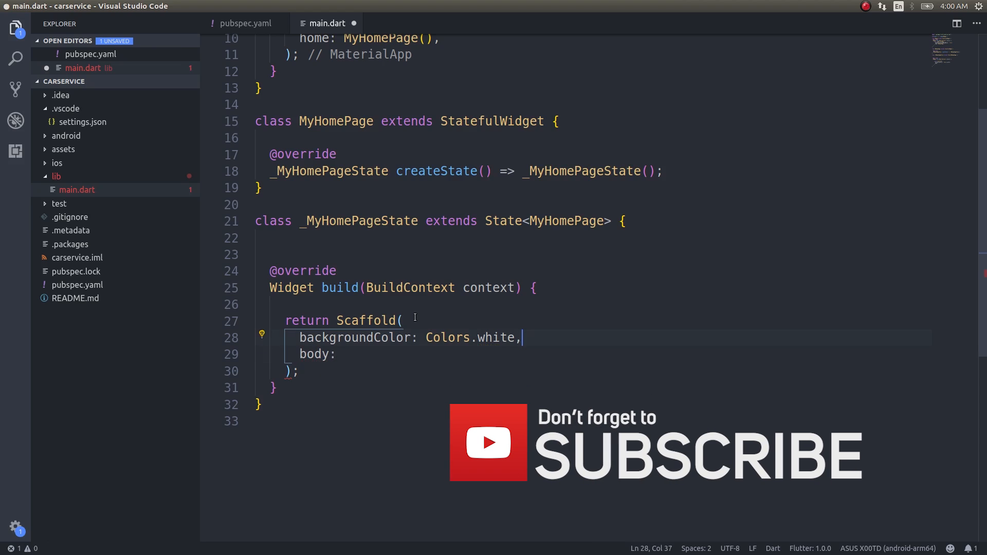
pyautogui.write('ListView(')
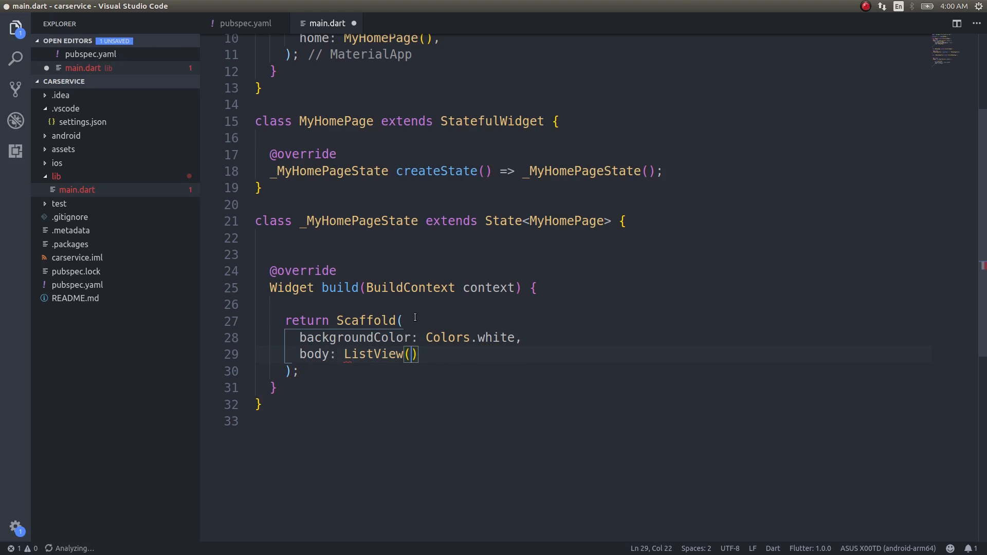
pyautogui.write('child')
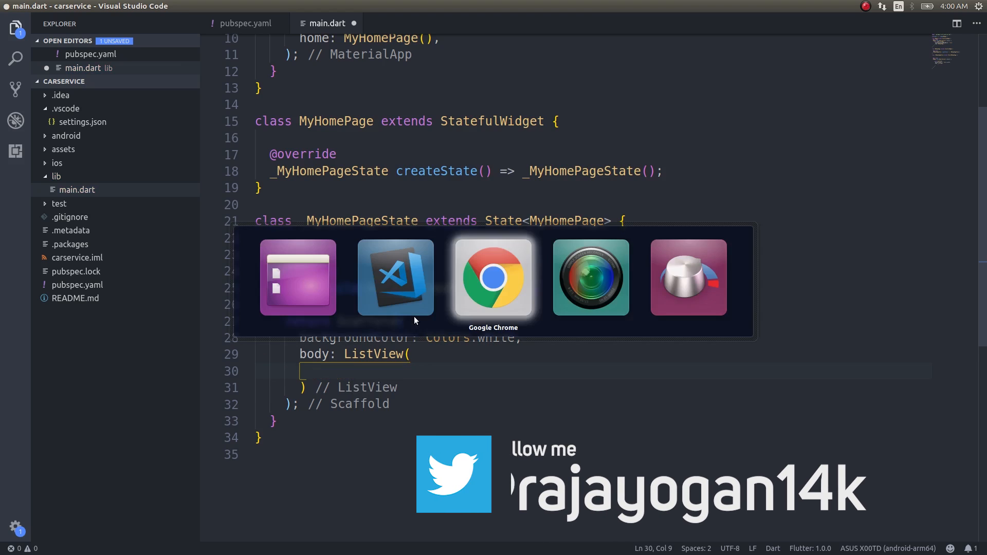
# Give the ListView padding EdgeInsets.only(left: 15.0) and an empty children: <Widget>[] list
pyautogui.click(493, 278)
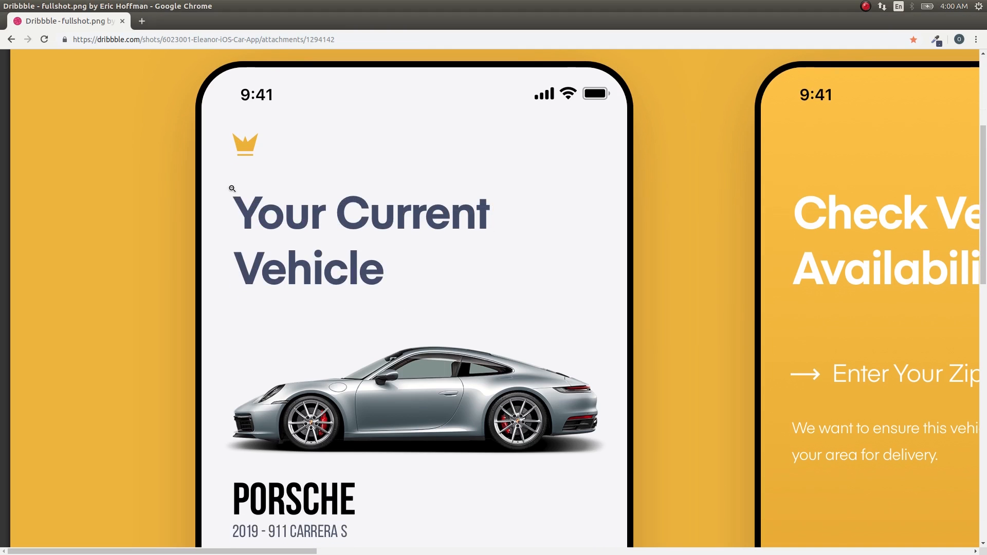
pyautogui.scroll(-3)
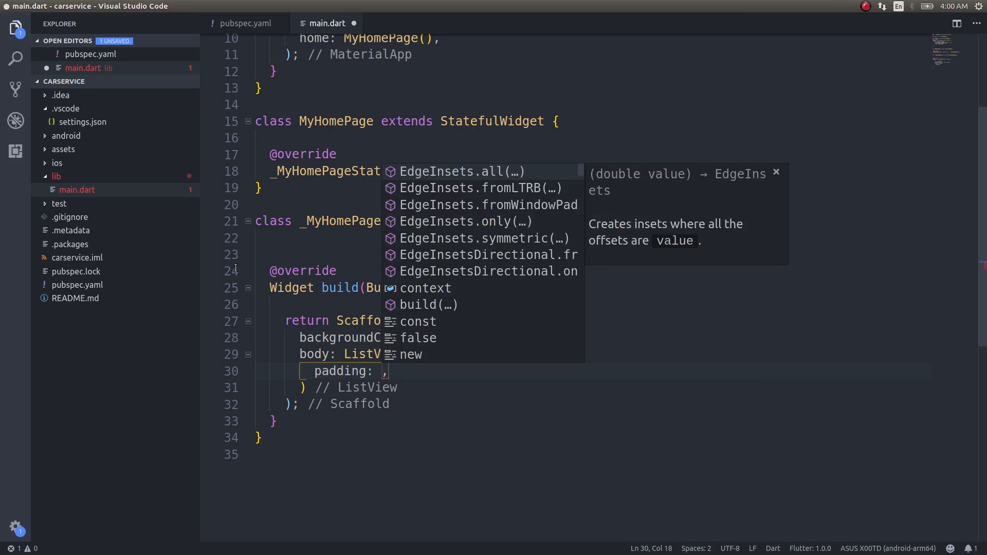
pyautogui.write('EdgeInsets.only(left: 15.0')
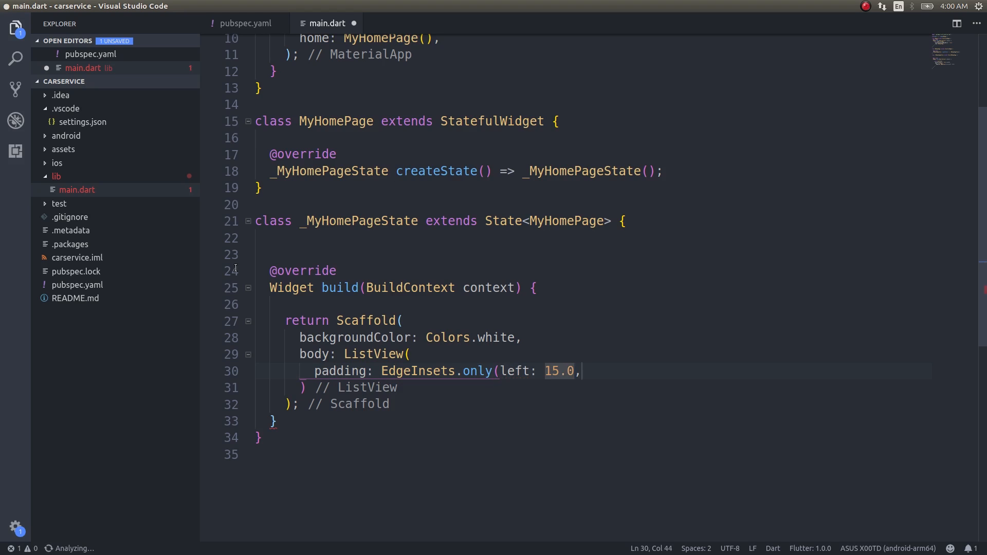
pyautogui.press('Enter')
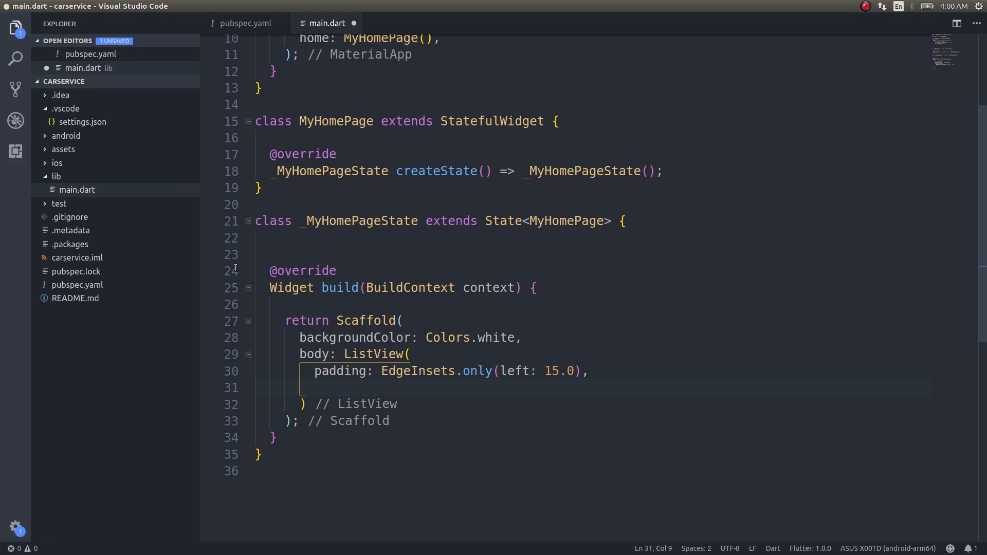
pyautogui.write('children: <Widget>[],')
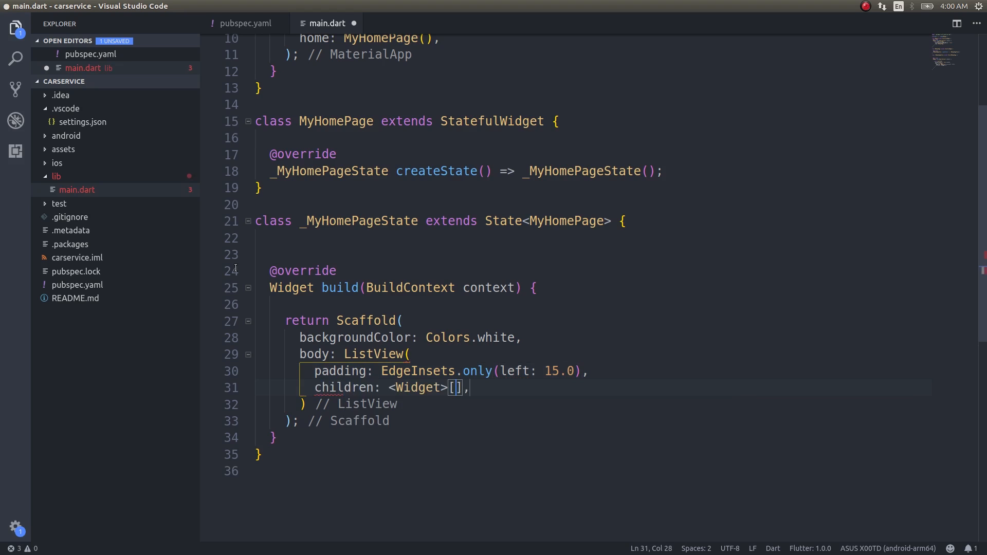
pyautogui.write('Column(')
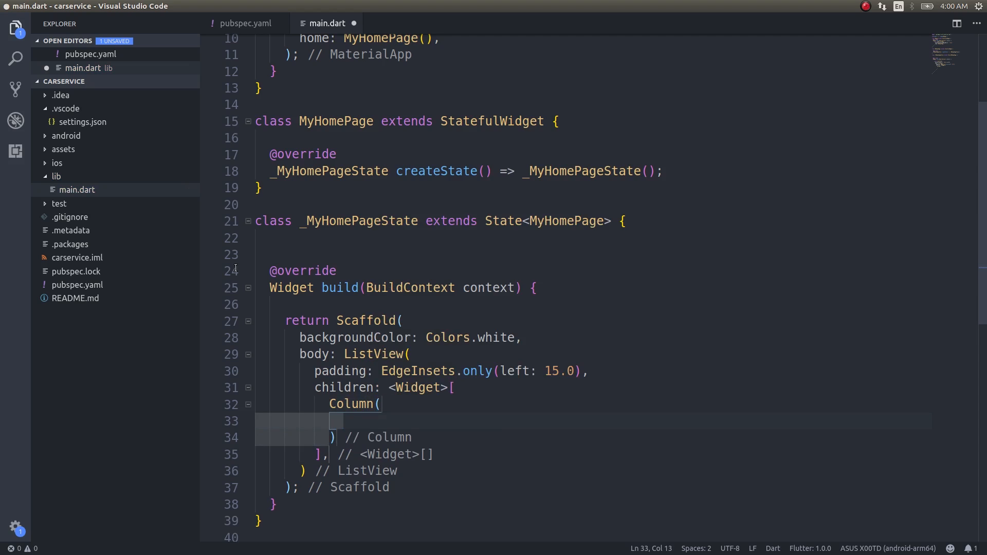
# Add a Column whose children hold a Padding with EdgeInsets.only(top: 25.0) and a child
pyautogui.write('children: <Widget>[')
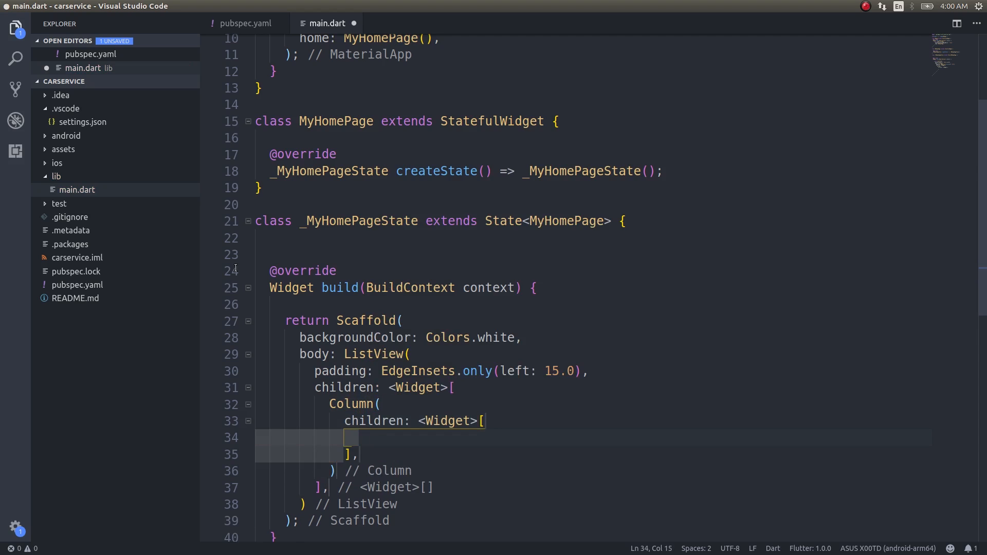
pyautogui.write('Padding:')
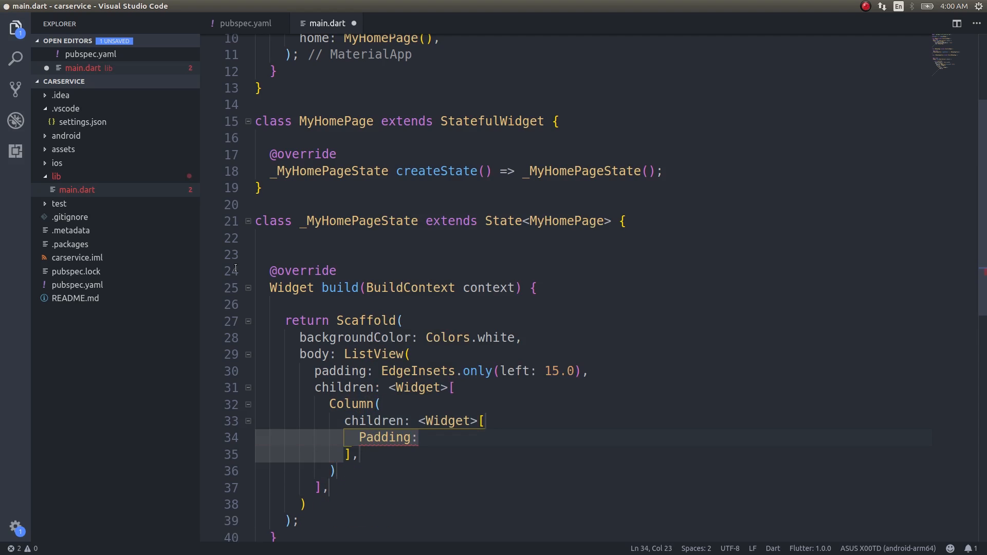
pyautogui.write('Edg')
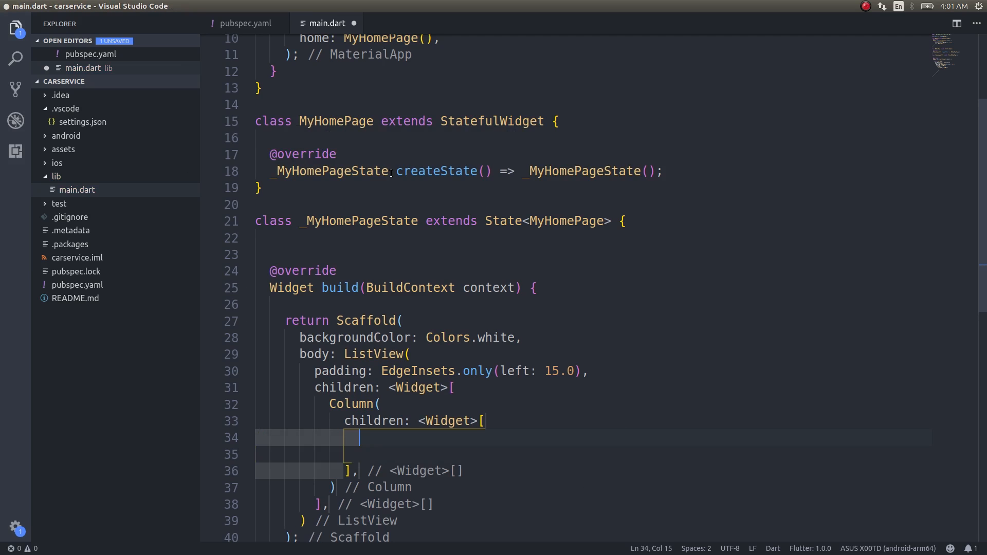
pyautogui.write('Padding()')
pyautogui.write('padding: EdgeInsets.only(top: 25.0),')
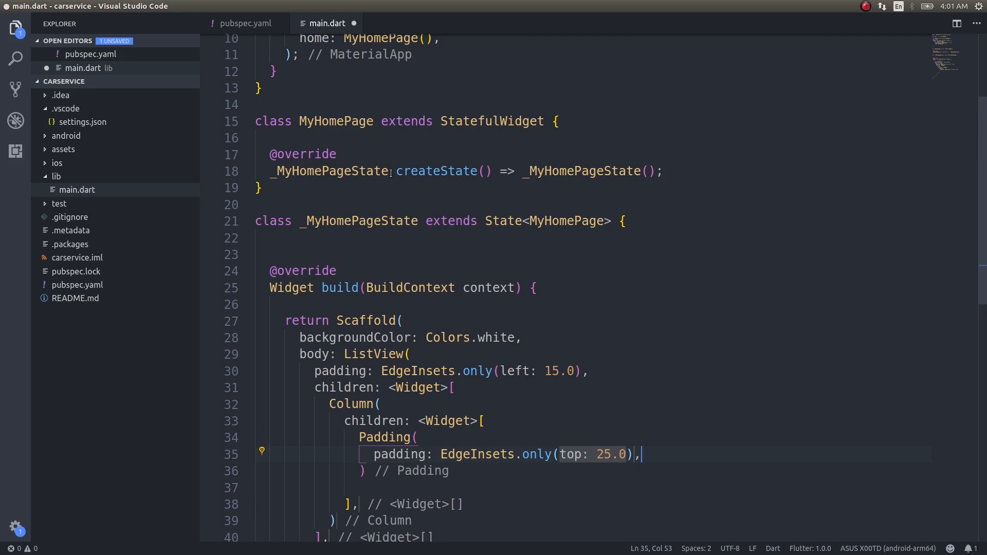
pyautogui.write('child')
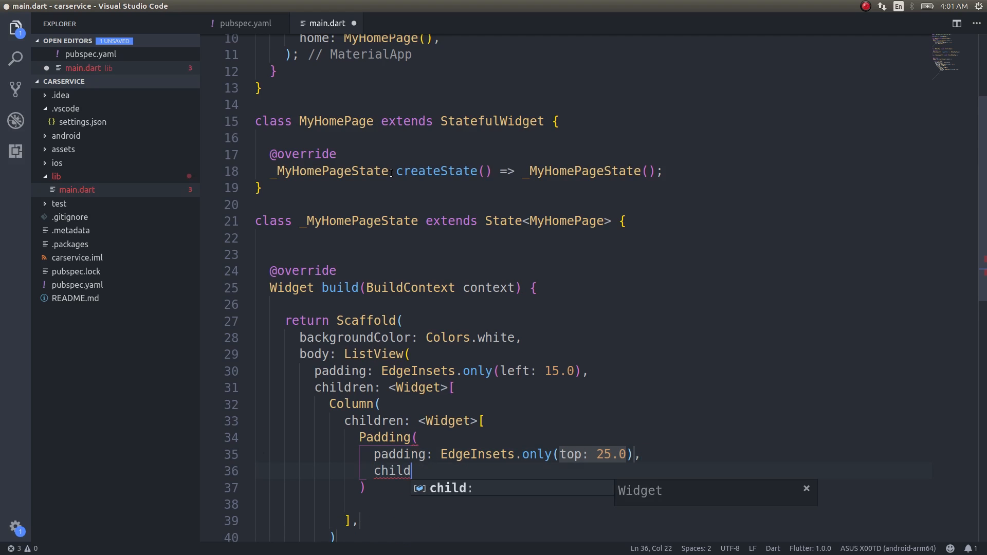
pyautogui.press('Enter')
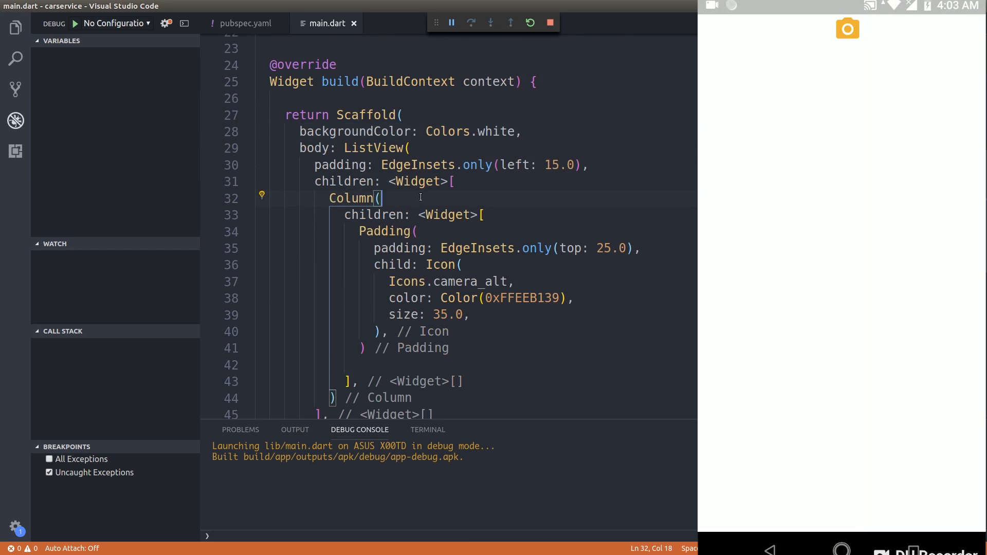
# Begin the Column's crossAxisAlignment and pick the start alignment from autocomplete
pyautogui.write('crossAxisAlignment: Cros,')
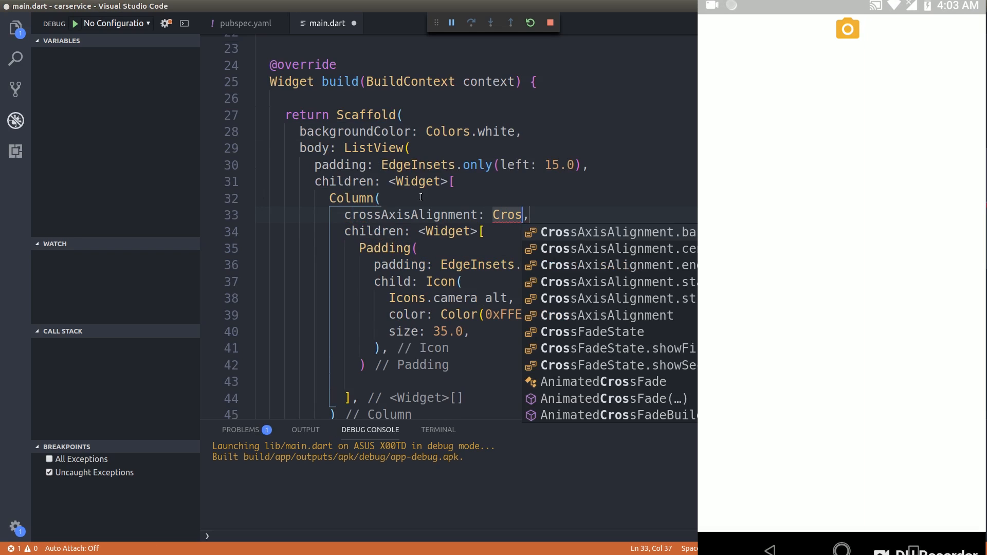
pyautogui.click(617, 281)
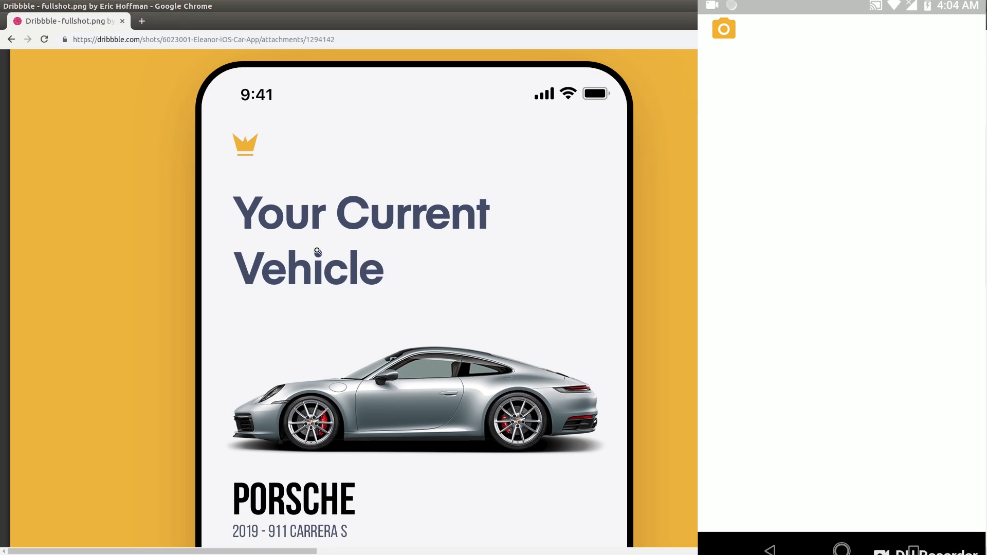
# Add SizedBox(height: 20.0) after the camera icon's Padding in the Column
pyautogui.scroll(3)
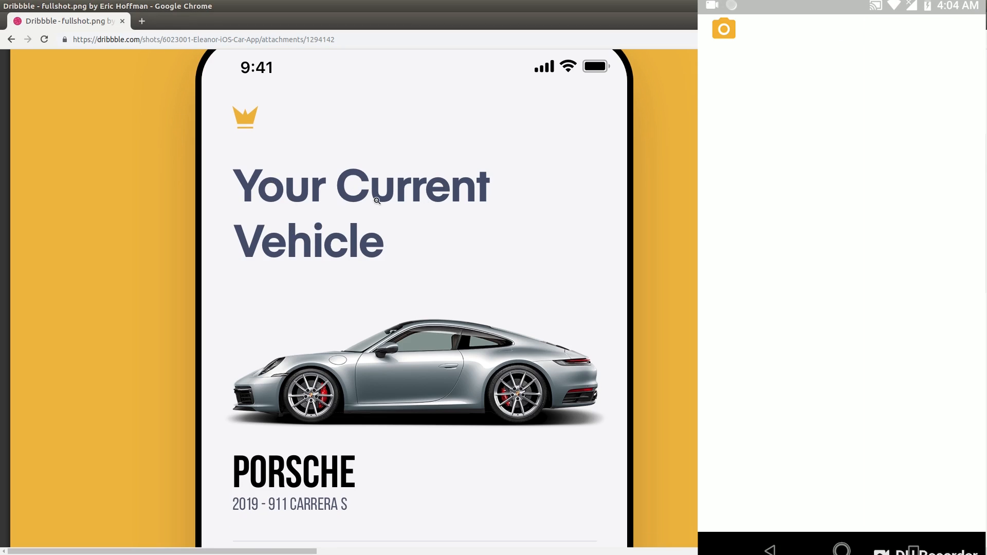
pyautogui.moveTo(473, 192)
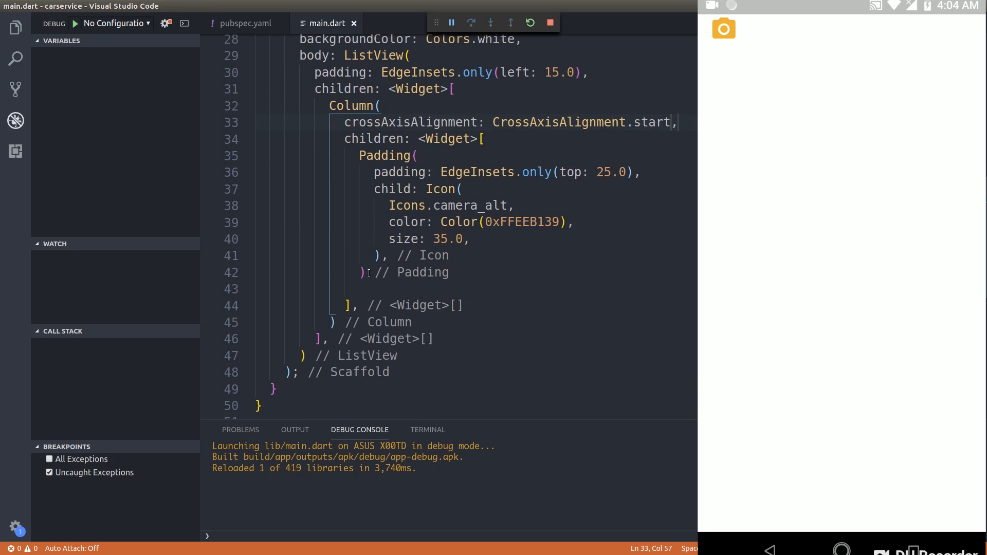
pyautogui.write('S // Padding')
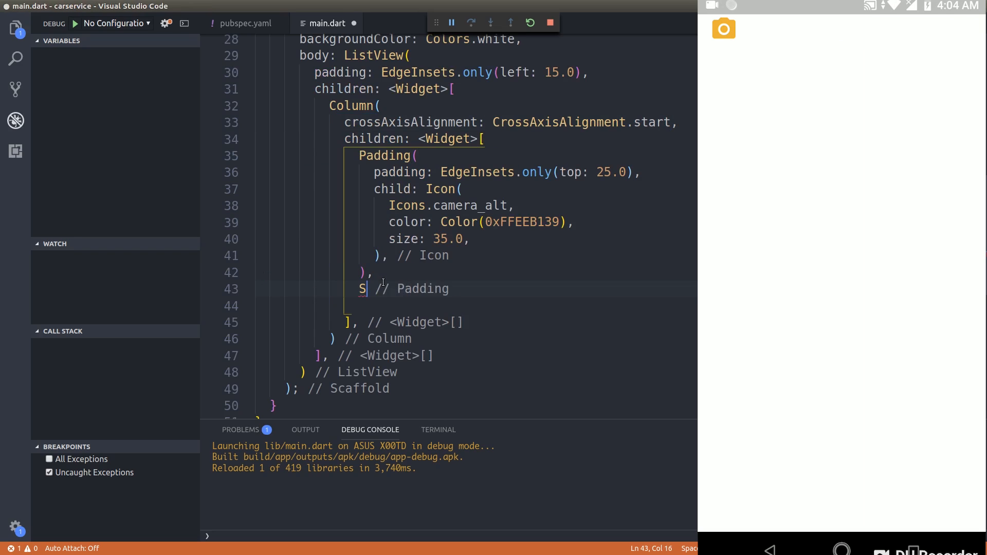
pyautogui.write('izedBox')
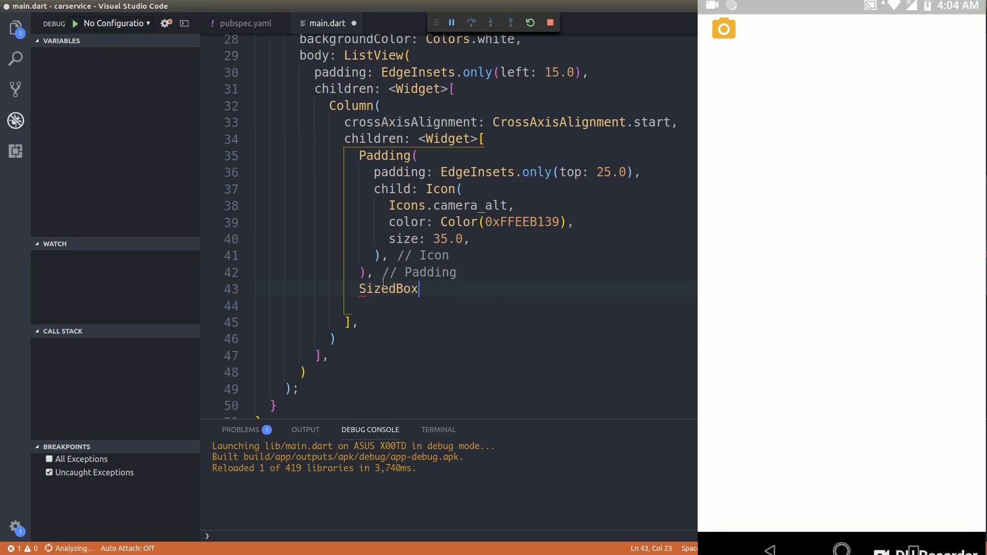
pyautogui.write('(height: 20.0,')
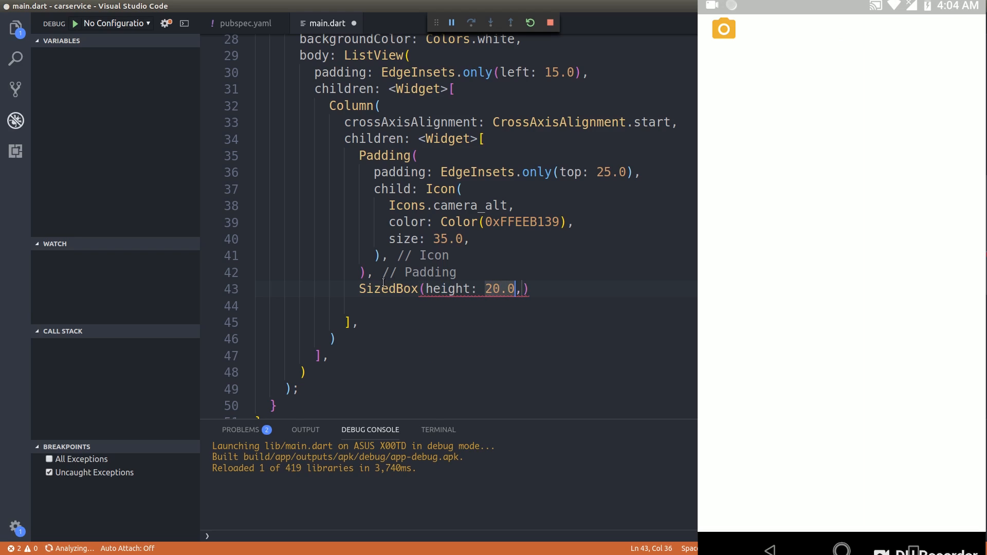
pyautogui.press('Enter')
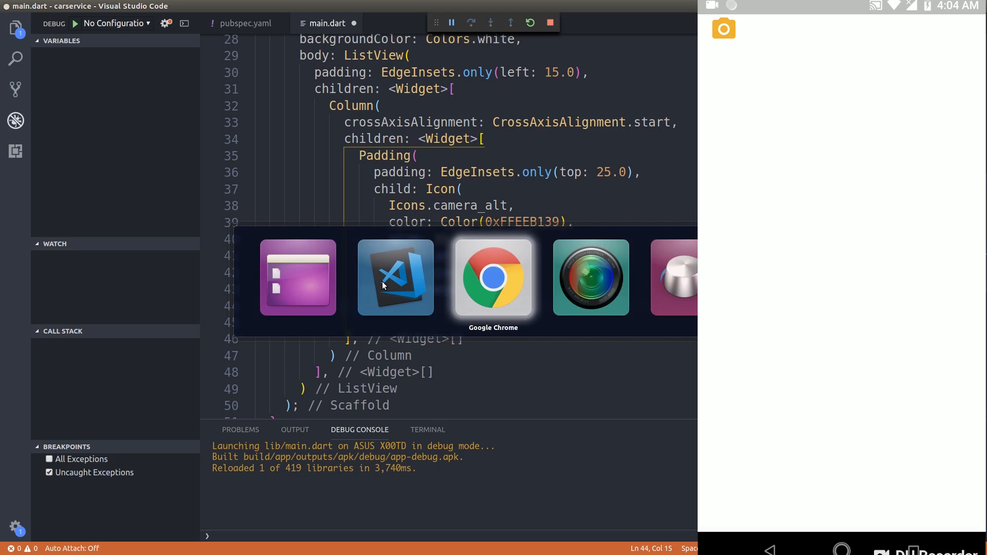
# Bring back the Dribbble mockup to check the 'Your Current Vehicle' heading
pyautogui.click(493, 277)
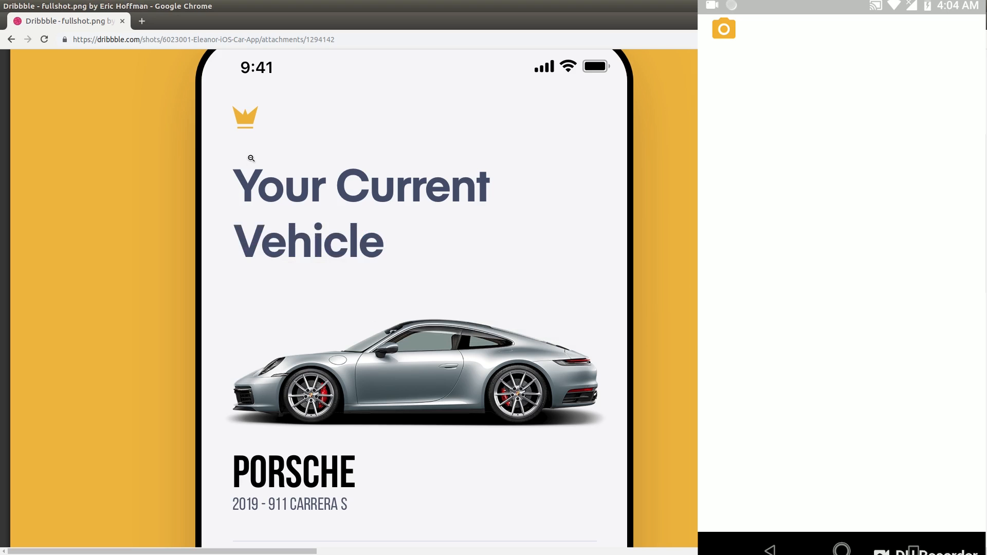
pyautogui.moveTo(508, 194)
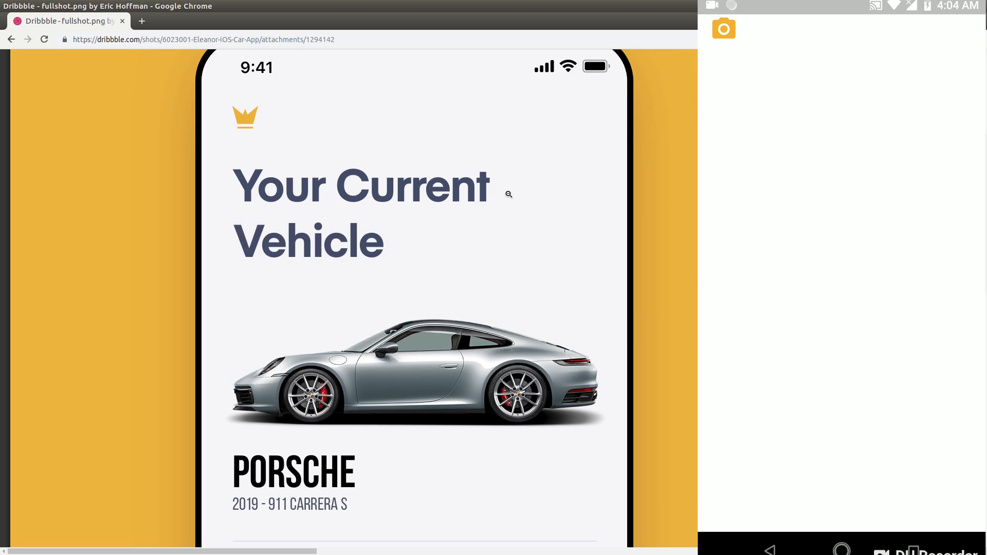
pyautogui.moveTo(313, 244)
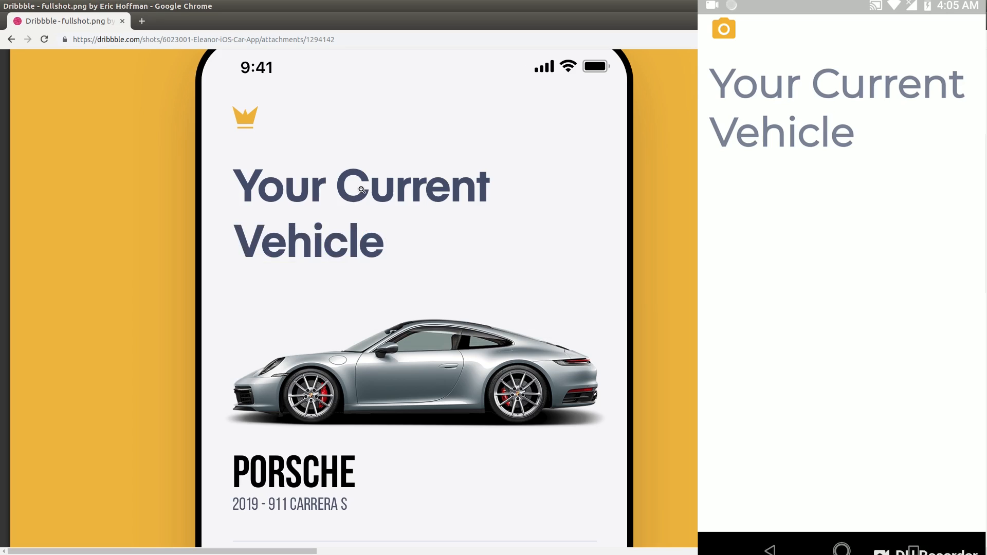
pyautogui.moveTo(437, 406)
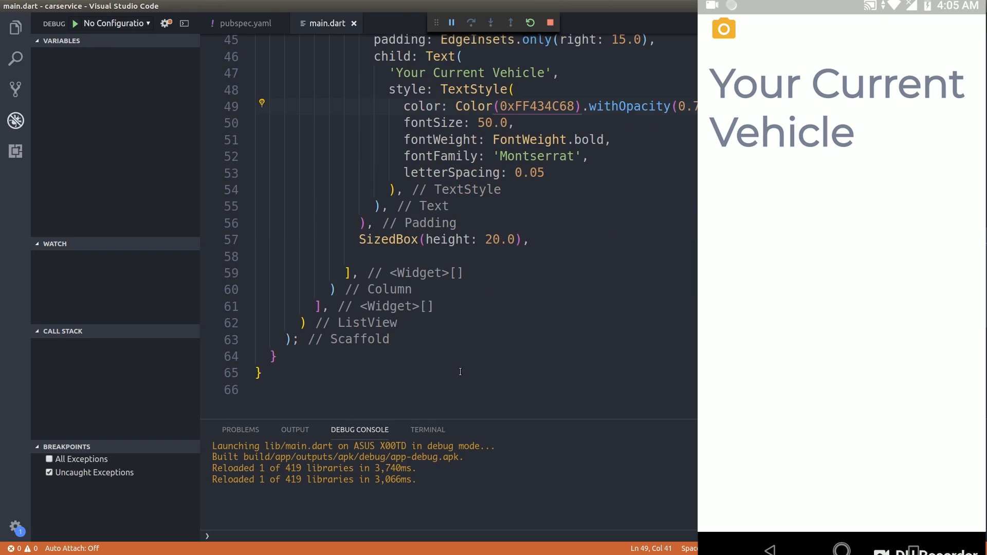
# Insert Image.asset() after the 20.0 SizedBox, checking the assets folder for porsche.png
pyautogui.click(284, 256)
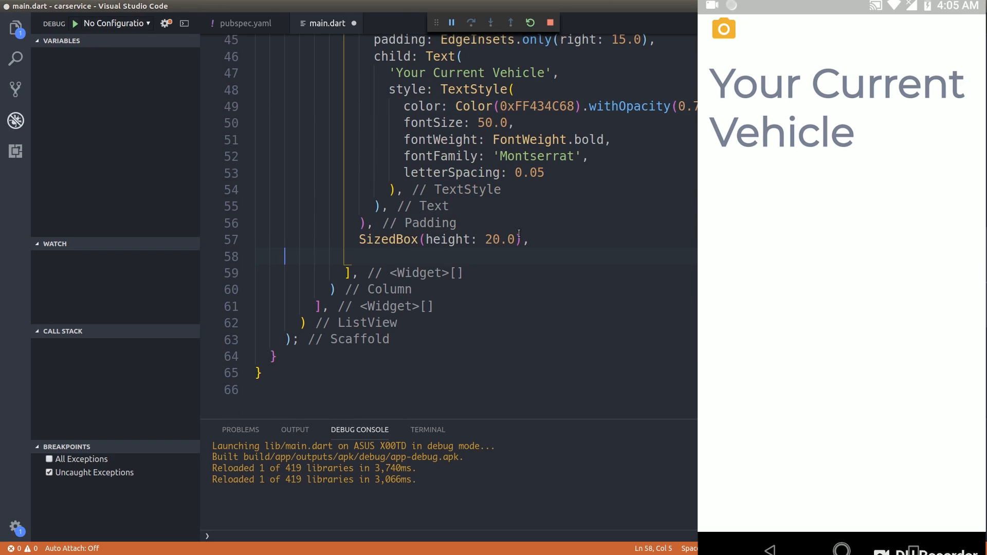
pyautogui.write('Image.asset(name)')
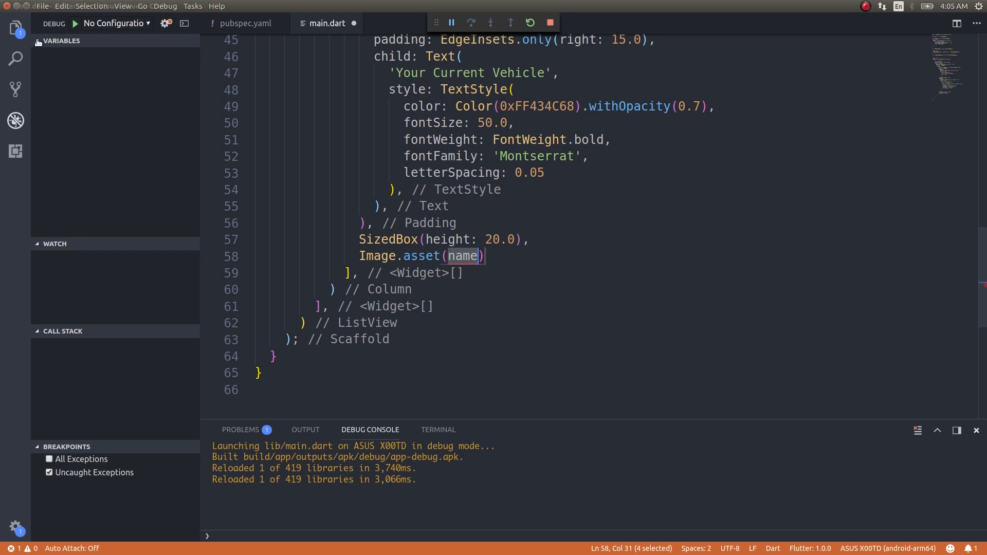
pyautogui.click(15, 28)
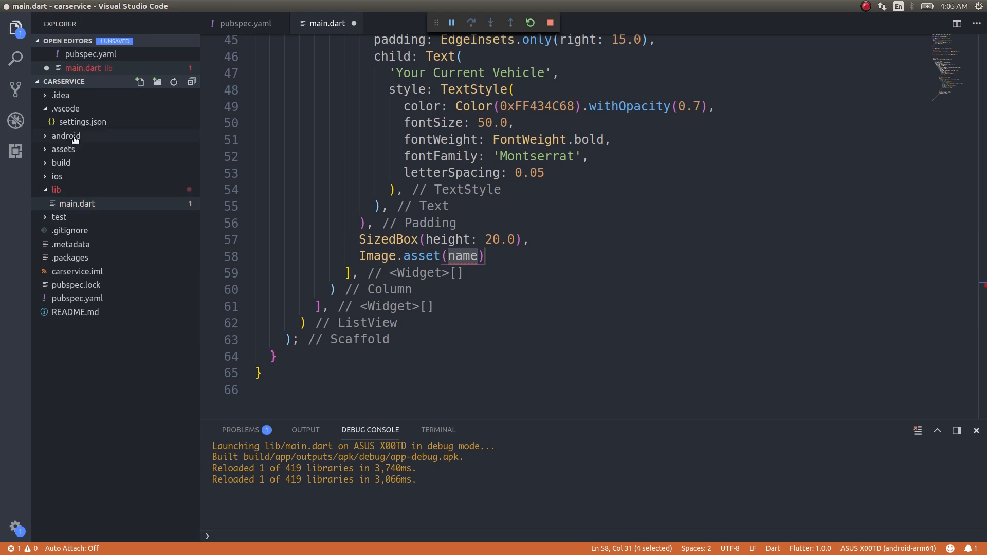
pyautogui.click(63, 149)
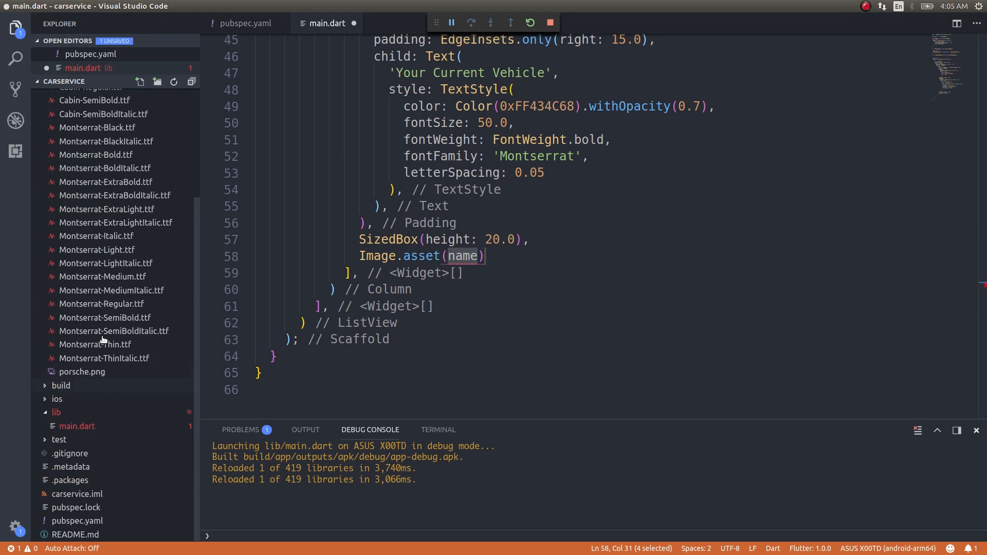
pyautogui.moveTo(102, 304)
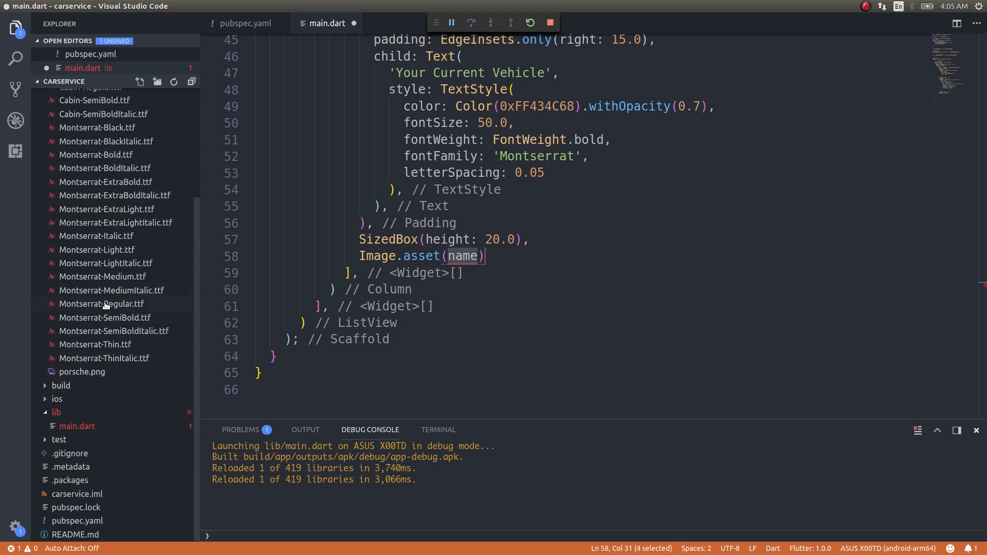
pyautogui.scroll(3)
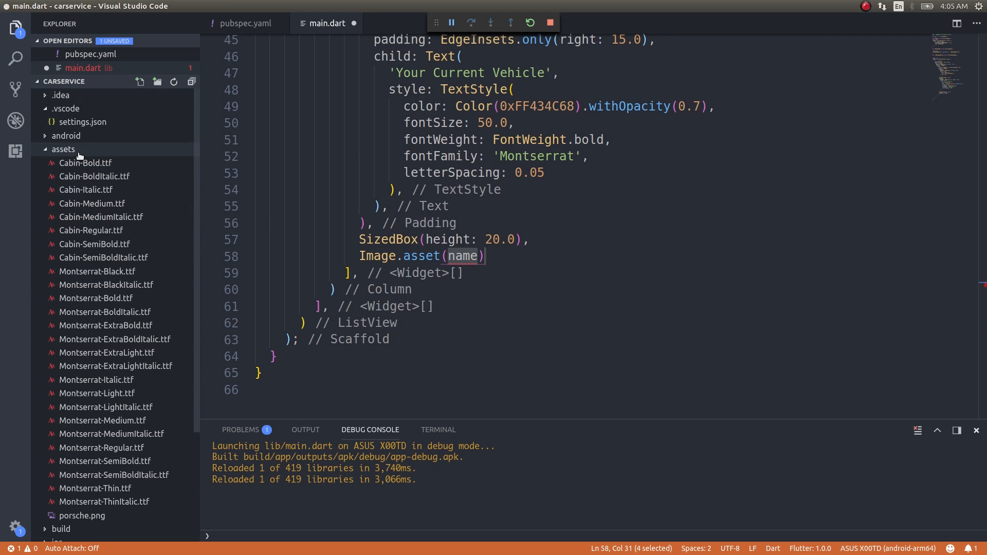
pyautogui.click(63, 149)
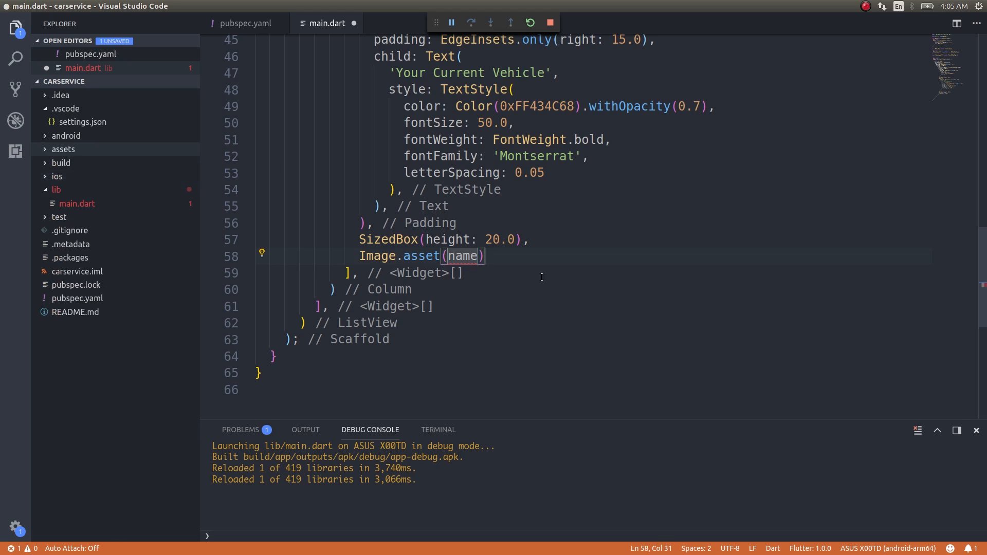
pyautogui.press('Backspace')
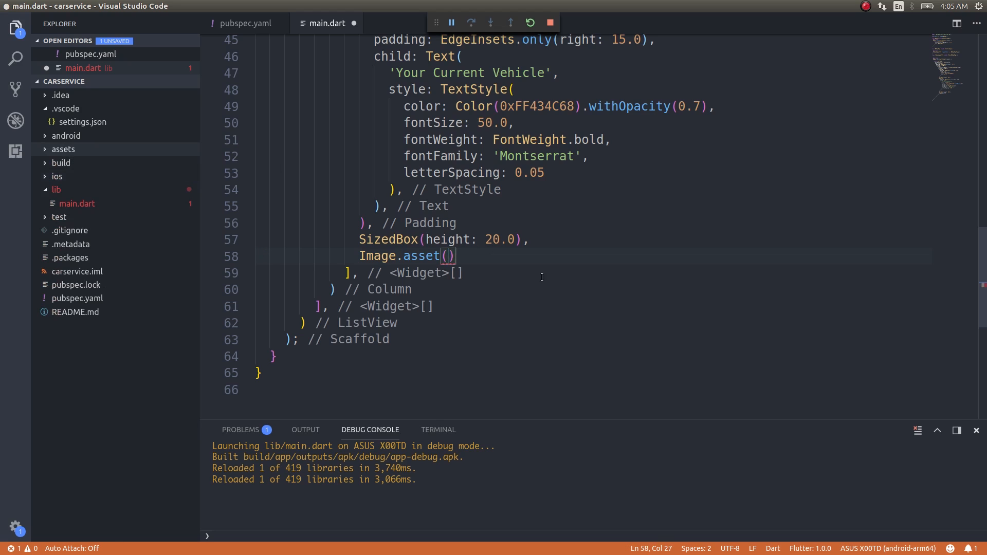
# Point Image.asset at 'assets/porsche.png' with fit BoxFit.cover and height 175.0
pyautogui.write("'asset'")
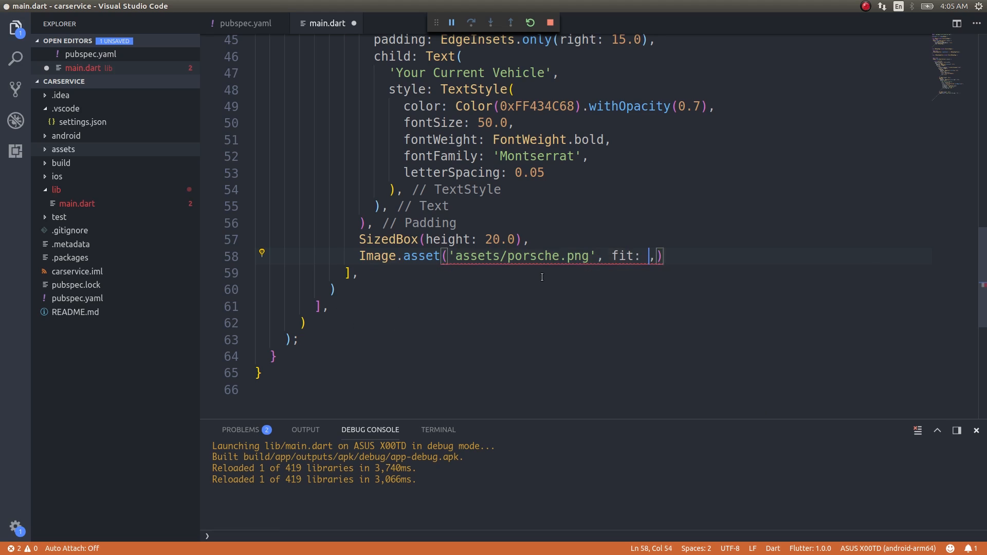
pyautogui.write('Box')
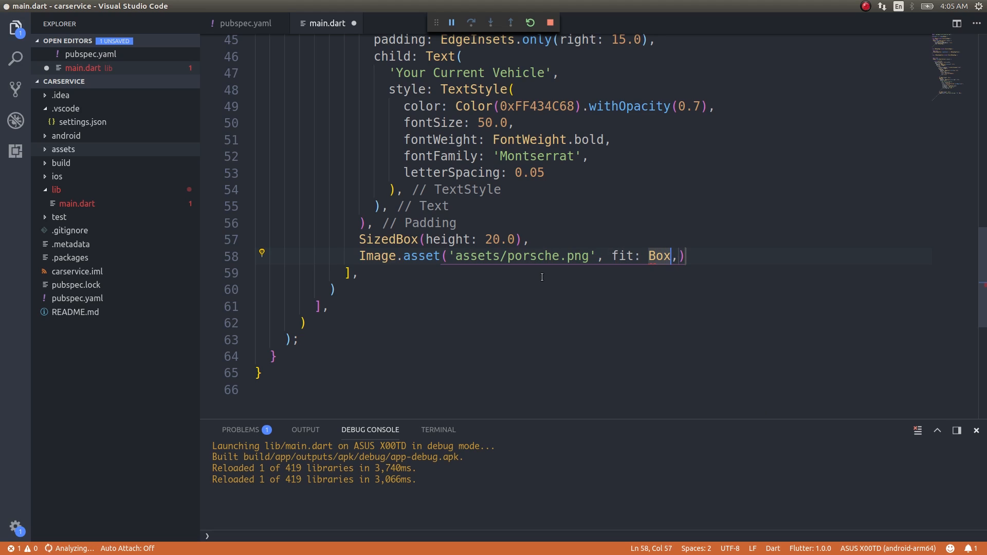
pyautogui.write('F')
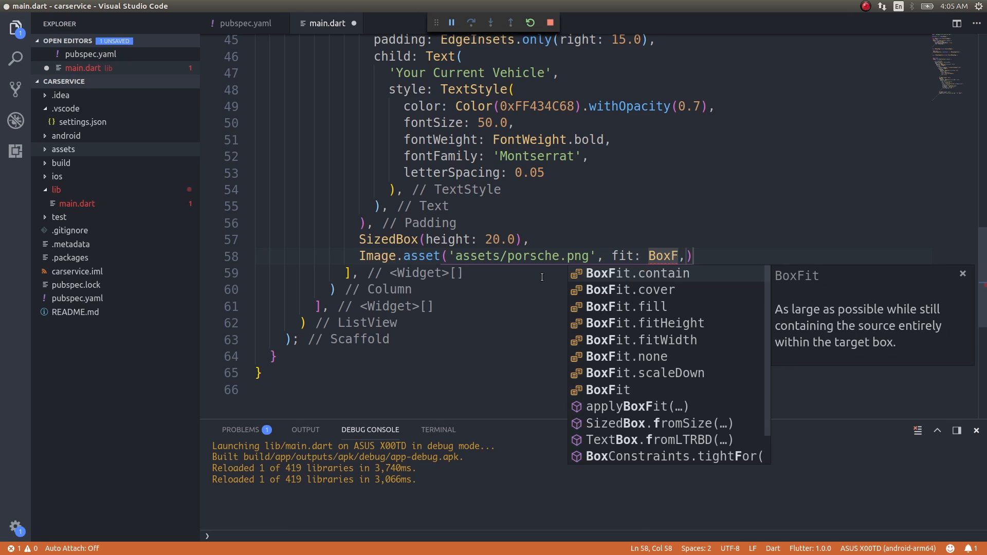
pyautogui.click(628, 290)
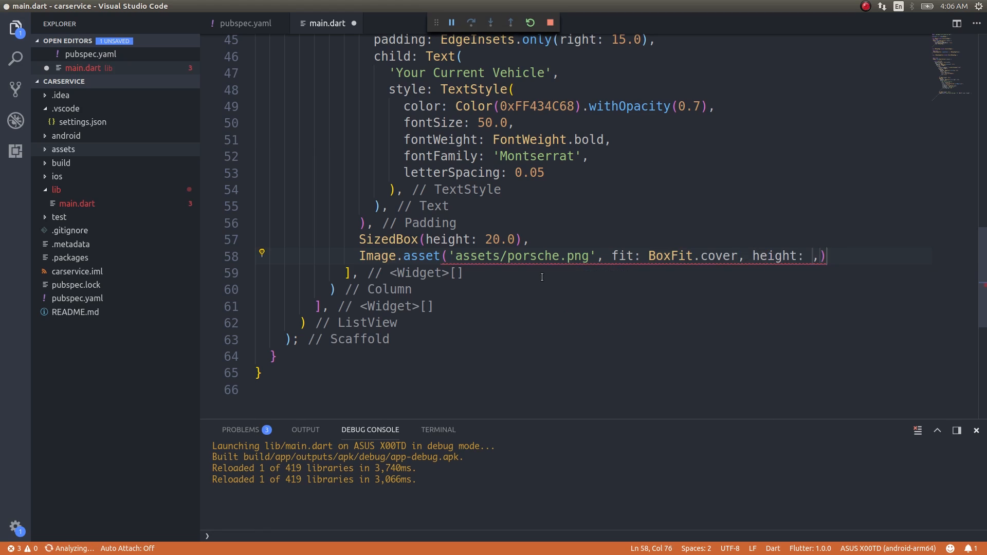
pyautogui.write('175.0')
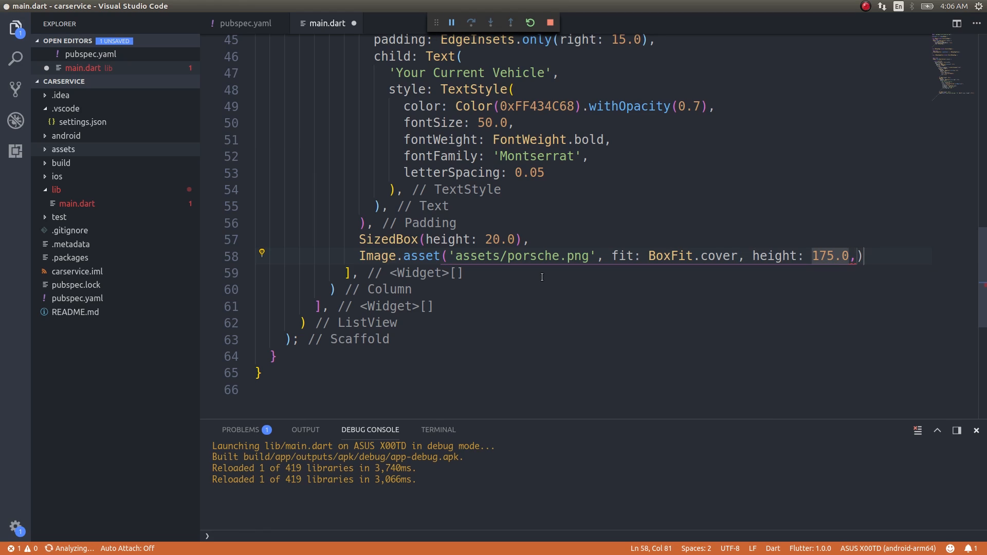
# Set the image width to MediaQuery.of(context).size.width - 30.0
pyautogui.write('wid')
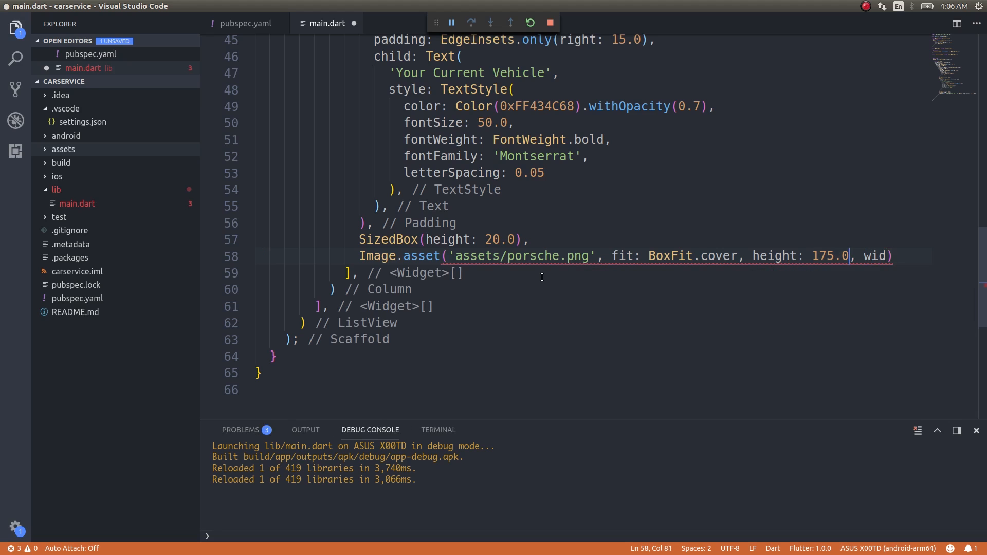
pyautogui.press('Enter')
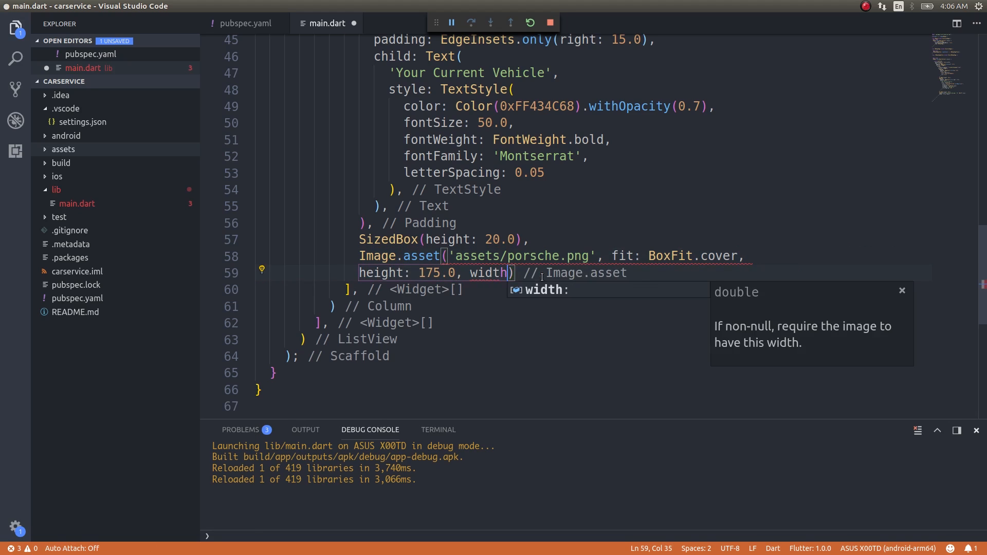
pyautogui.write('Media')
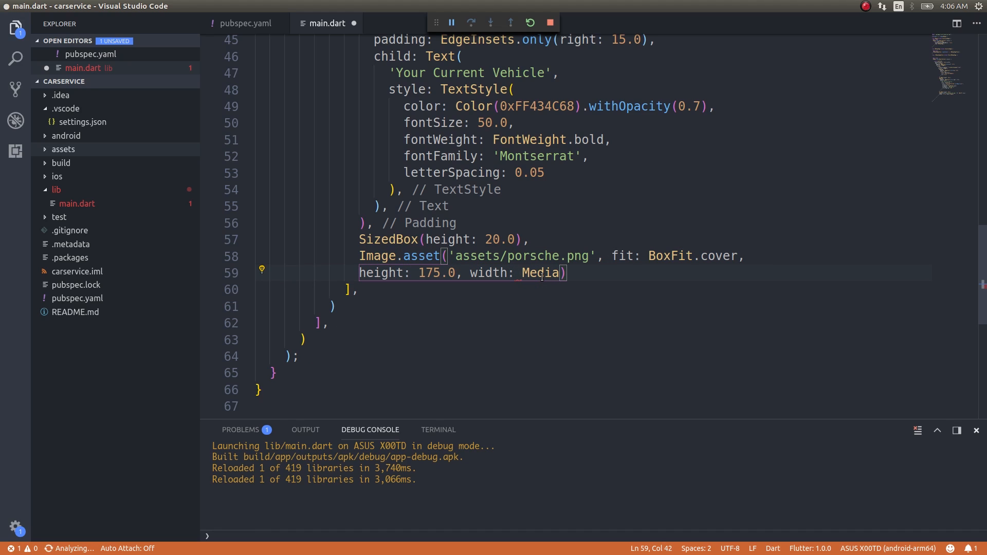
pyautogui.write('Media')
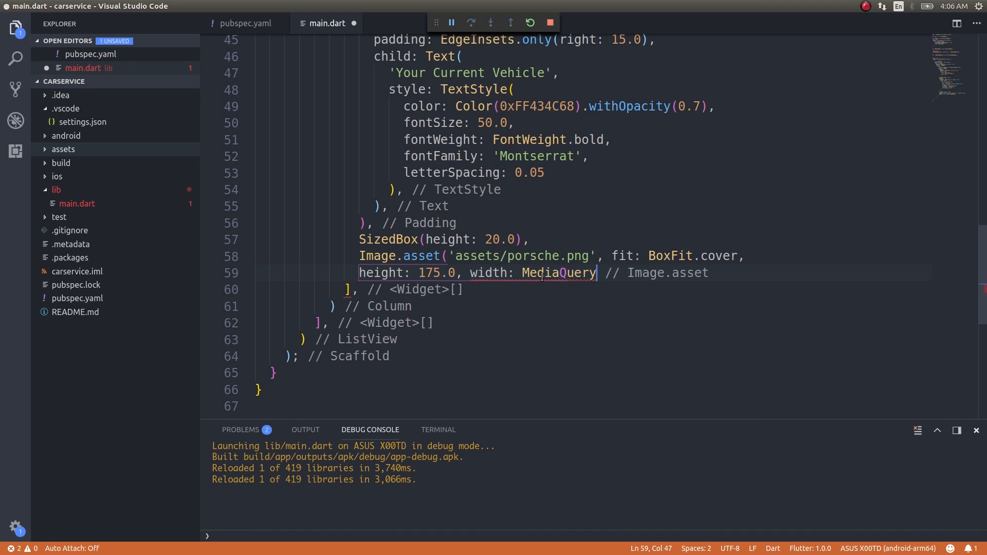
pyautogui.write('.of')
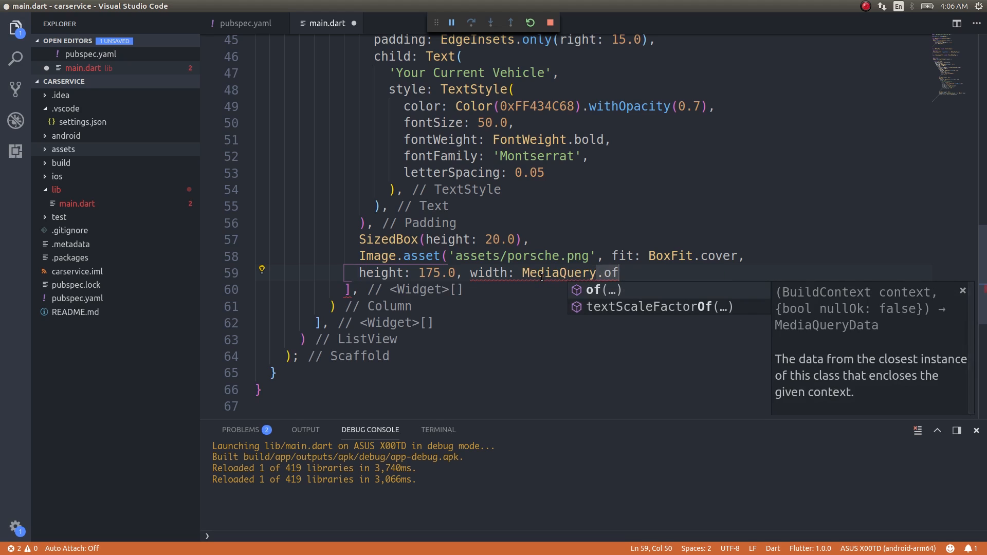
pyautogui.click(594, 290)
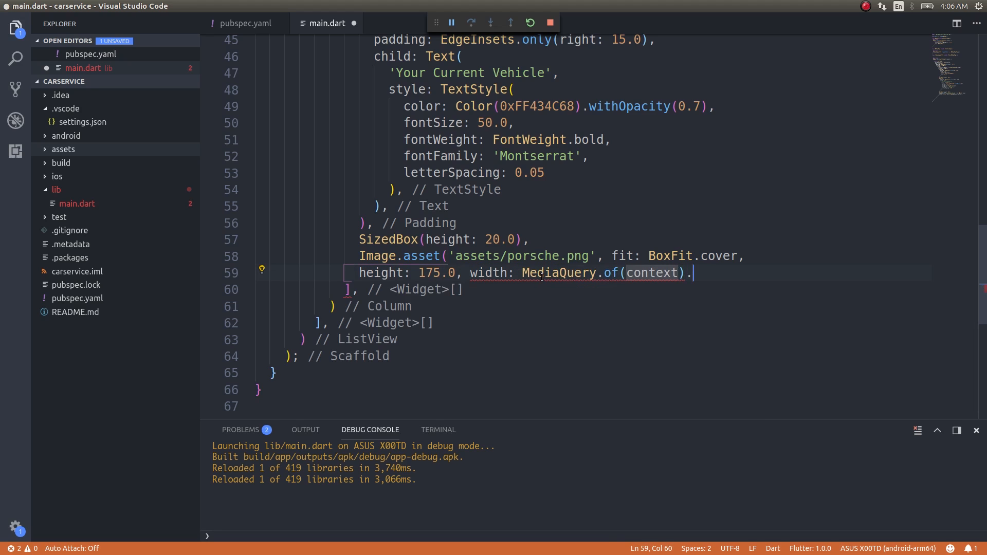
pyautogui.write('size.wi')
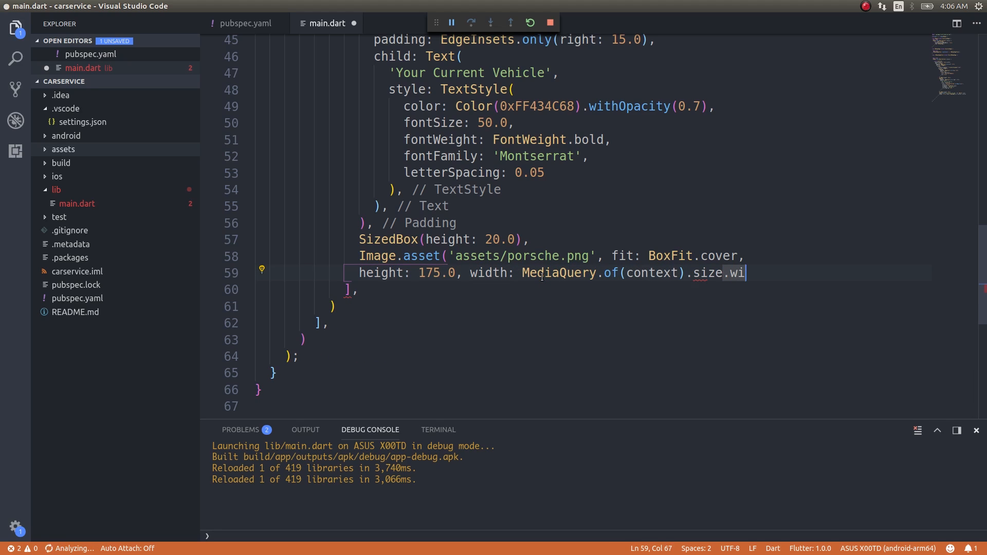
pyautogui.write('dth -')
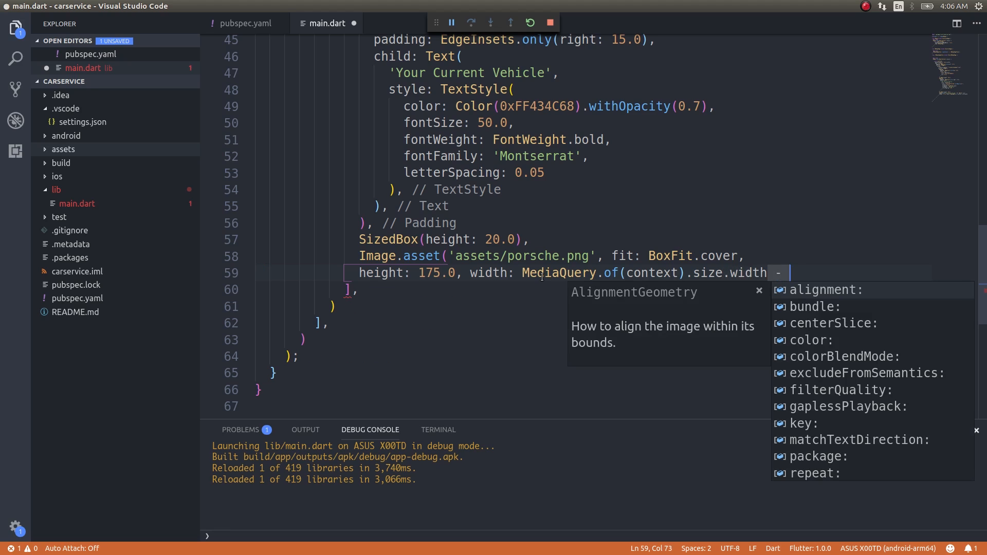
pyautogui.write('30.0)')
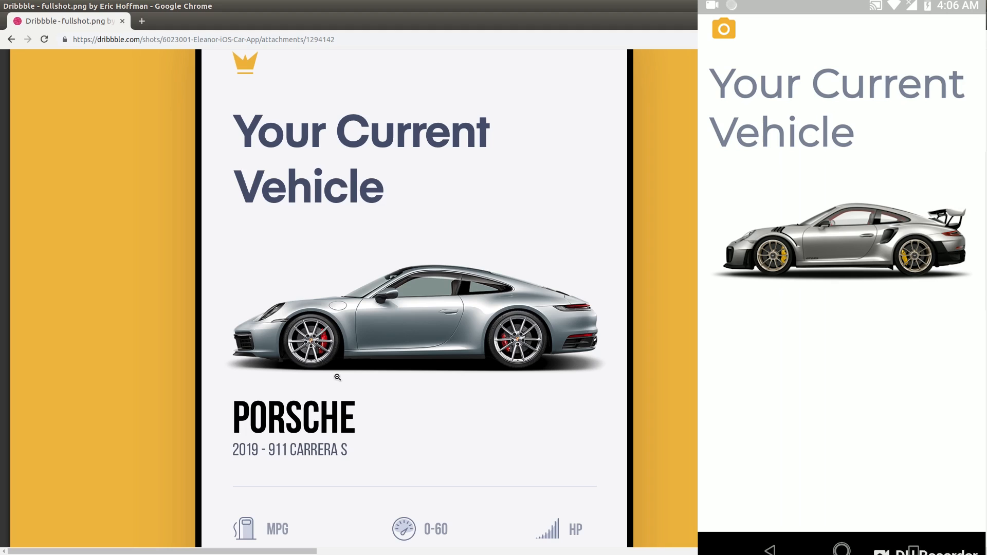
pyautogui.moveTo(468, 488)
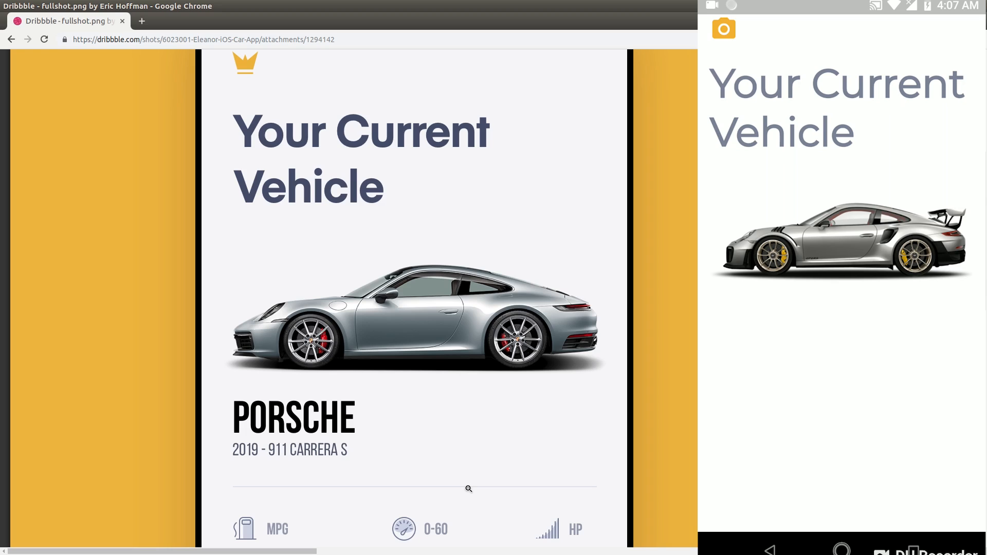
pyautogui.moveTo(586, 300)
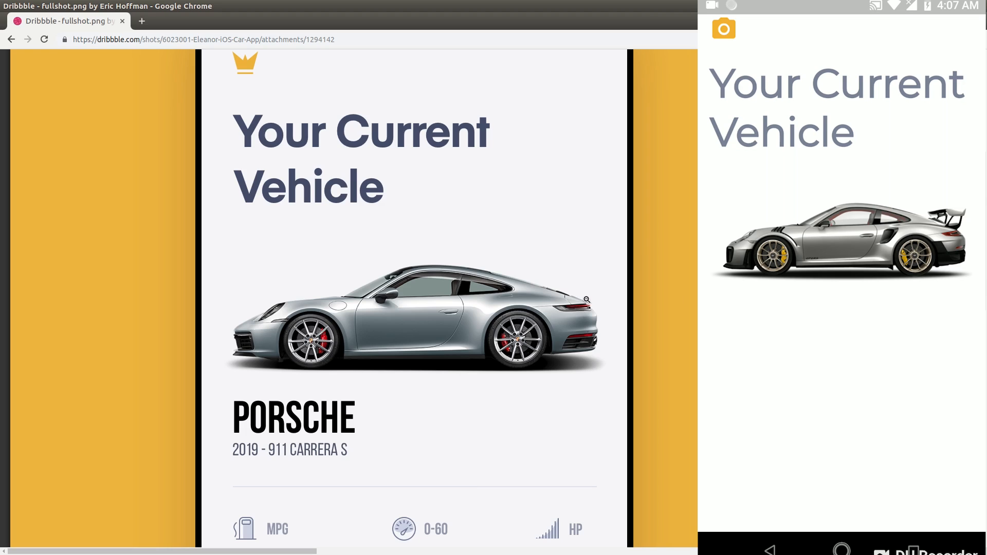
pyautogui.moveTo(510, 313)
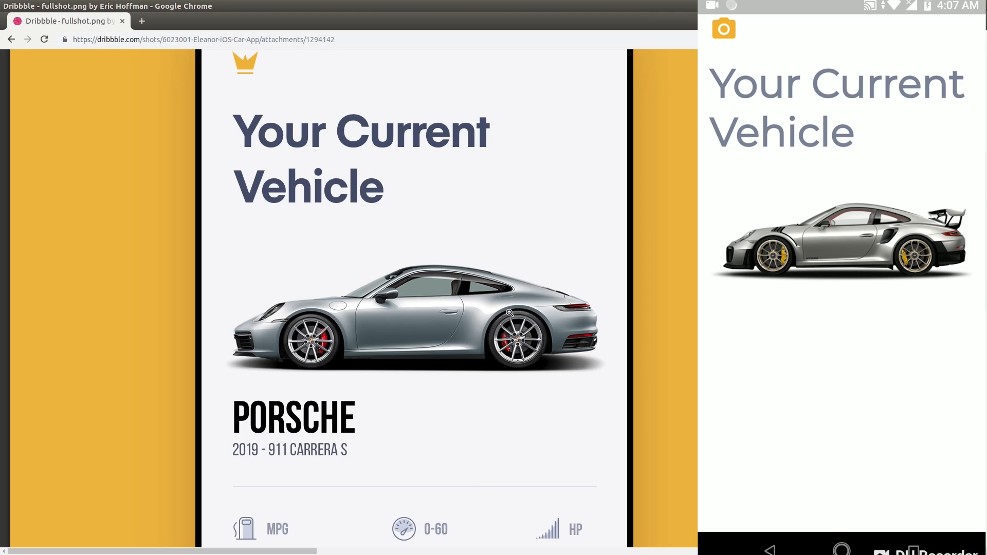
# Scroll the Dribbble shot to compare its car image with the app preview
pyautogui.scroll(-3)
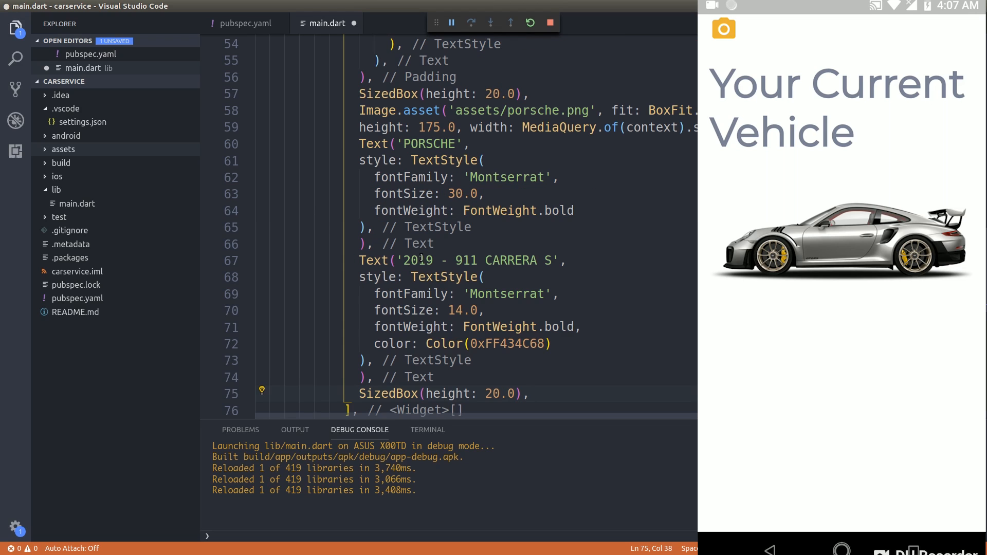
# Hot reload to show PORSCHE and '2019 - 911 CARRERA S', then scroll the reference design
pyautogui.press('ctrl+s')
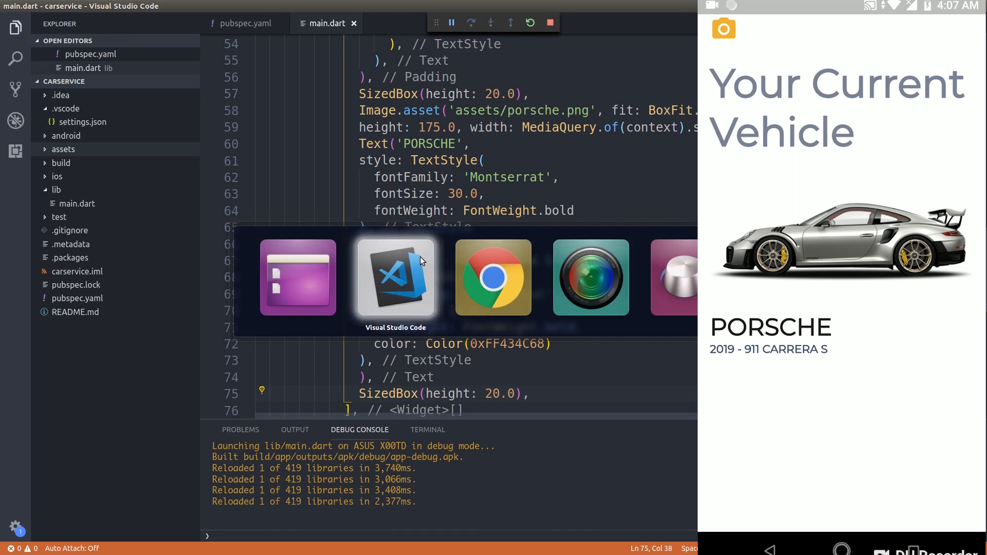
pyautogui.click(493, 277)
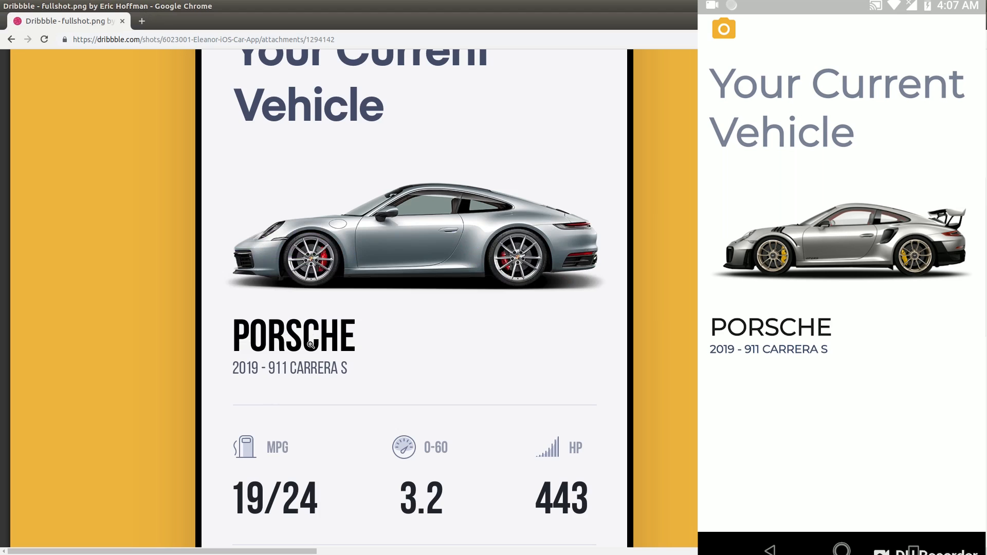
pyautogui.scroll(-3)
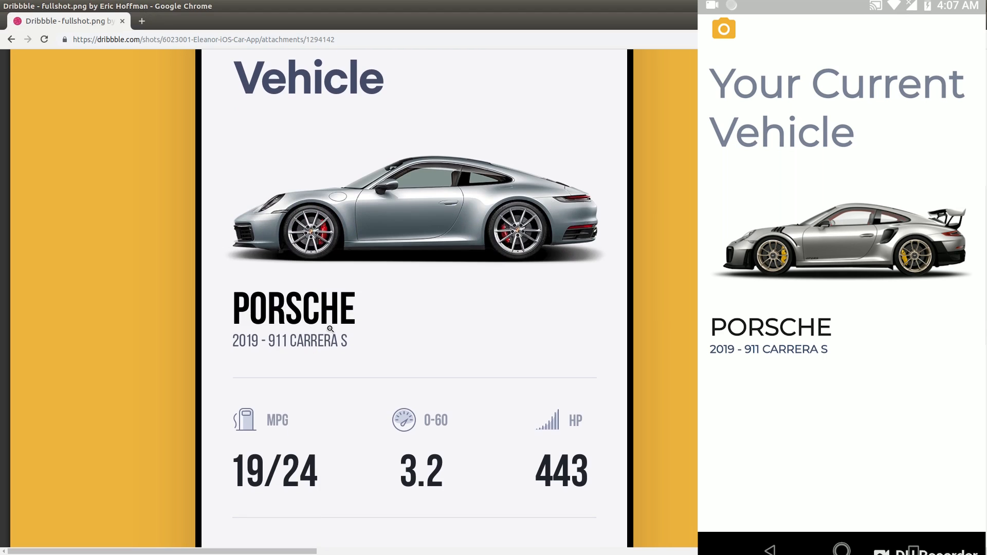
pyautogui.scroll(-3)
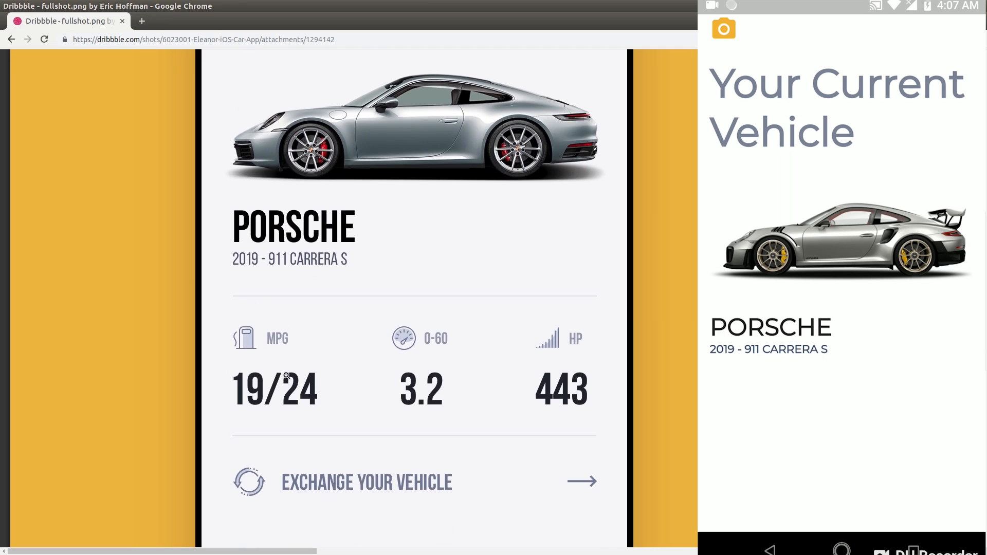
pyautogui.moveTo(560, 447)
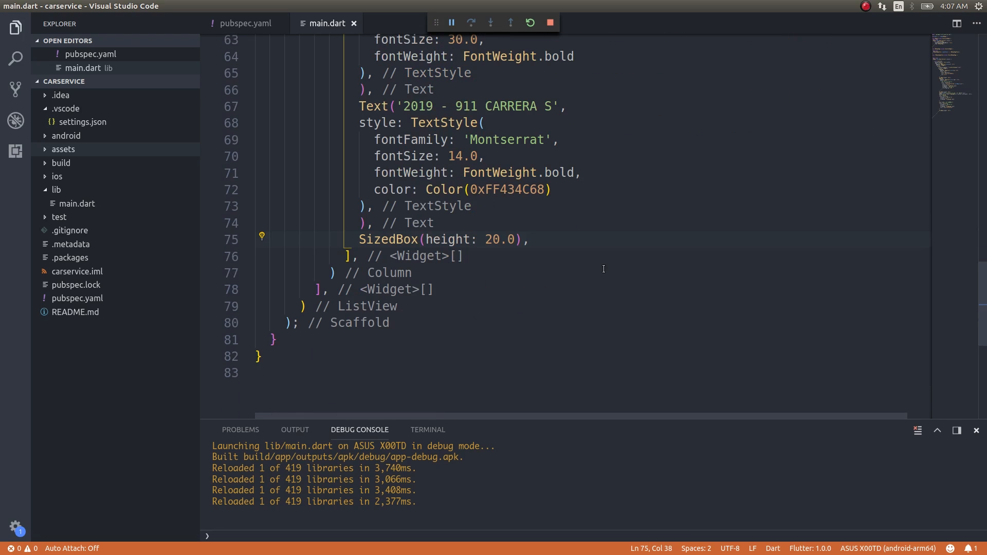
# Add a Container 0.75 high with width MediaQuery.of(context).size.width - 30.0
pyautogui.write('Container(')
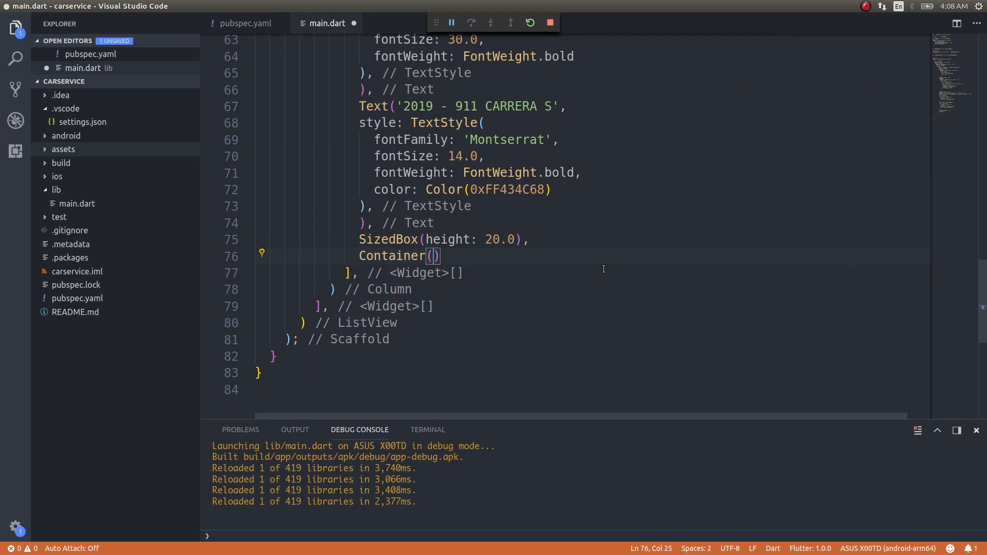
pyautogui.write('height: 0.7,')
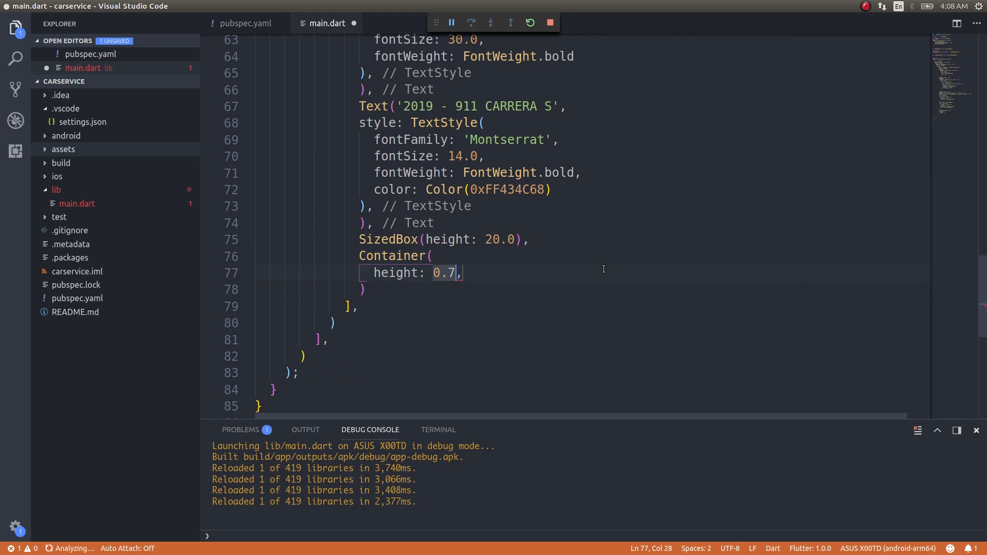
pyautogui.write('5')
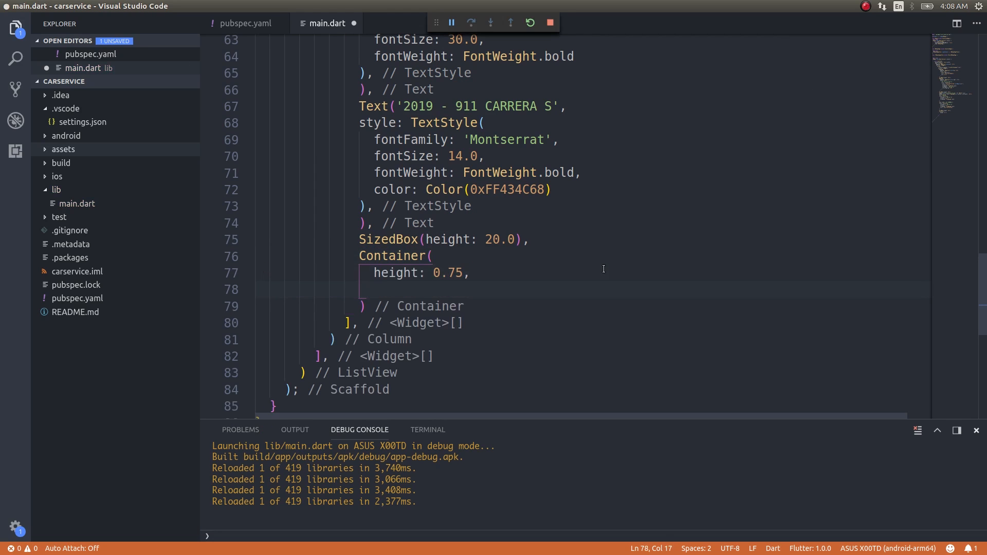
pyautogui.write('width: M,')
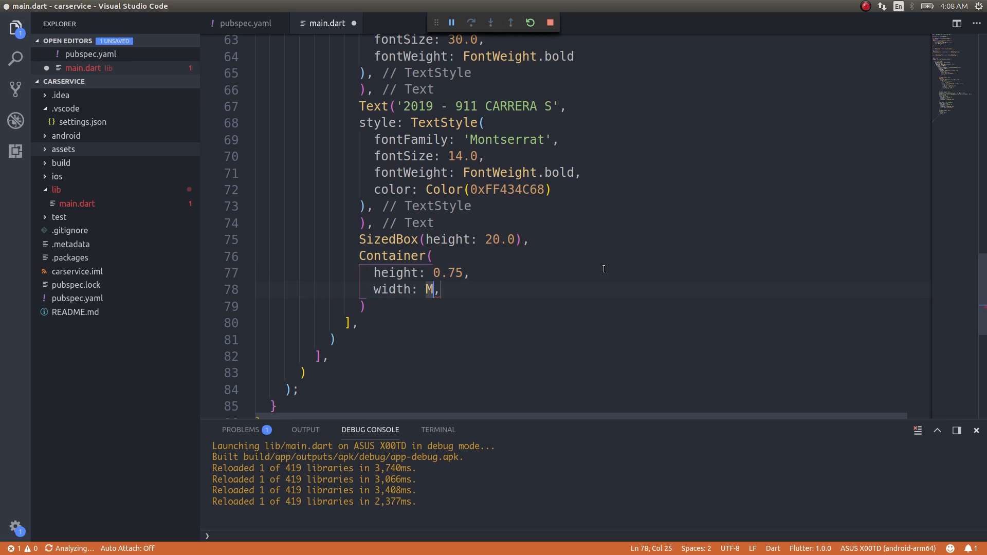
pyautogui.write('ediaQuery')
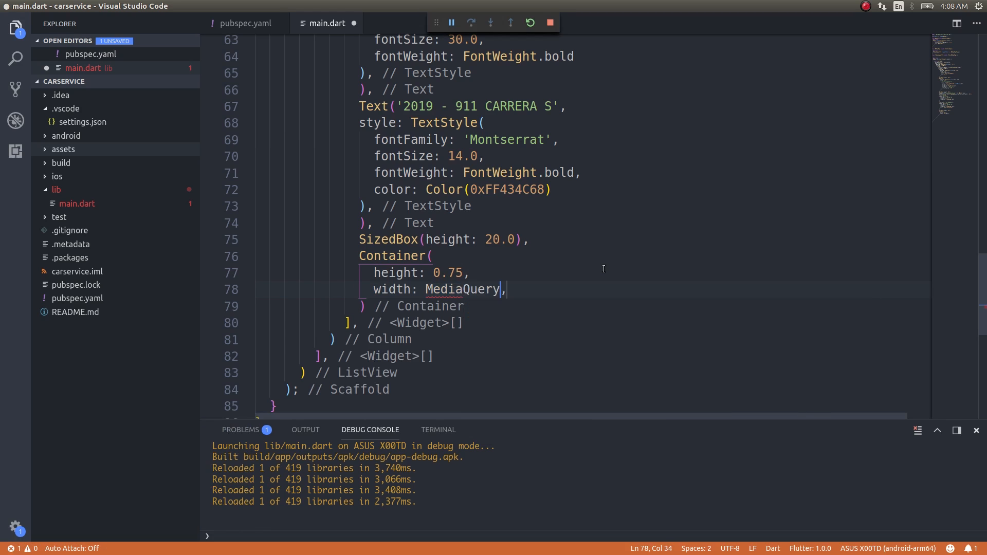
pyautogui.write('.of(context).size.width - 30.0')
pyautogui.write('color: ,')
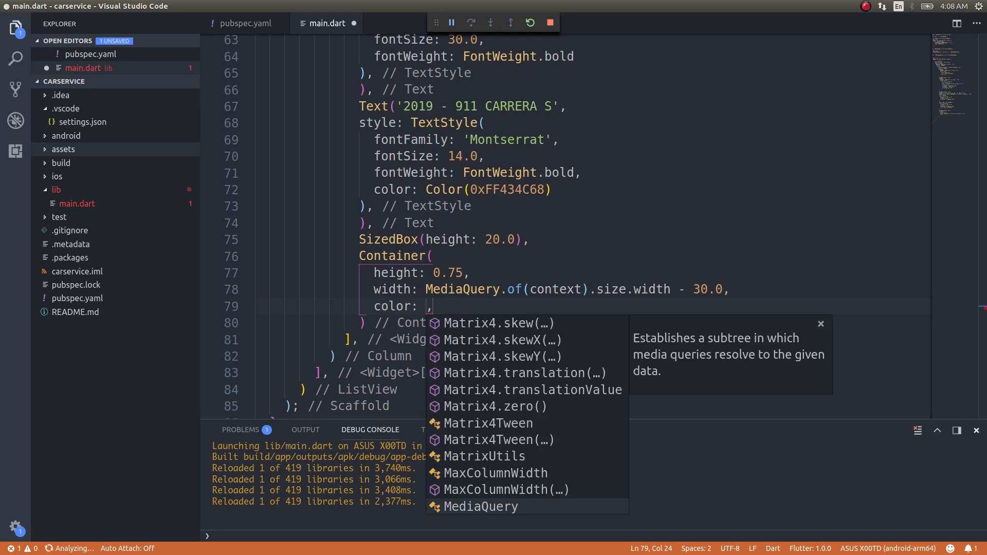
pyautogui.press('Escape')
pyautogui.write('Color(0xFF434C68).withOpacity(0.4)')
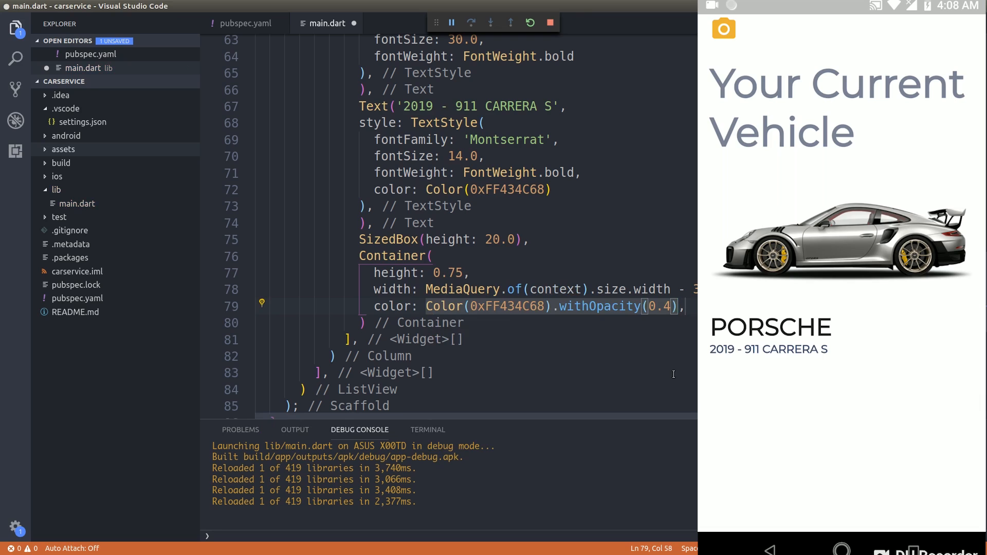
# Save to hot reload, showing the faint 0xFF434C68 divider under the subtitle
pyautogui.press('ctrl+s')
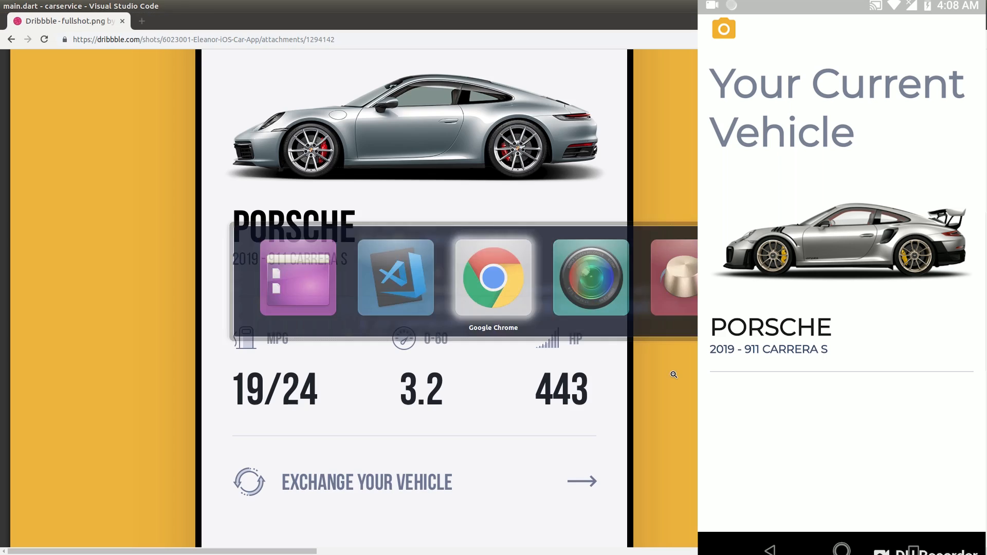
pyautogui.click(493, 277)
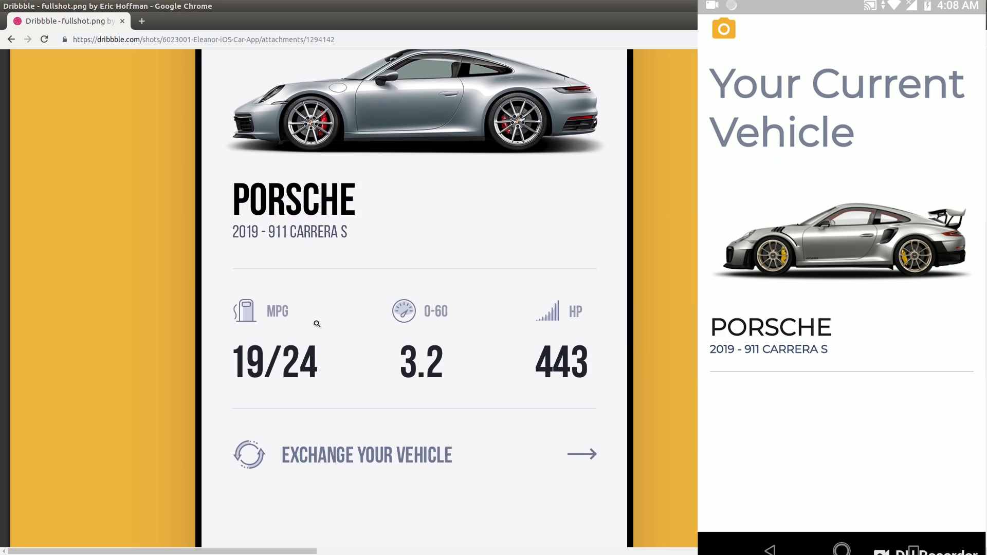
pyautogui.moveTo(307, 323)
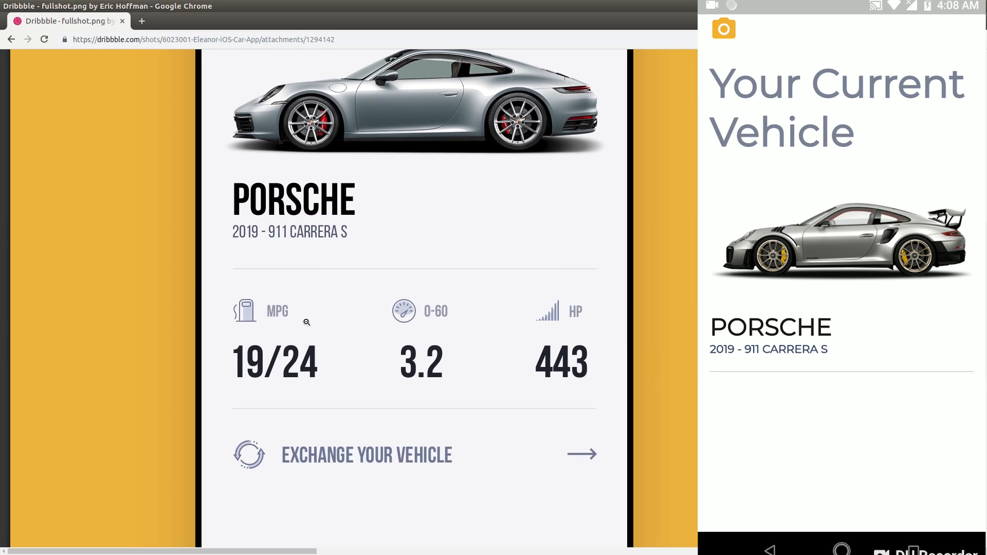
pyautogui.moveTo(535, 328)
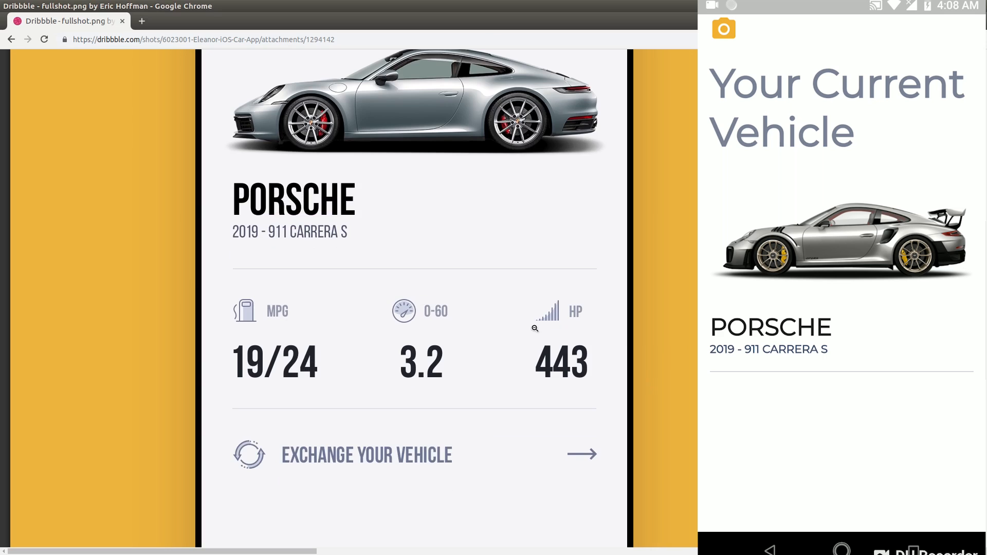
pyautogui.moveTo(235, 295)
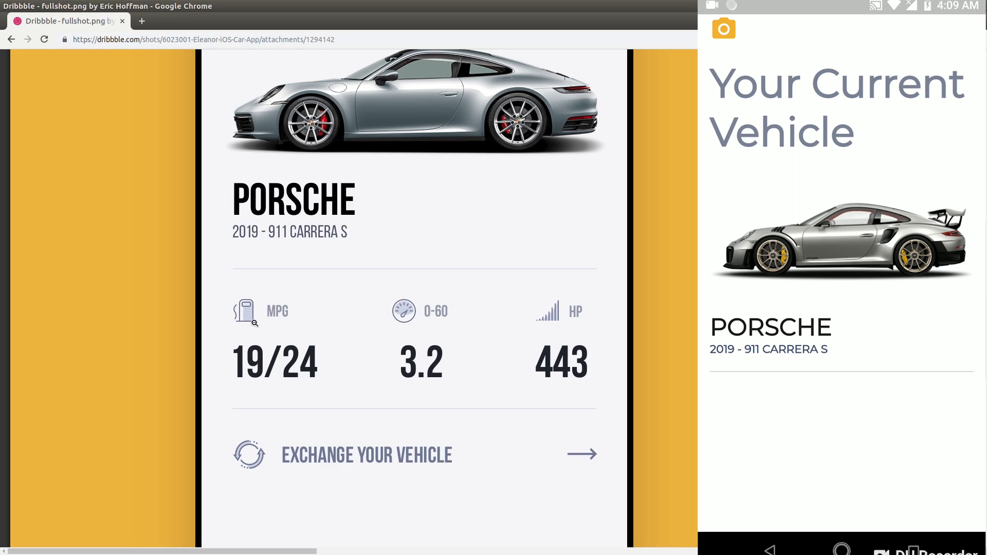
pyautogui.moveTo(497, 317)
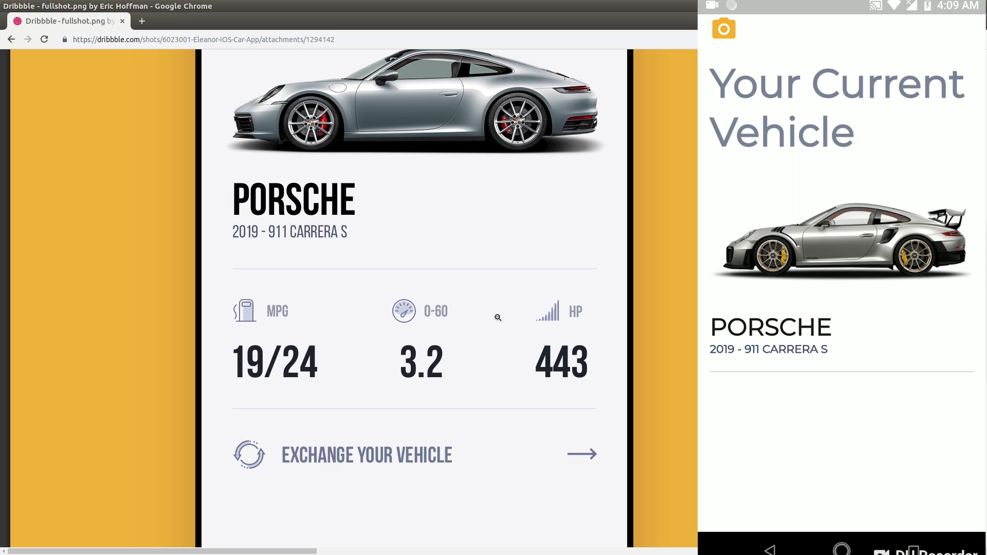
pyautogui.moveTo(570, 322)
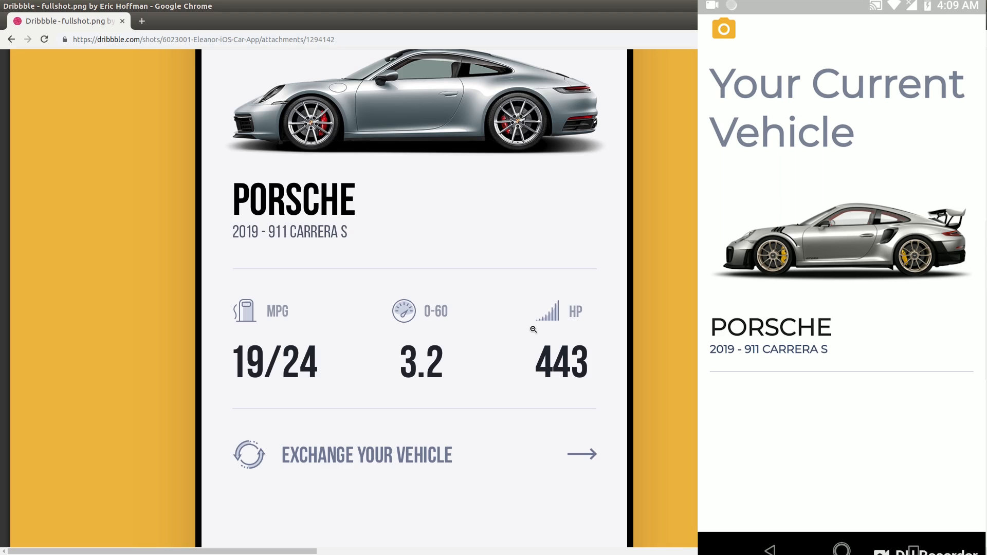
pyautogui.moveTo(244, 319)
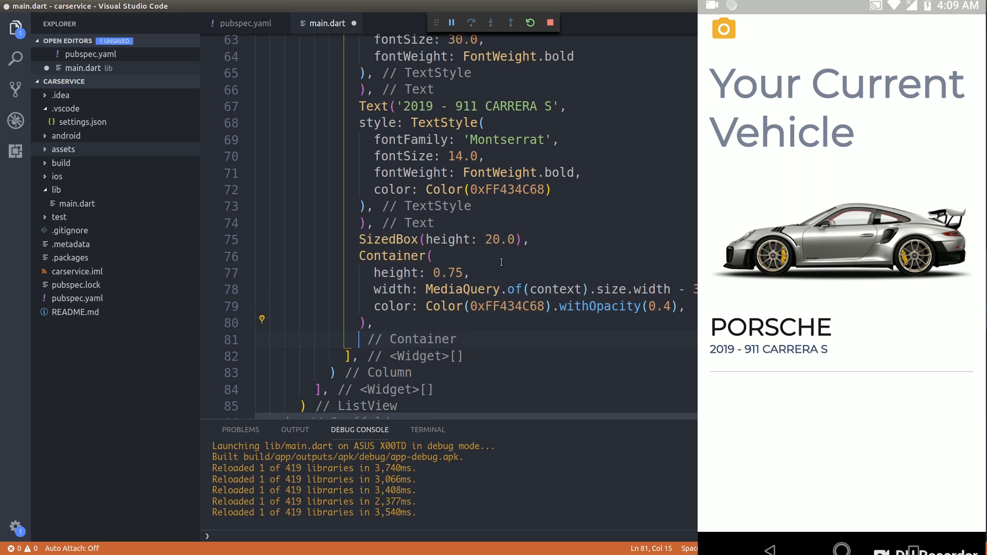
# Add SizedBox(height: 20.0) and a Padding with right inset 15.0 holding a Row
pyautogui.write('SizedBox(height: 20.0),')
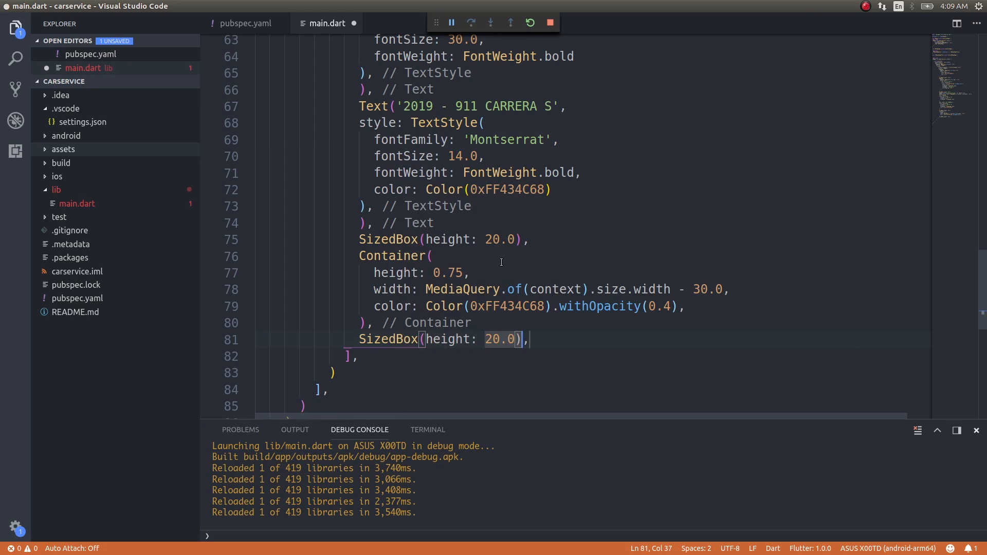
pyautogui.write('P')
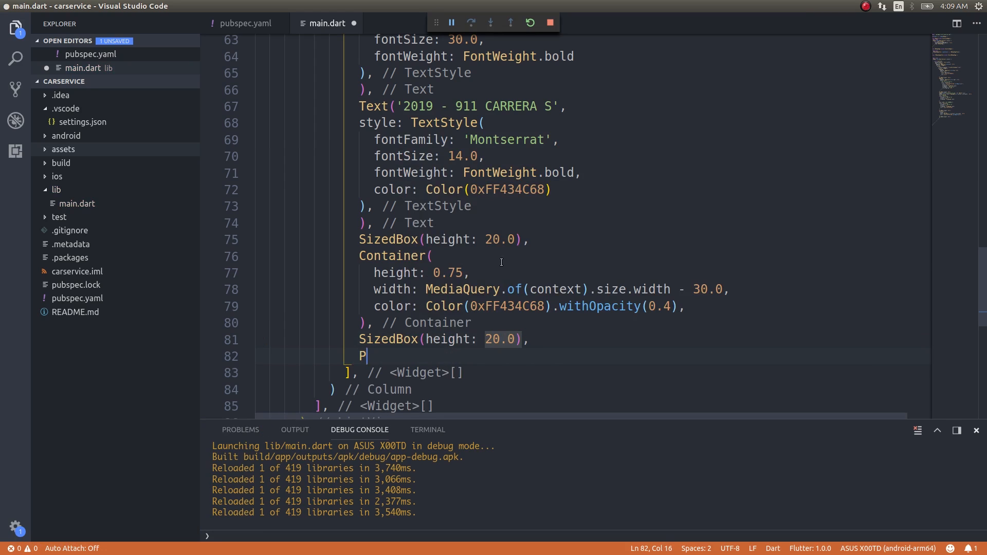
pyautogui.write('adding()')
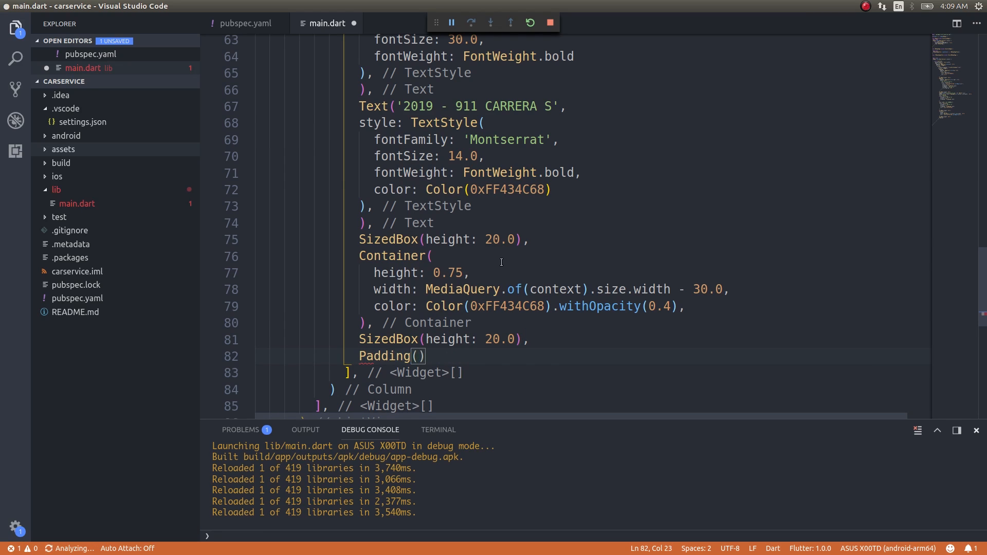
pyautogui.write('padding: EdgeInsets.only(left: ,')
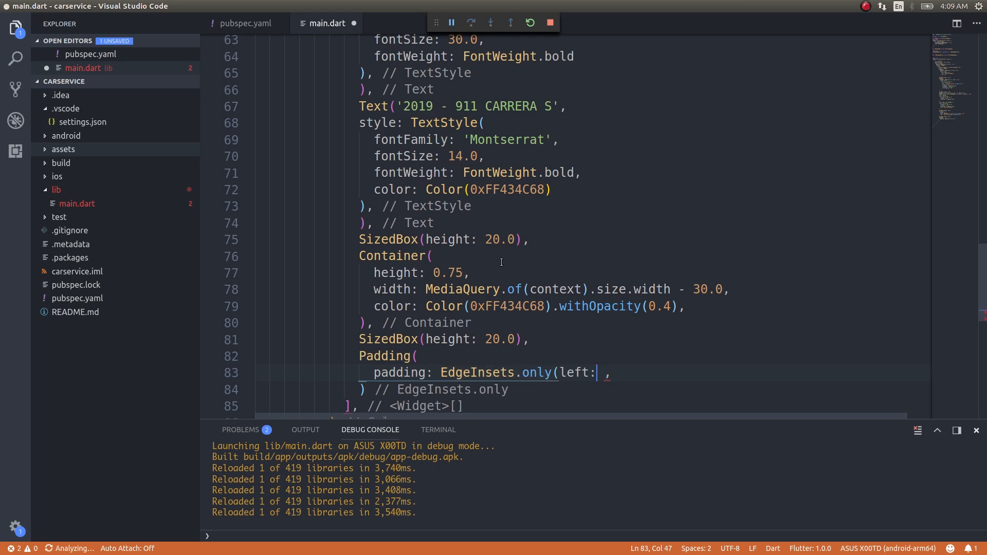
pyautogui.press('BackSpace')
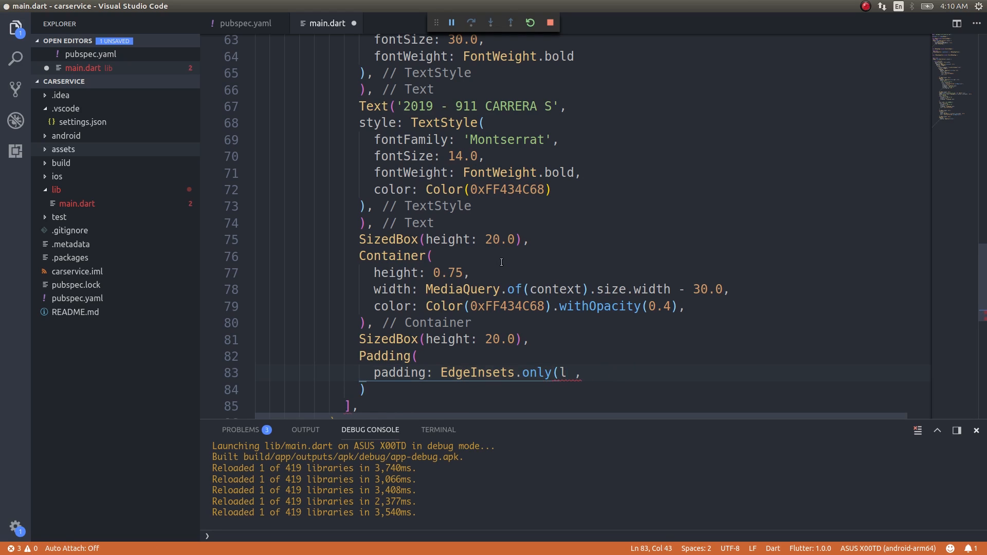
pyautogui.write('right: 15.0)')
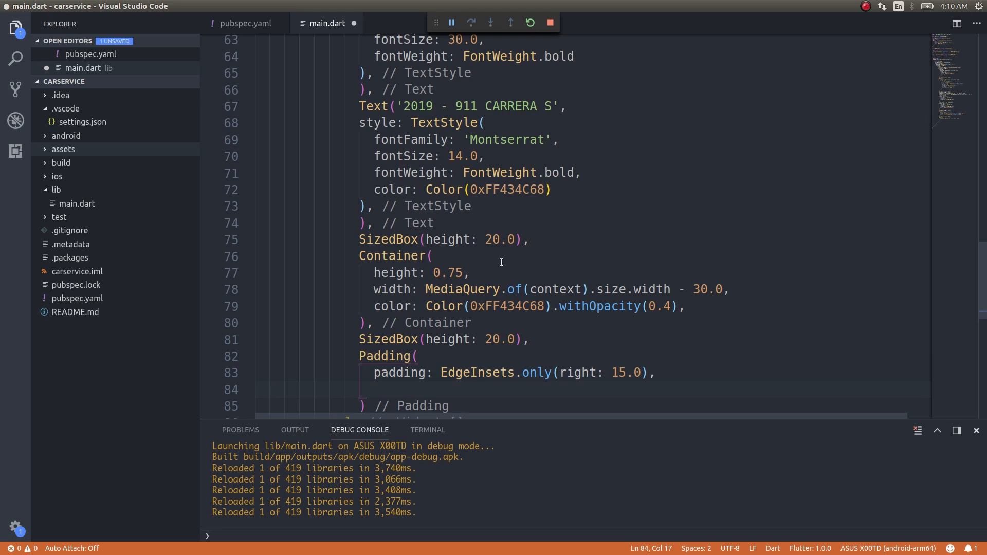
pyautogui.write('child: Row(),')
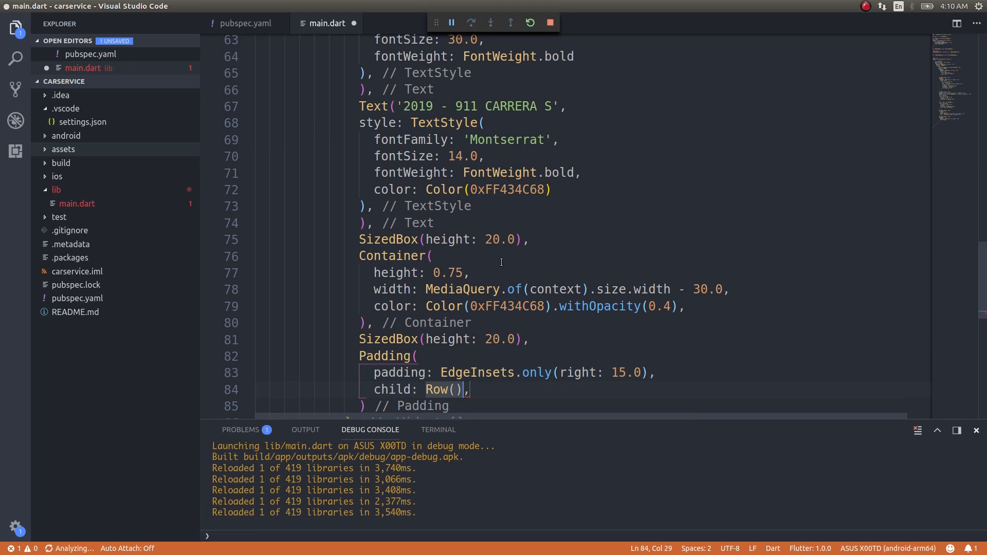
pyautogui.press('Enter')
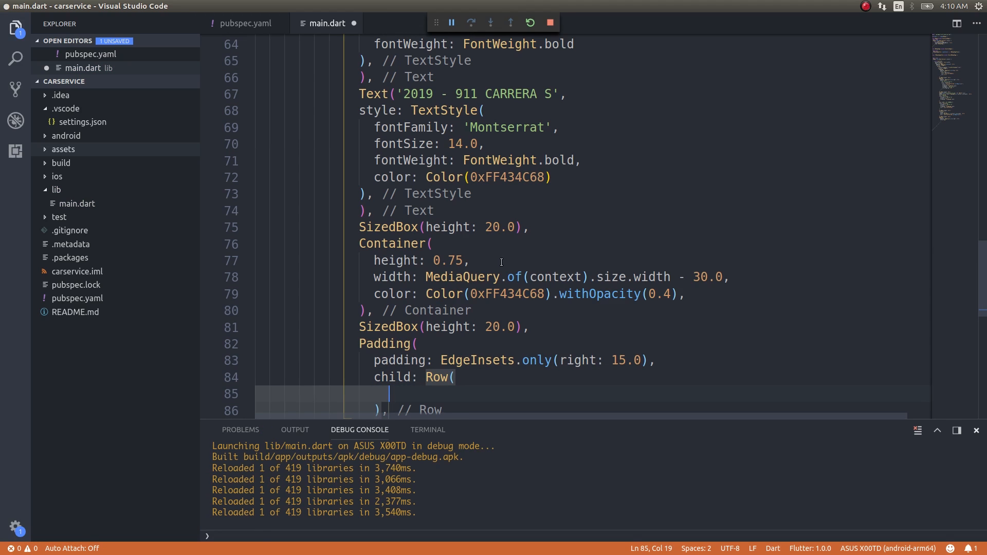
# Space the Row evenly and add a Column with a faded card_travel icon and 5.0 spacer
pyautogui.write('main')
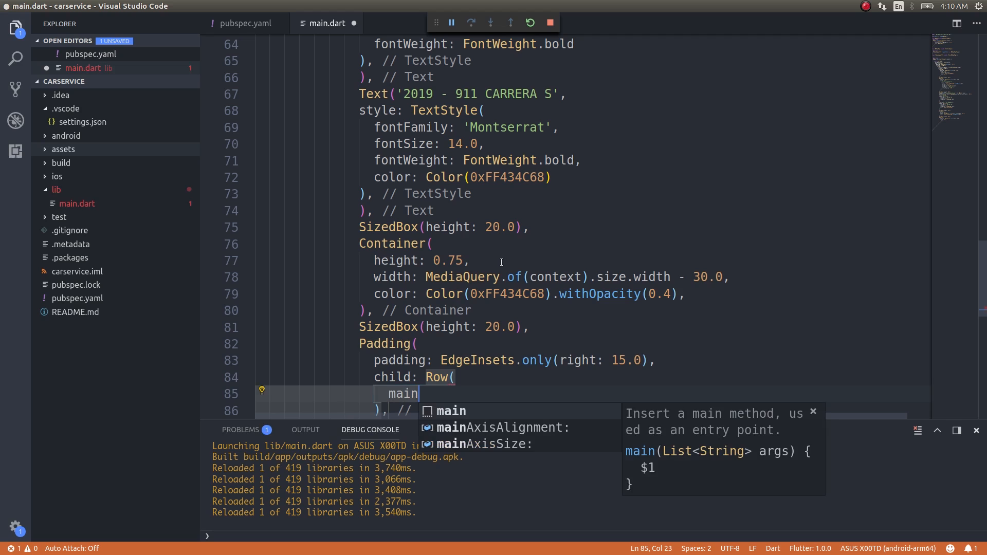
pyautogui.click(504, 427)
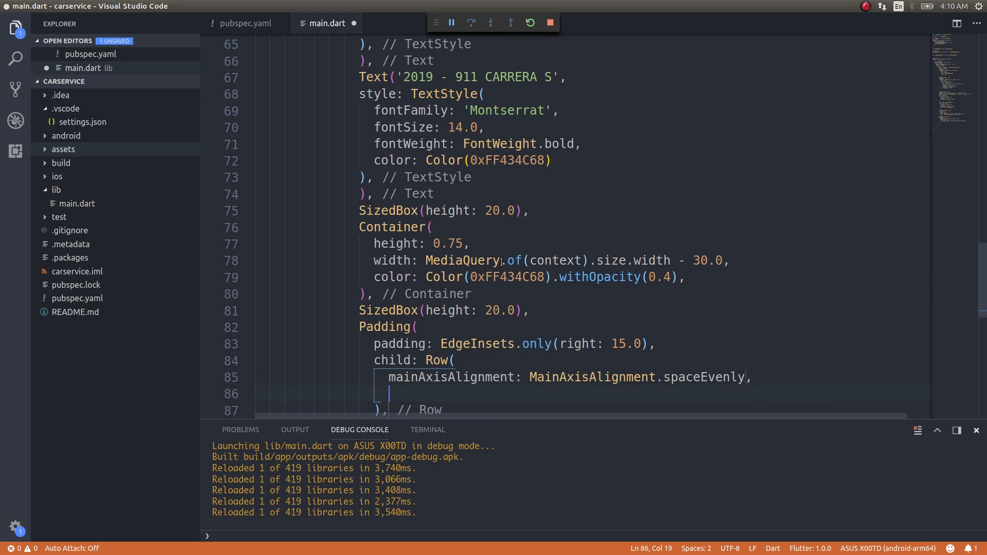
pyautogui.write('children: <Widget>[],')
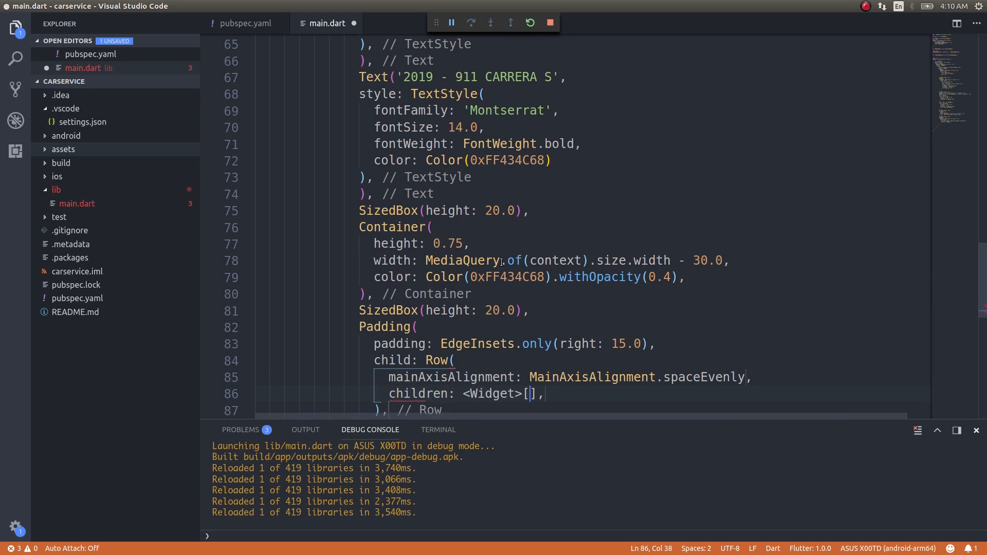
pyautogui.write('Column(')
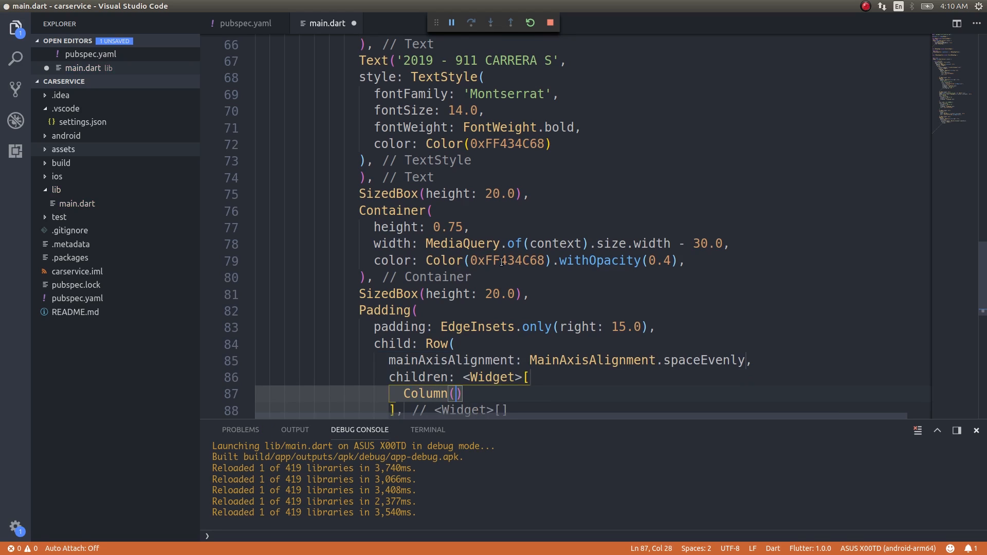
pyautogui.write('children: <Widget>[')
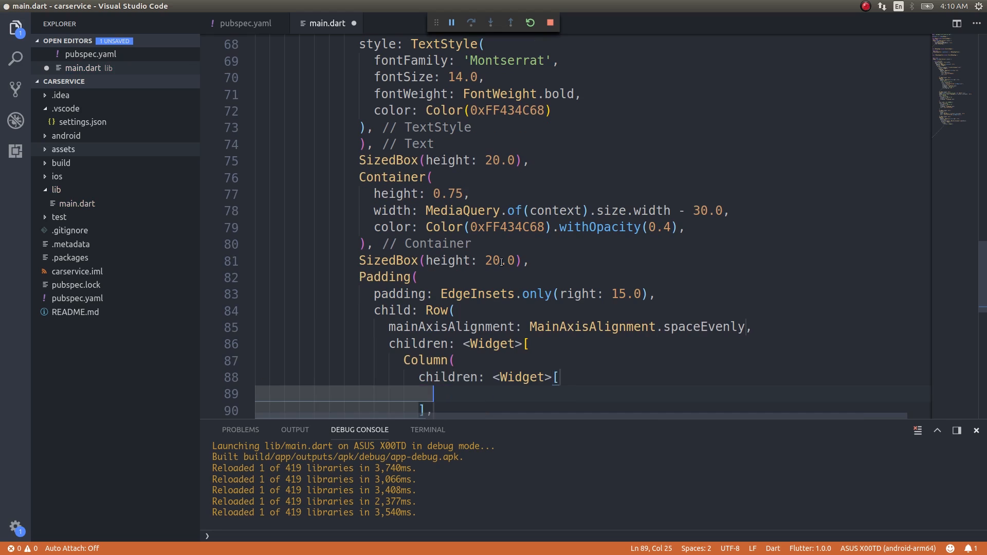
pyautogui.write('Icon')
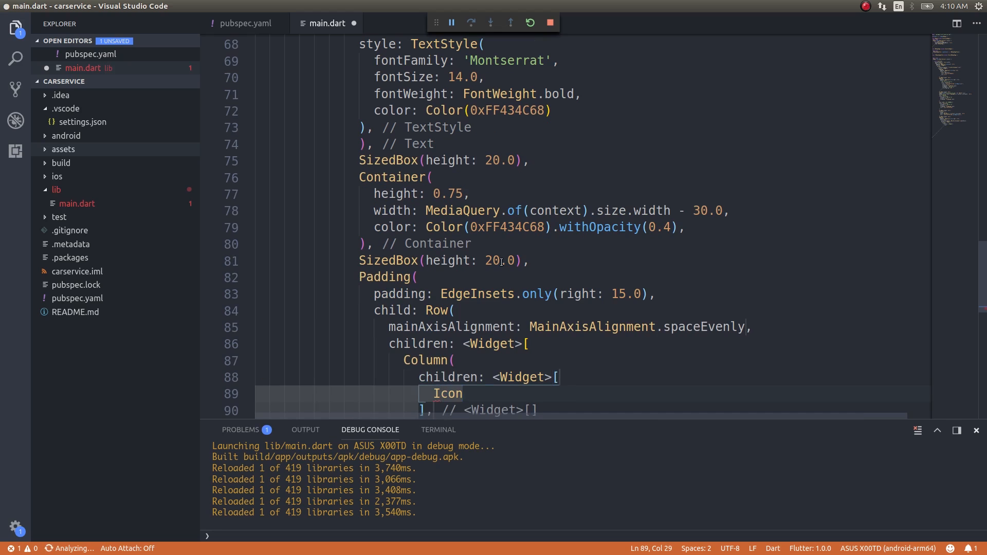
pyautogui.write('(Icons.c')
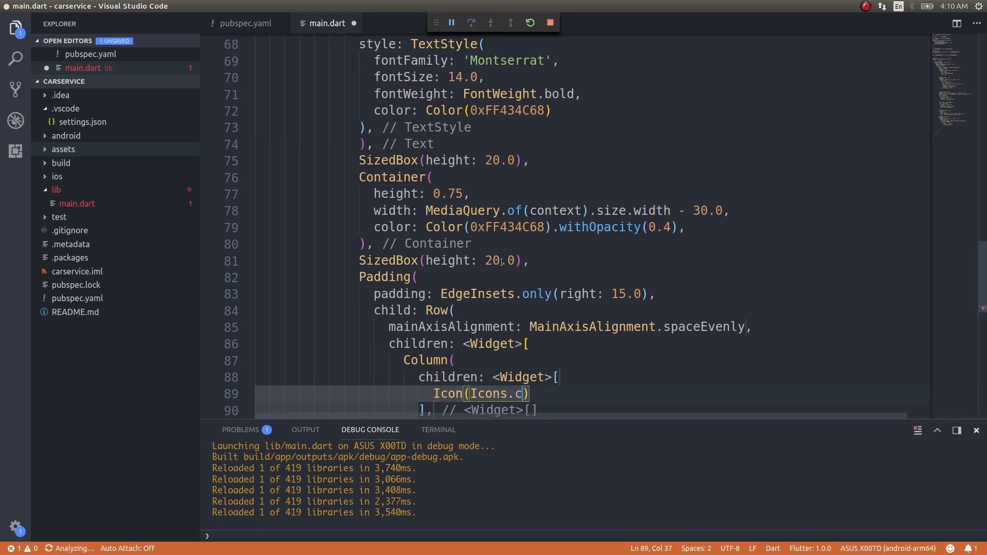
pyautogui.write('ard_travel, color: Color(0xFF434C68')
pyautogui.write('SizedBox(height: 50,')
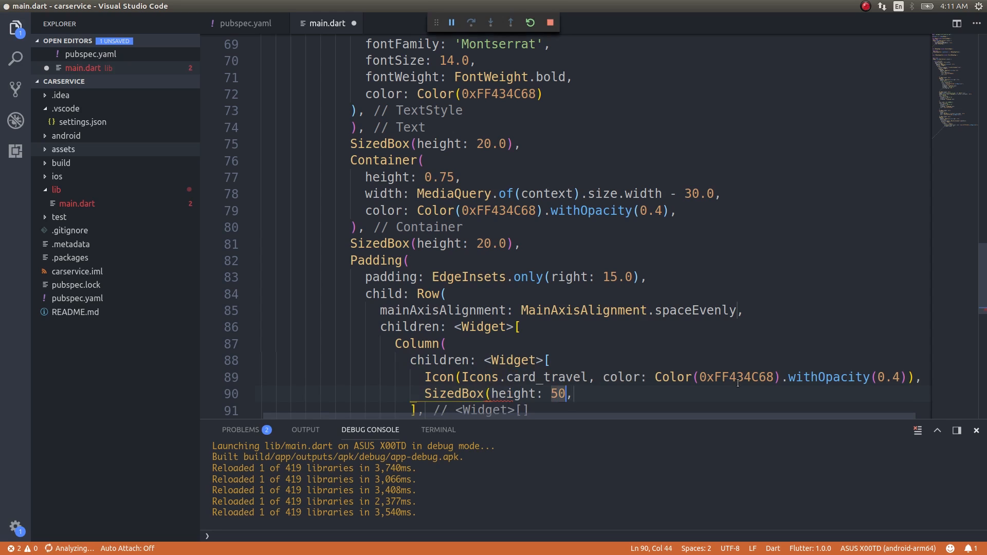
pyautogui.write('.')
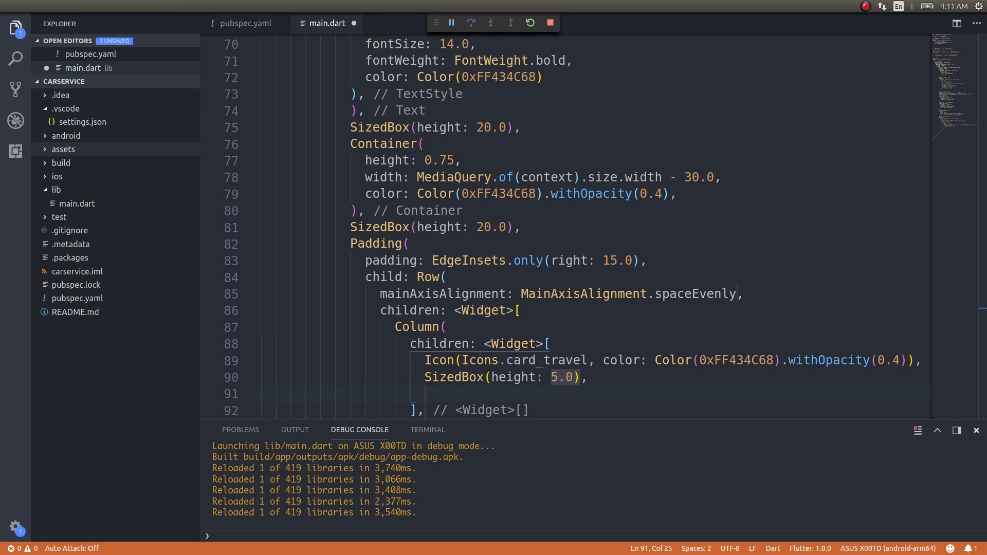
pyautogui.moveTo(532, 387)
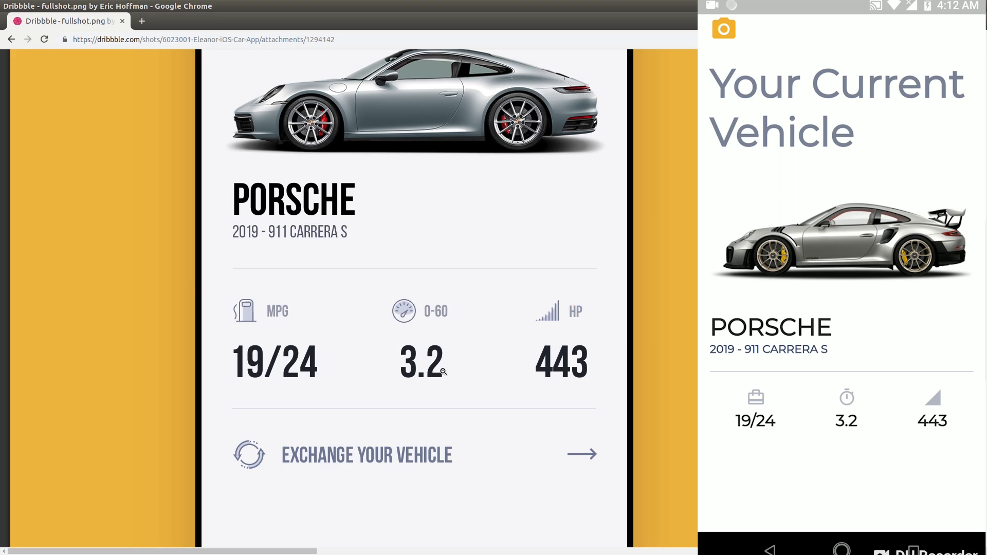
pyautogui.moveTo(565, 349)
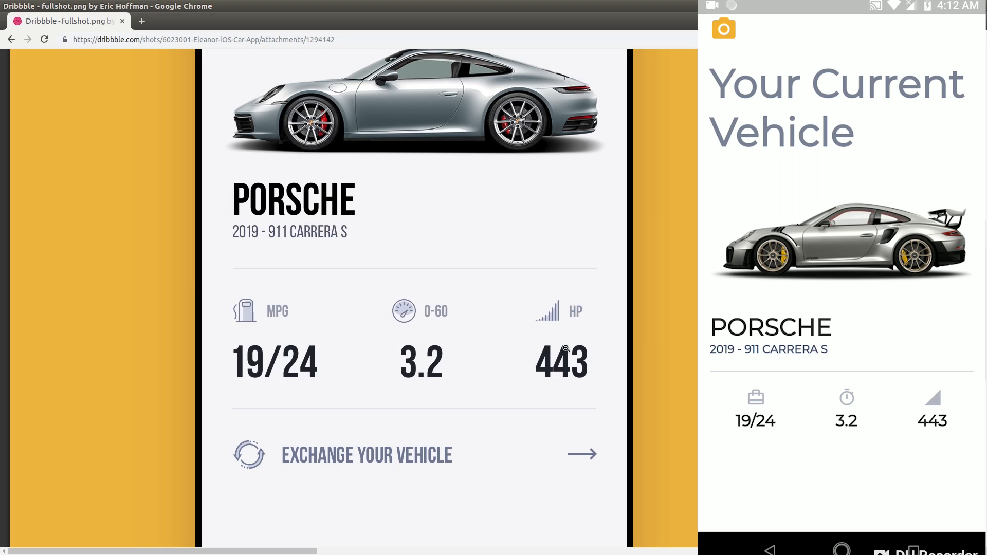
pyautogui.moveTo(275, 371)
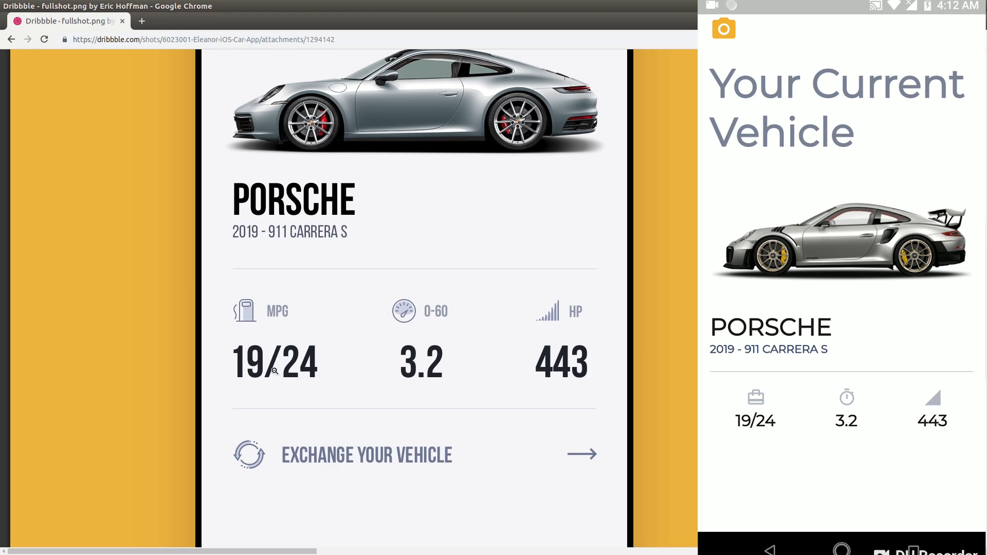
pyautogui.moveTo(290, 322)
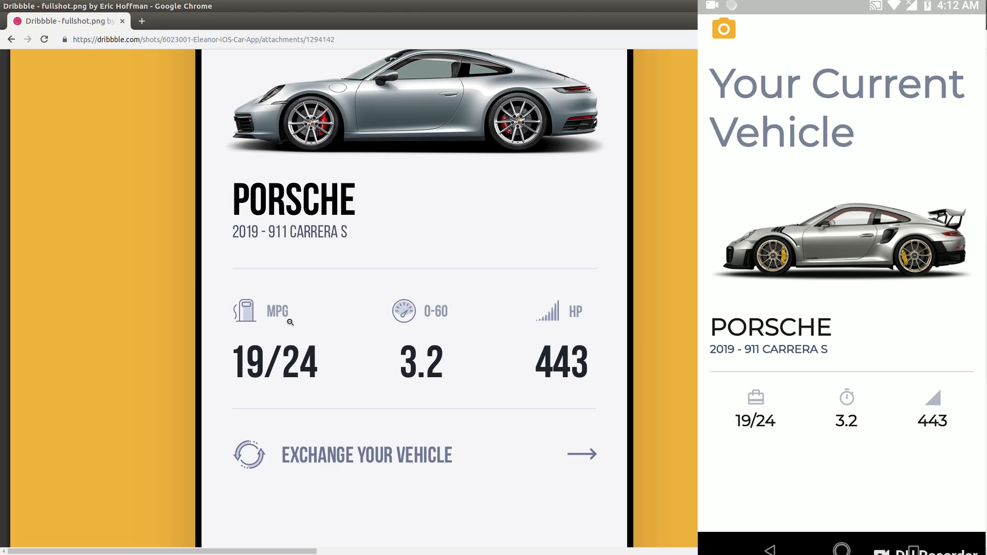
pyautogui.moveTo(297, 315)
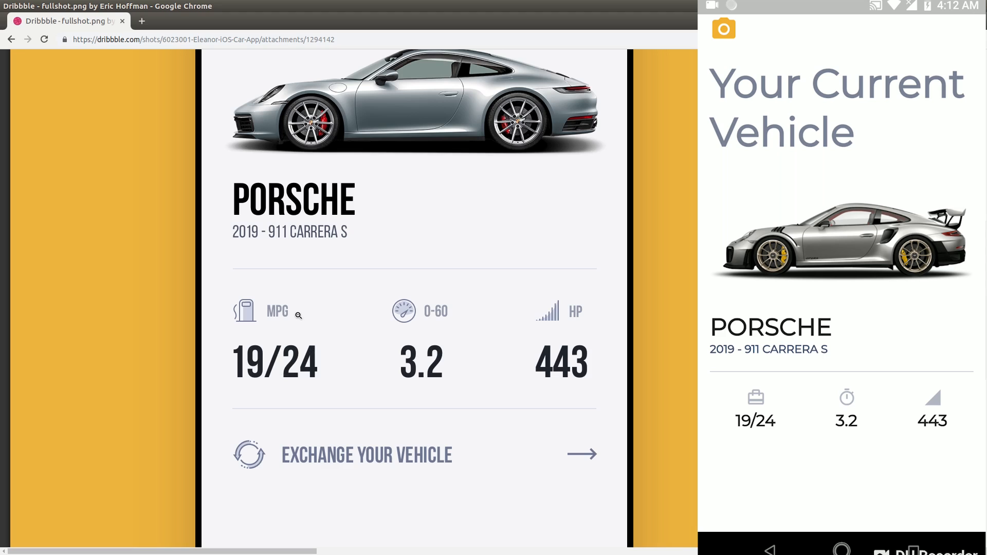
# Scroll the Dribbble shot down to the exchange row and bottom navigation bar
pyautogui.scroll(-3)
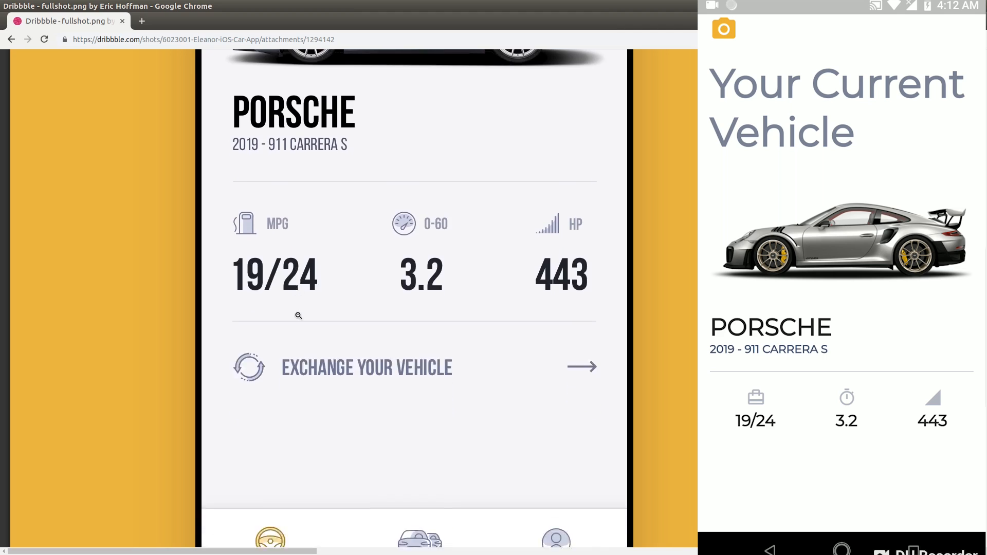
pyautogui.scroll(-3)
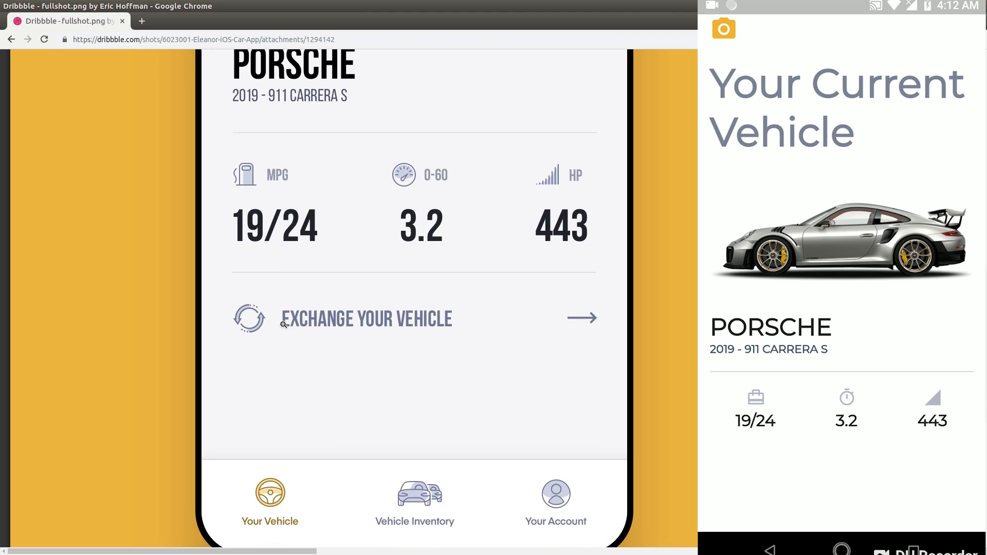
pyautogui.moveTo(539, 322)
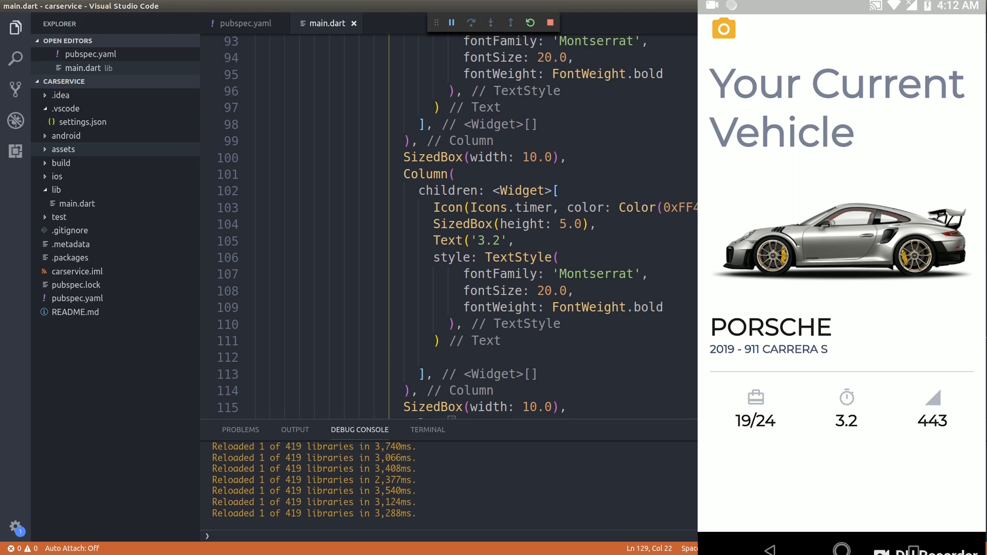
# Scroll main.dart down to the 10.0 SizedBox after the divider near line 139
pyautogui.scroll(-3)
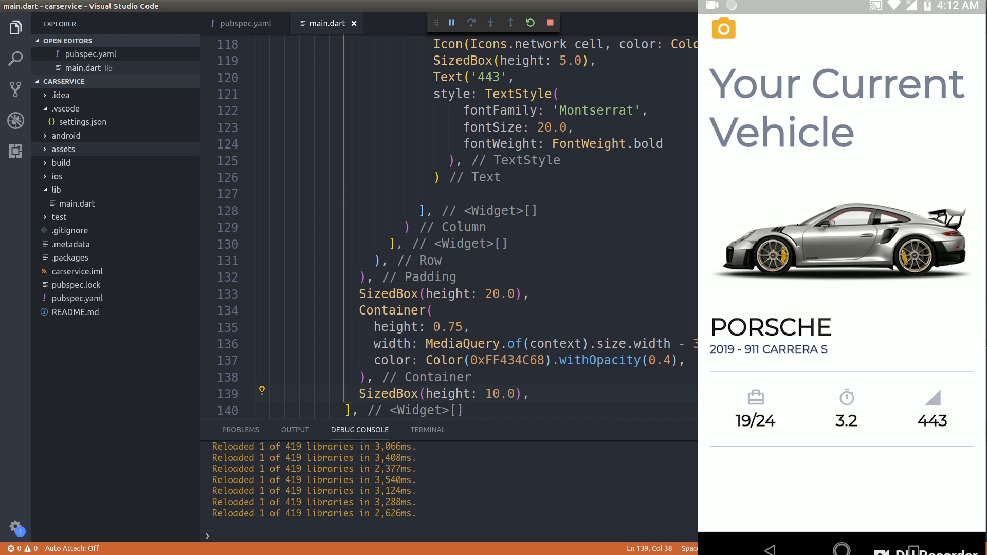
pyautogui.scroll(-3)
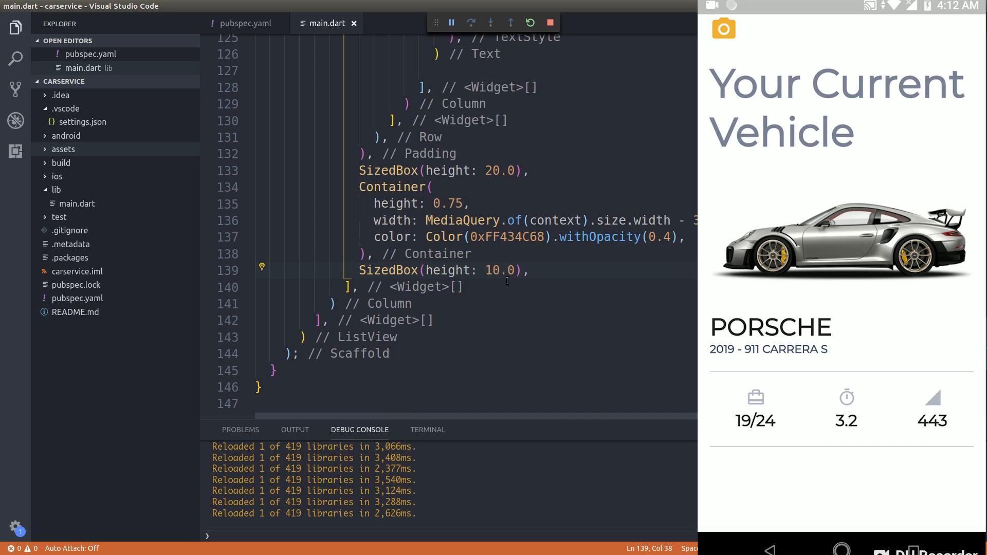
# Add a Row with a size-35 refresh icon and 'EXCHANGE YOUR VEHICLE' text, then reload
pyautogui.write('Ri')
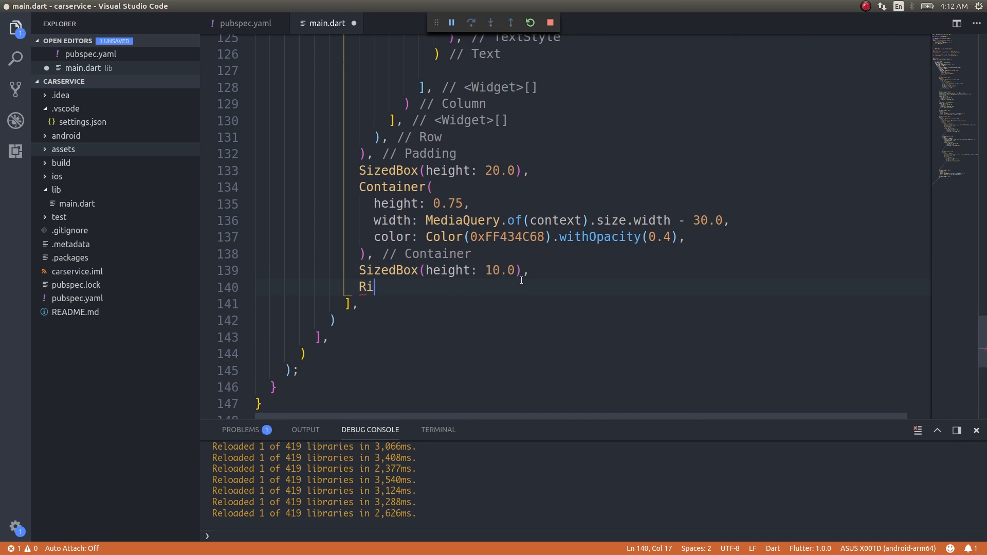
pyautogui.write('ow')
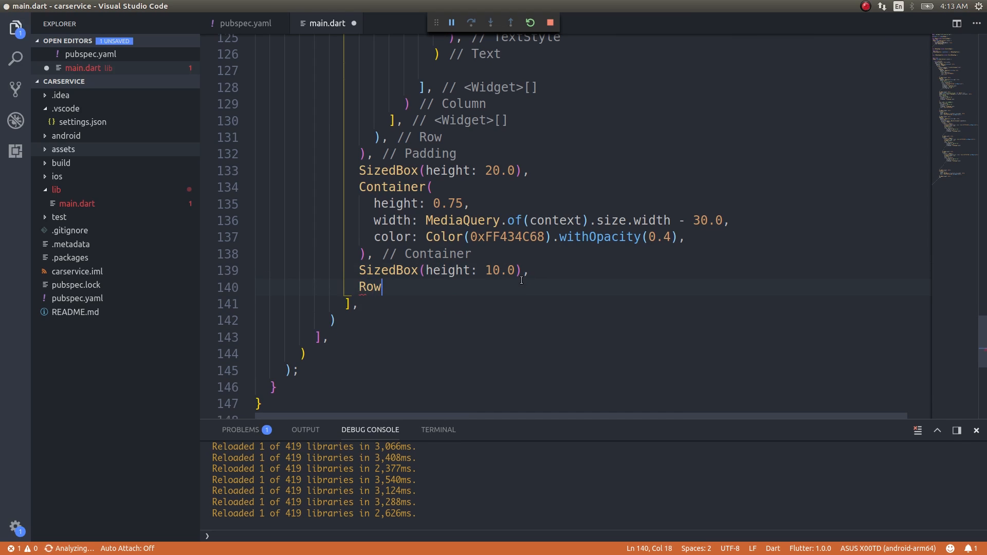
pyautogui.write('()')
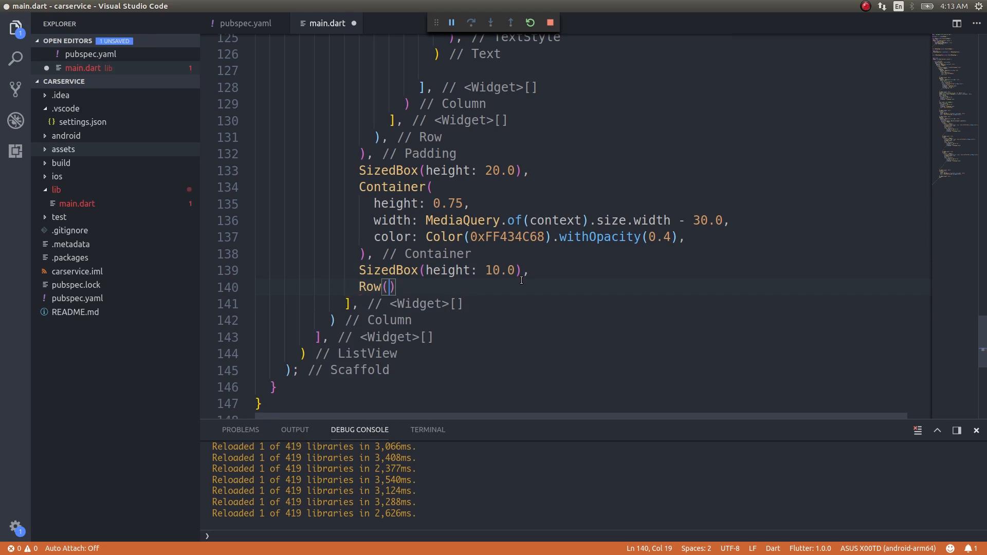
pyautogui.write('child')
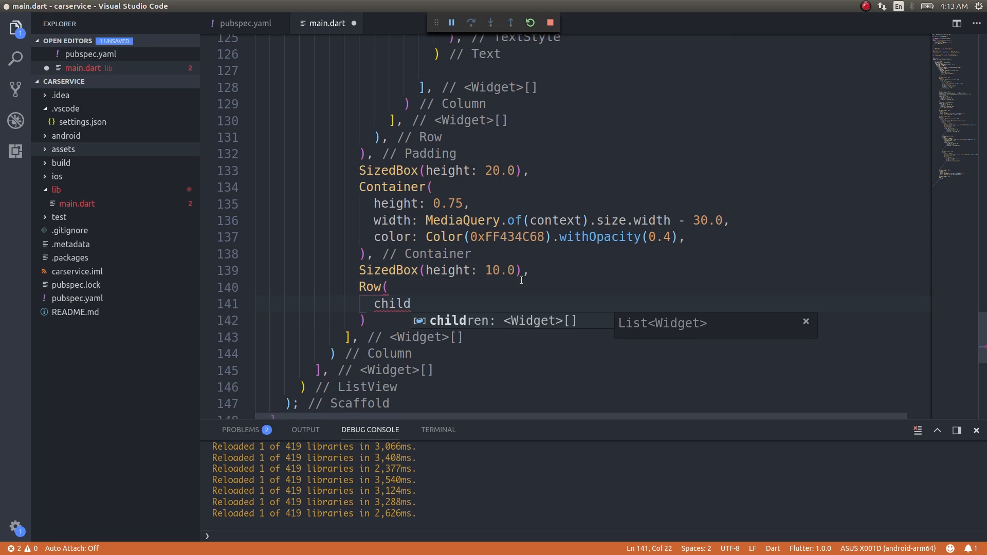
pyautogui.press('Enter')
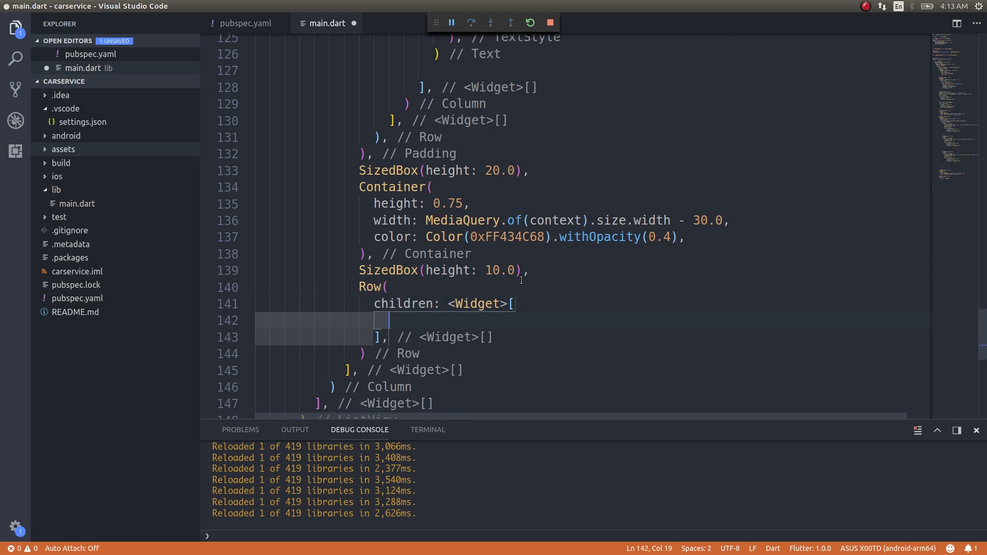
pyautogui.write('Icon')
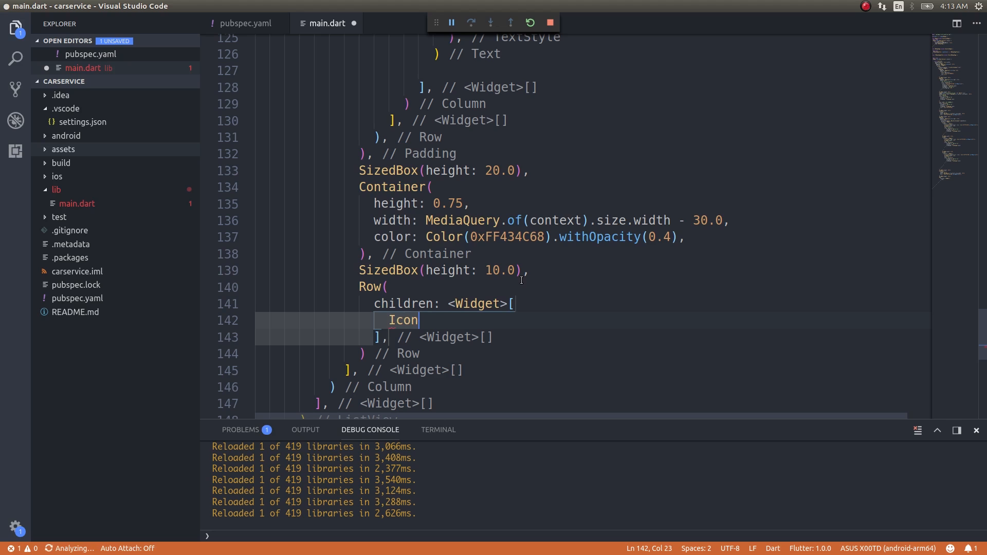
pyautogui.write('(Icons.refres')
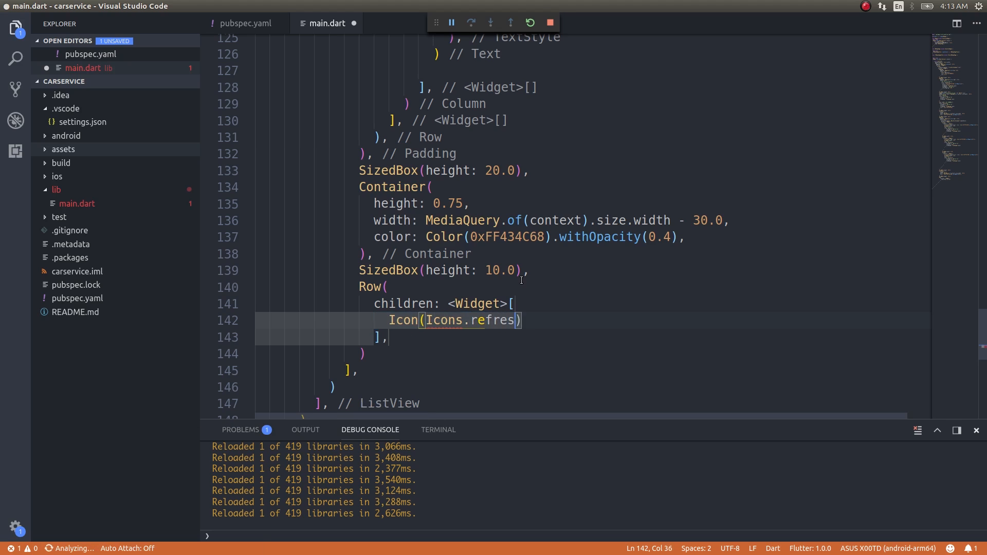
pyautogui.write('h, s')
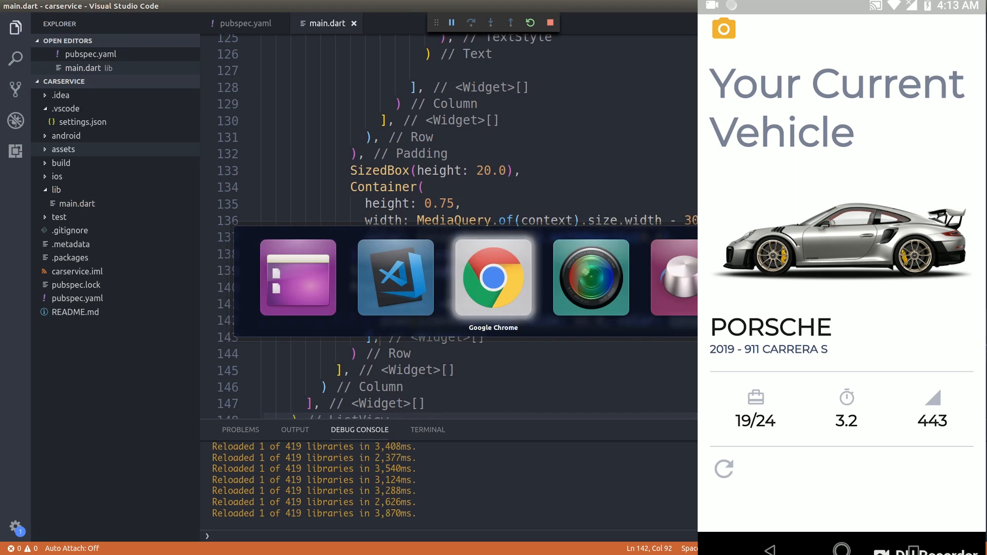
pyautogui.click(494, 278)
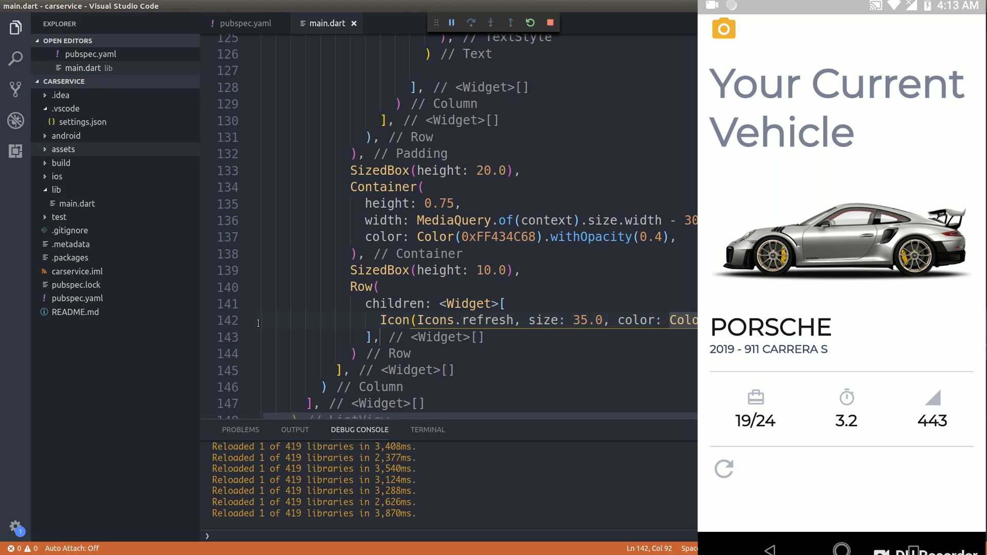
pyautogui.scroll(-3)
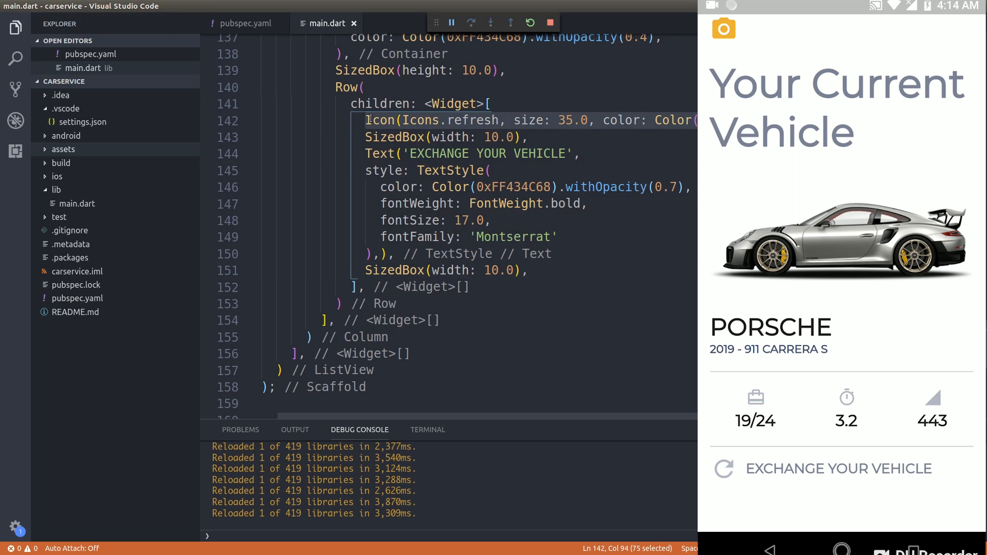
# Duplicate the refresh Icon line after the last spacer and change it to Icons.arrow_forward
pyautogui.click(529, 270)
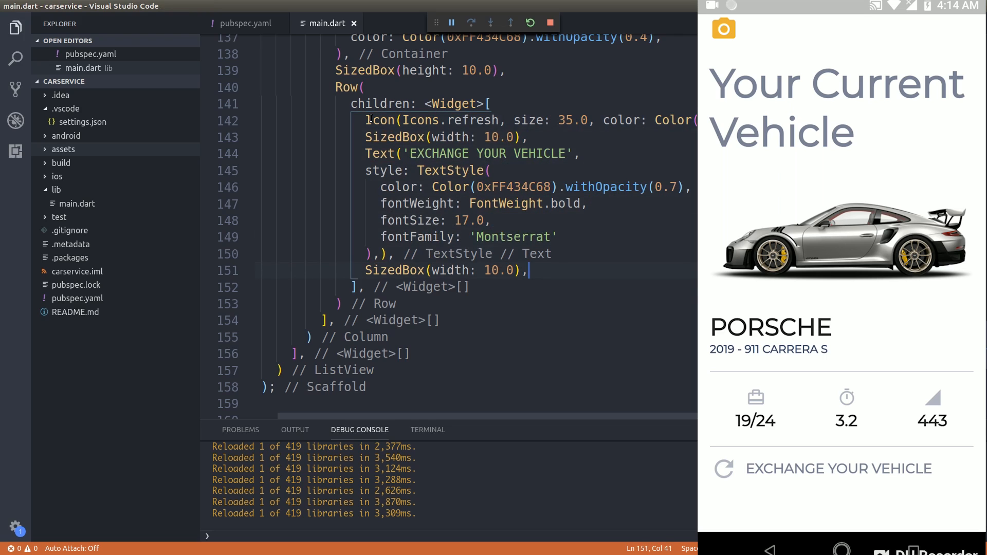
pyautogui.write('Icon(Icons.refresh, size: 35.0, color: Color(')
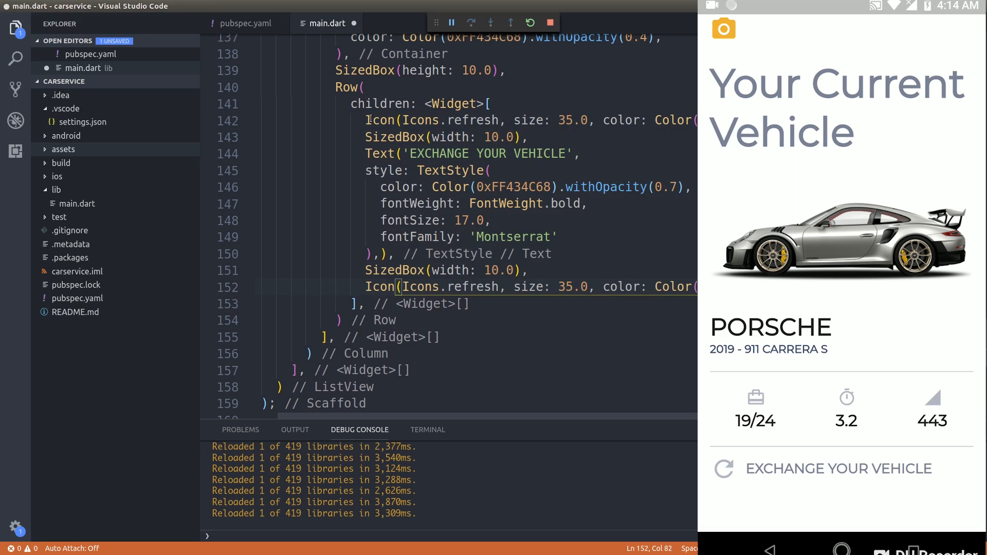
pyautogui.click(478, 287)
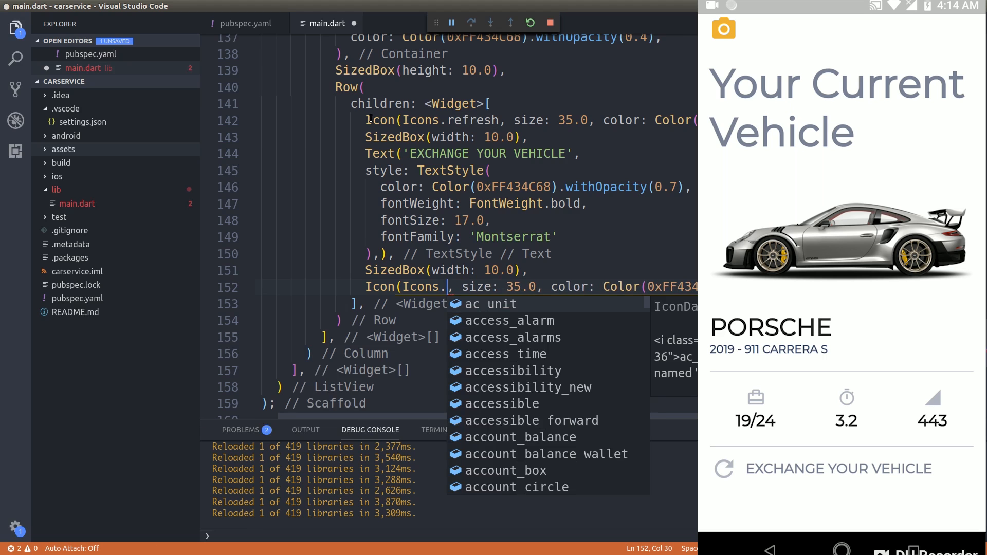
pyautogui.write('arrow')
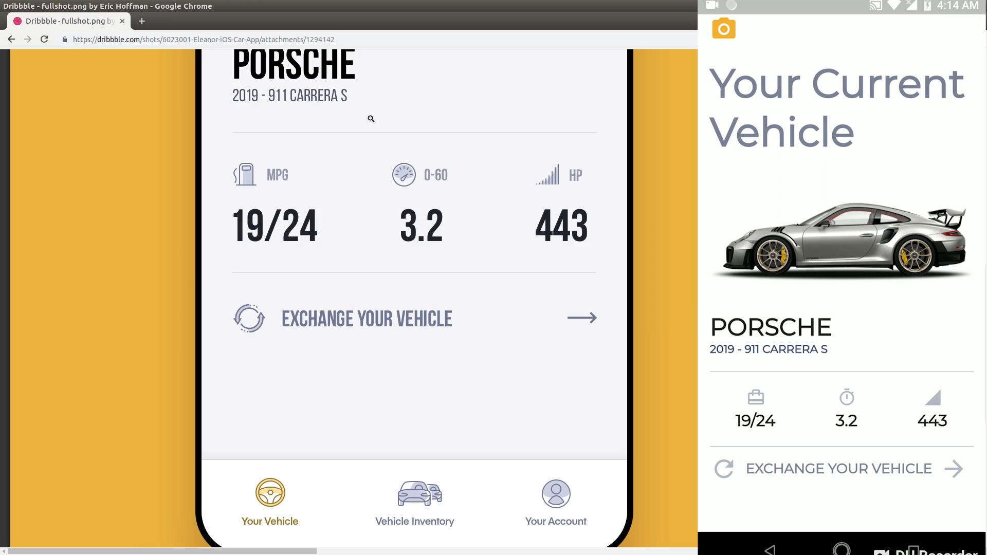
# Scroll the mockup down to the Your Vehicle, Vehicle Inventory and Your Account tabs
pyautogui.scroll(-3)
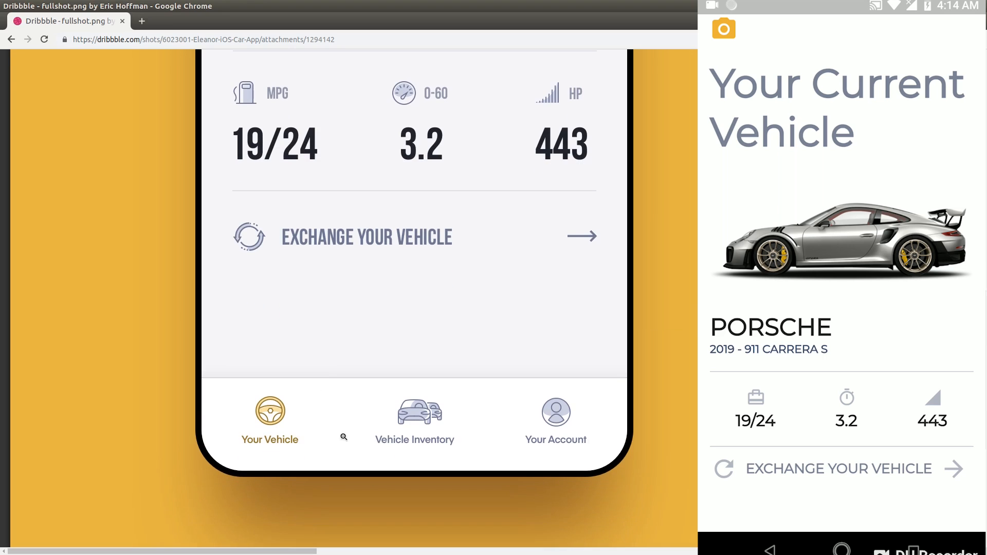
pyautogui.moveTo(327, 429)
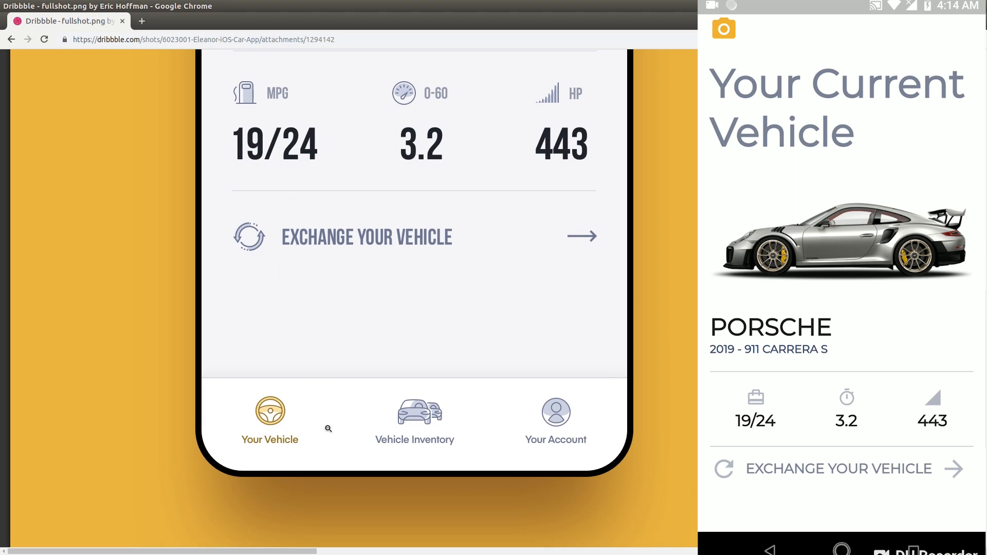
pyautogui.moveTo(583, 417)
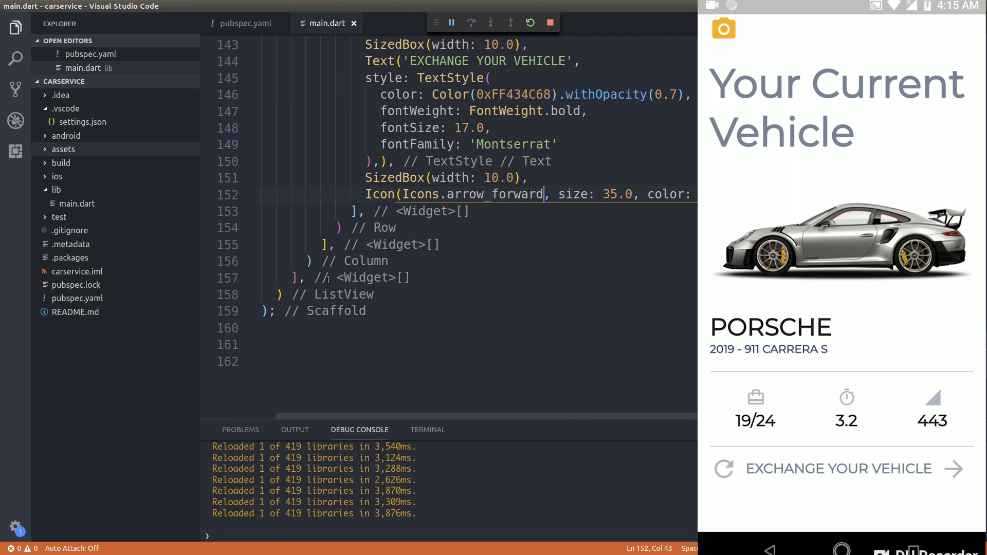
# Mix SingleTickerProviderStateMixin into _MyHomePageState and add a three-tab TabController, created and disposed
pyautogui.click(434, 294)
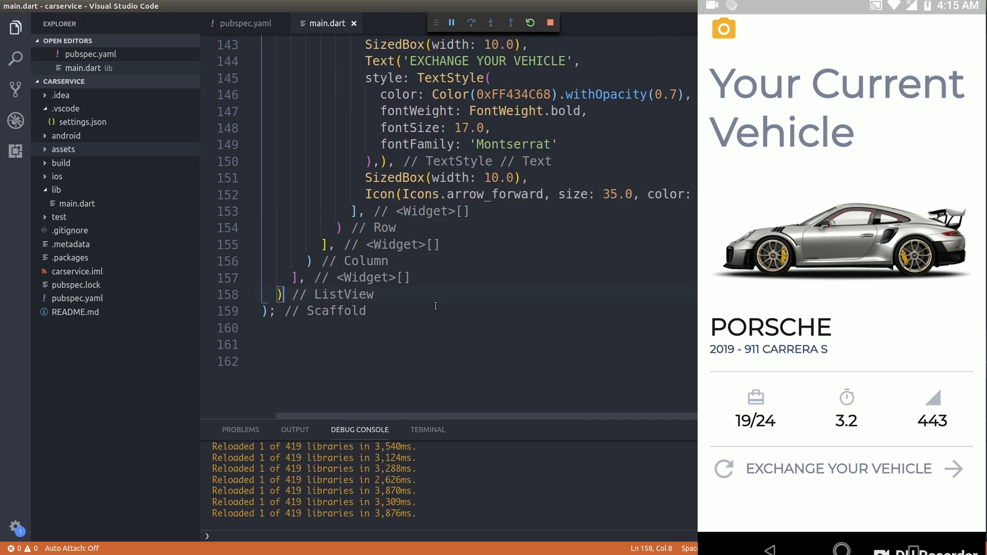
pyautogui.write('bot')
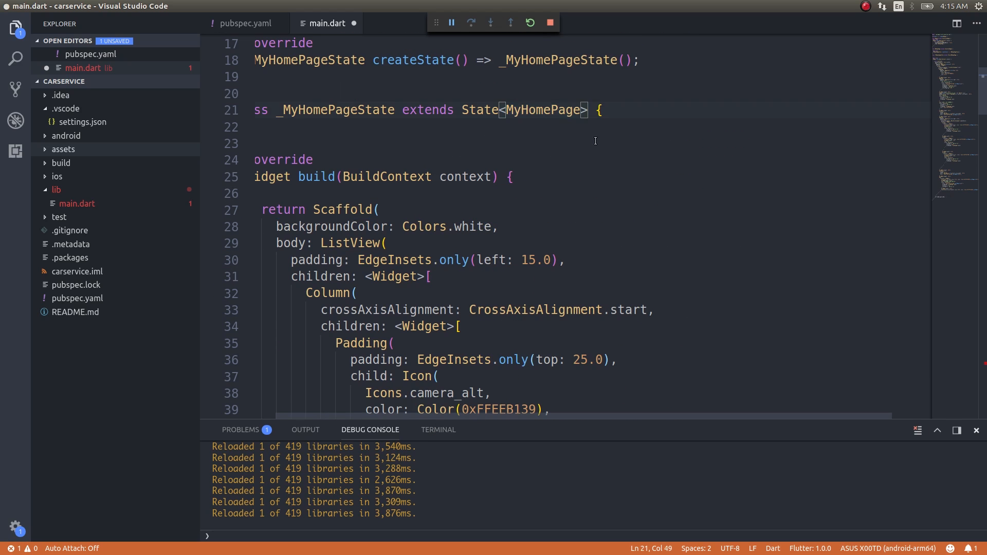
pyautogui.write('with Singl')
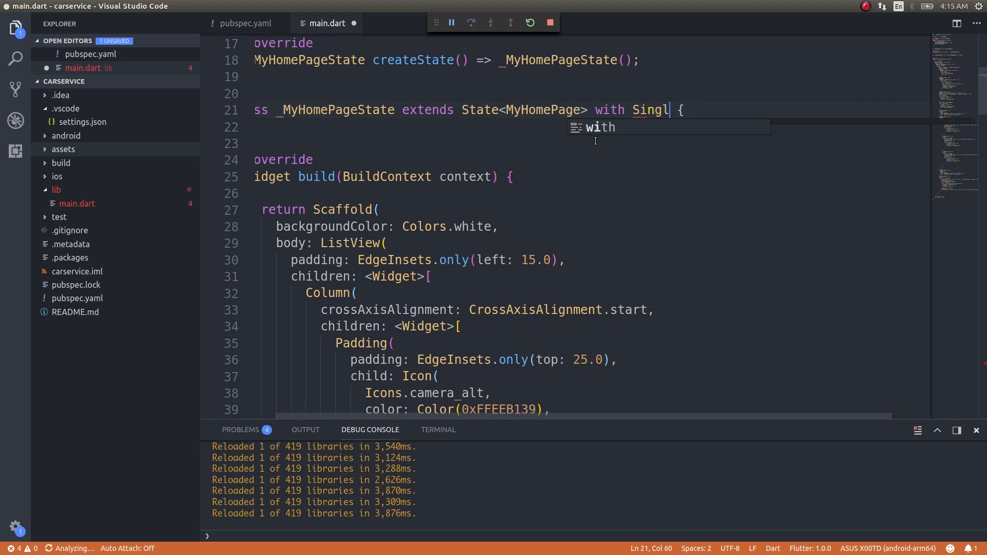
pyautogui.write('e')
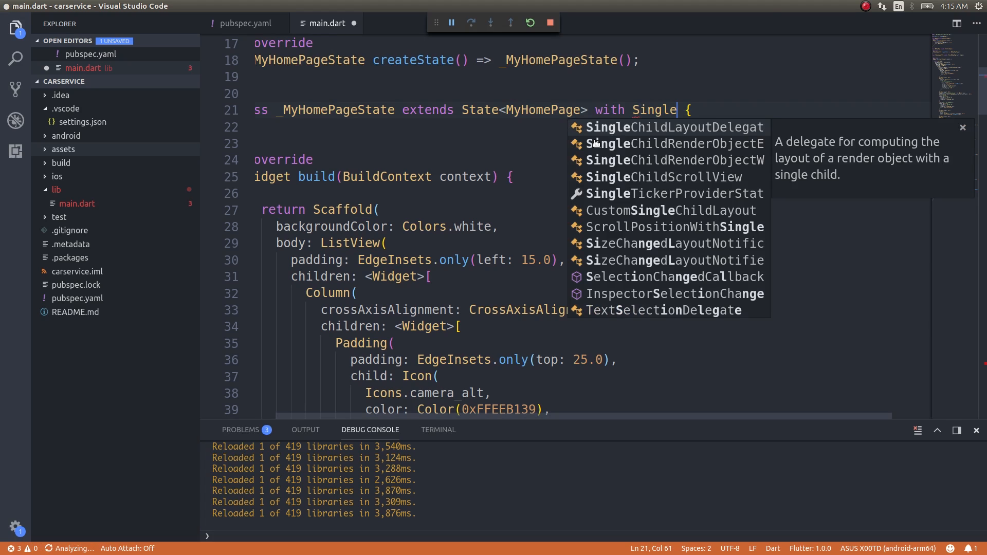
pyautogui.click(672, 193)
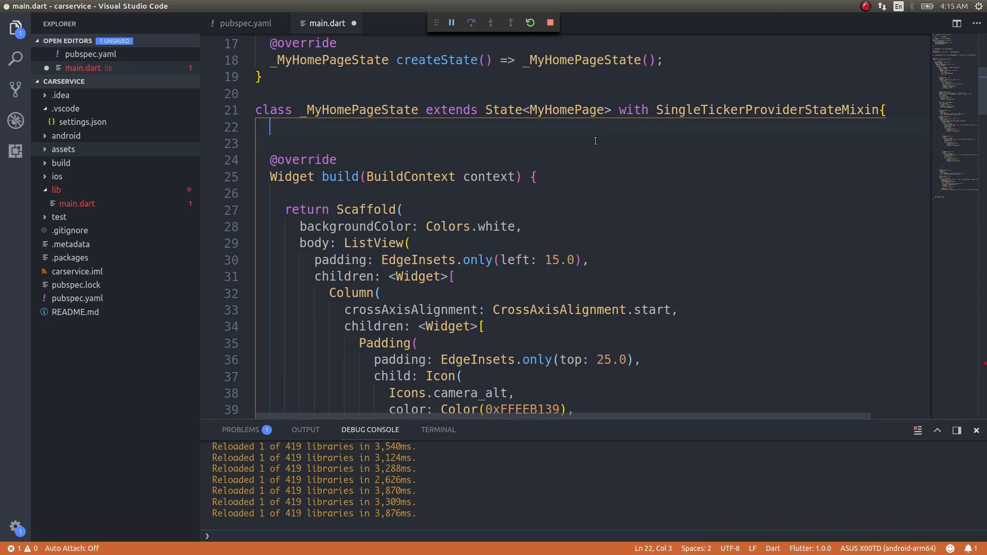
pyautogui.write('TabController contro')
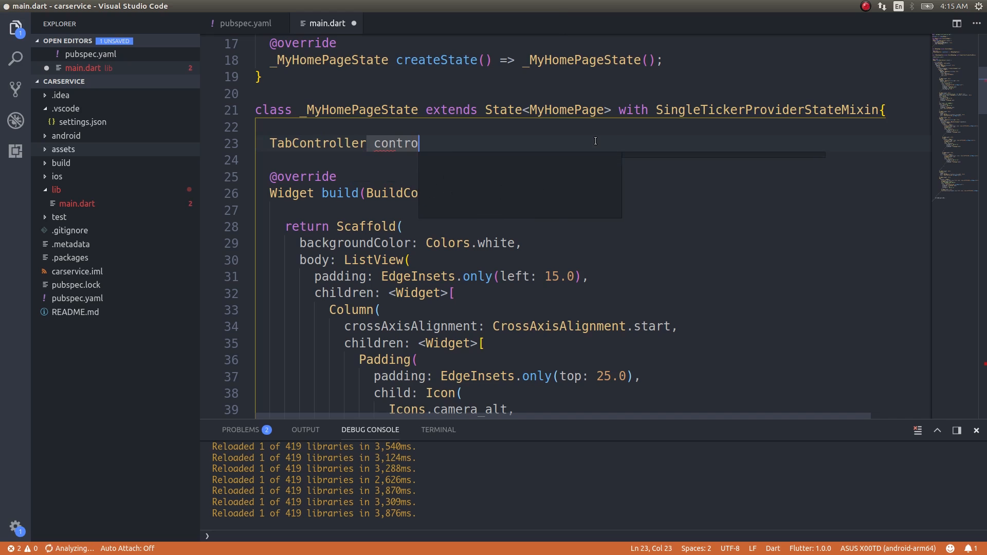
pyautogui.write('ller;')
pyautogui.write('controller.dispose();')
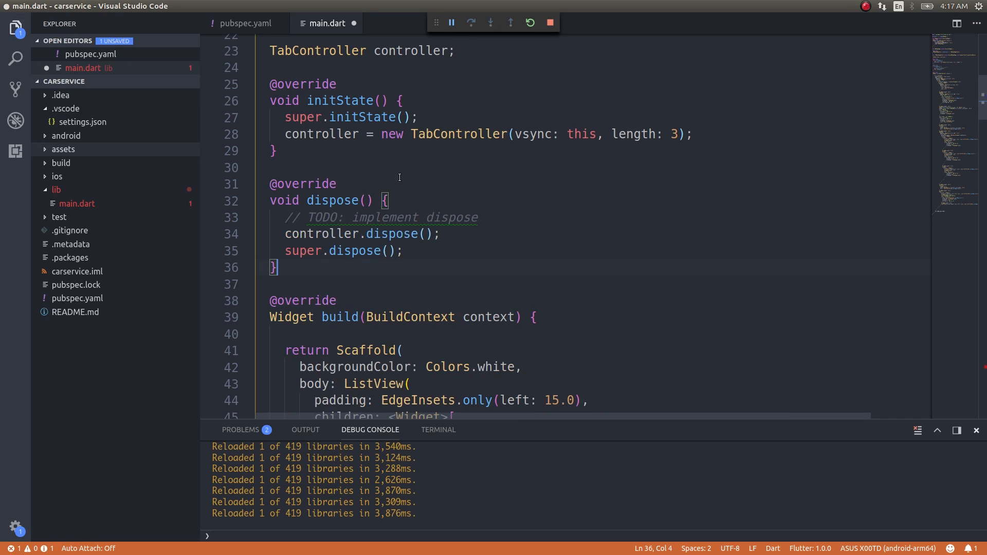
# Set bottomNavigationBar to a white Material with a three-icon TabBar and save to reload
pyautogui.click(417, 134)
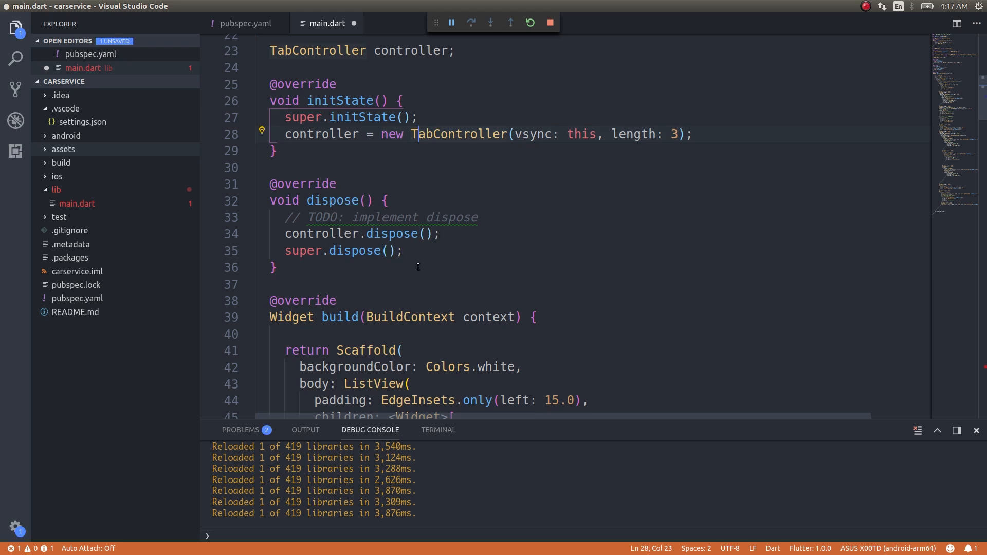
pyautogui.scroll(-3)
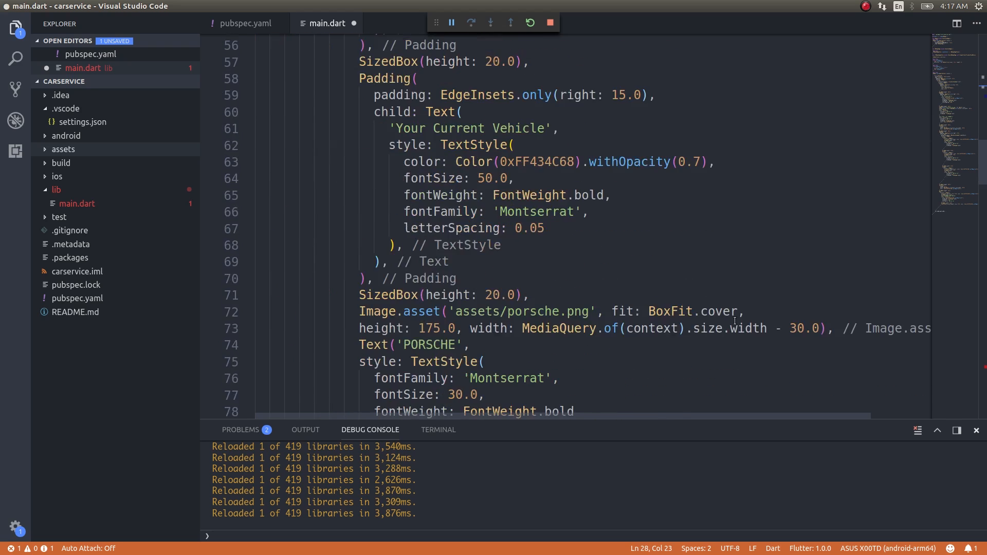
pyautogui.scroll(-3)
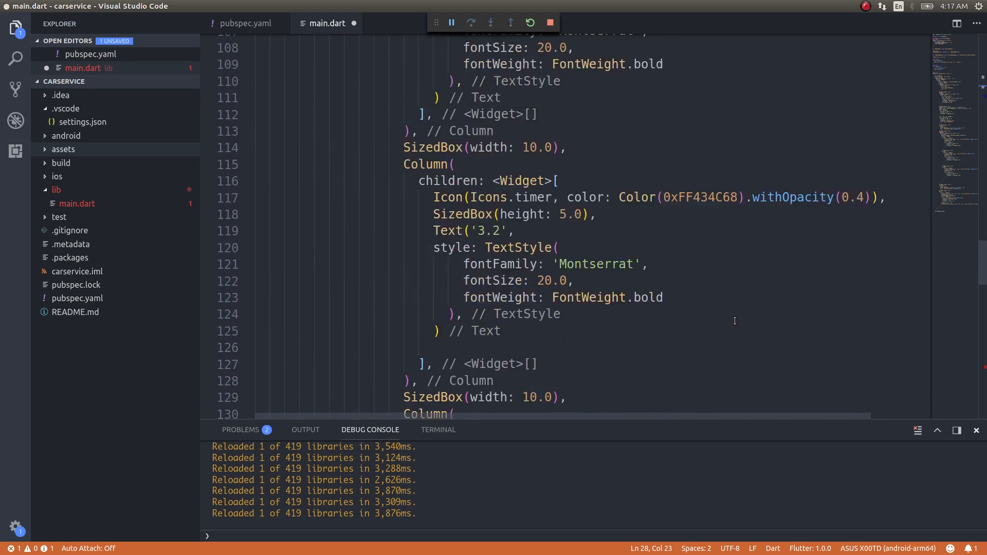
pyautogui.scroll(-3)
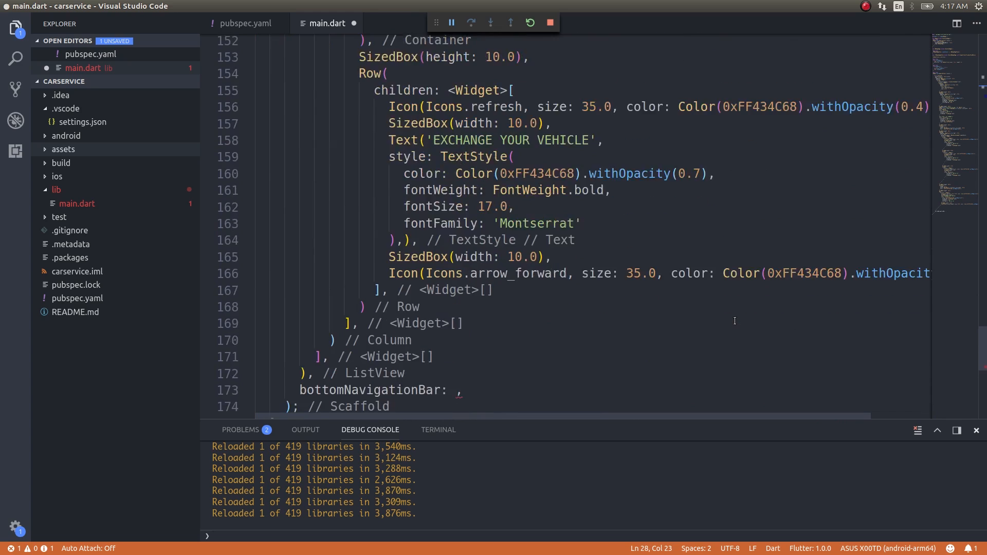
pyautogui.scroll(-3)
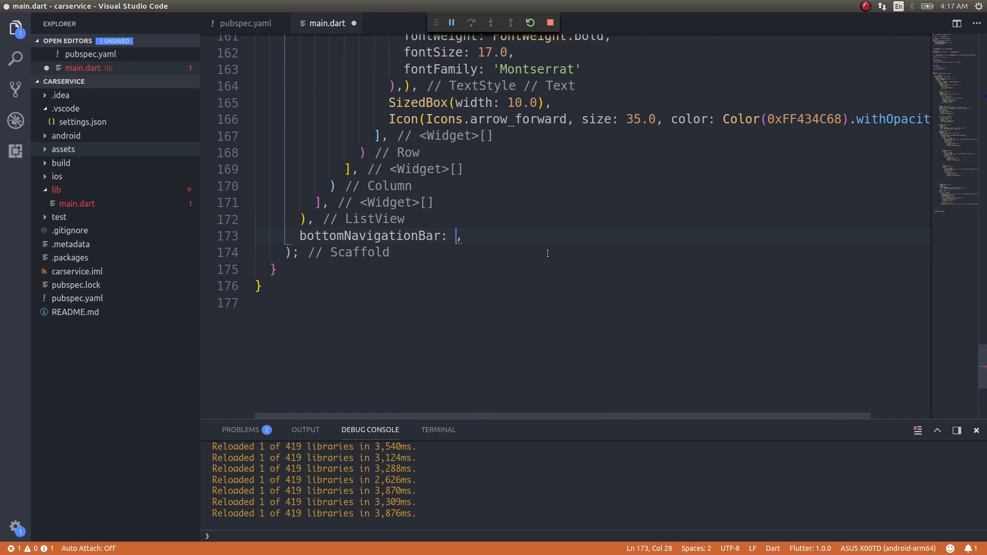
pyautogui.write('Material(')
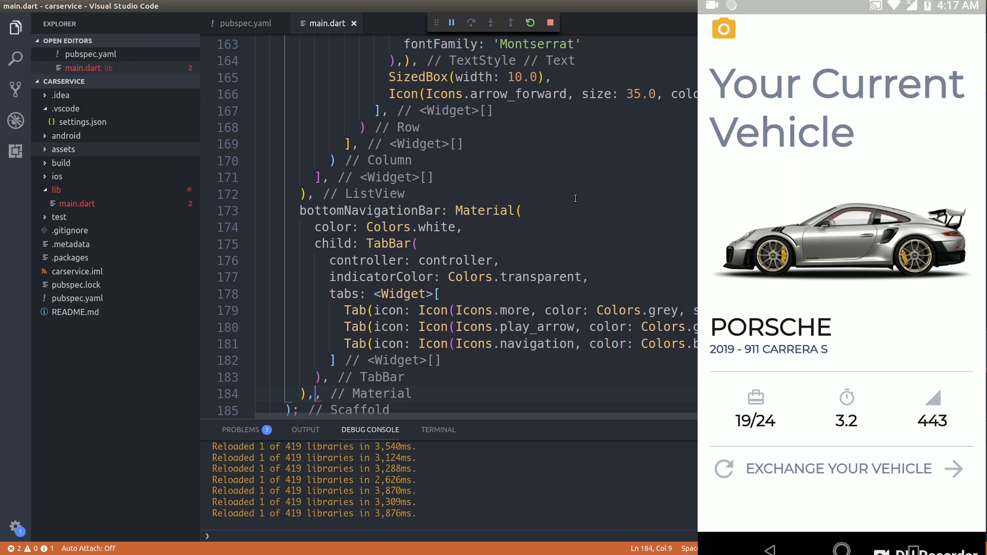
pyautogui.moveTo(564, 191)
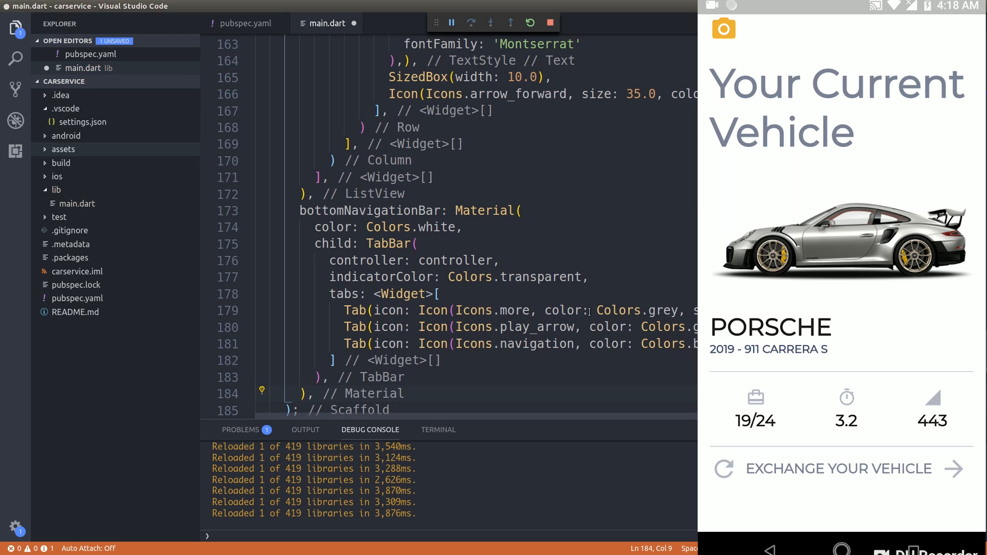
pyautogui.press('ctrl+s')
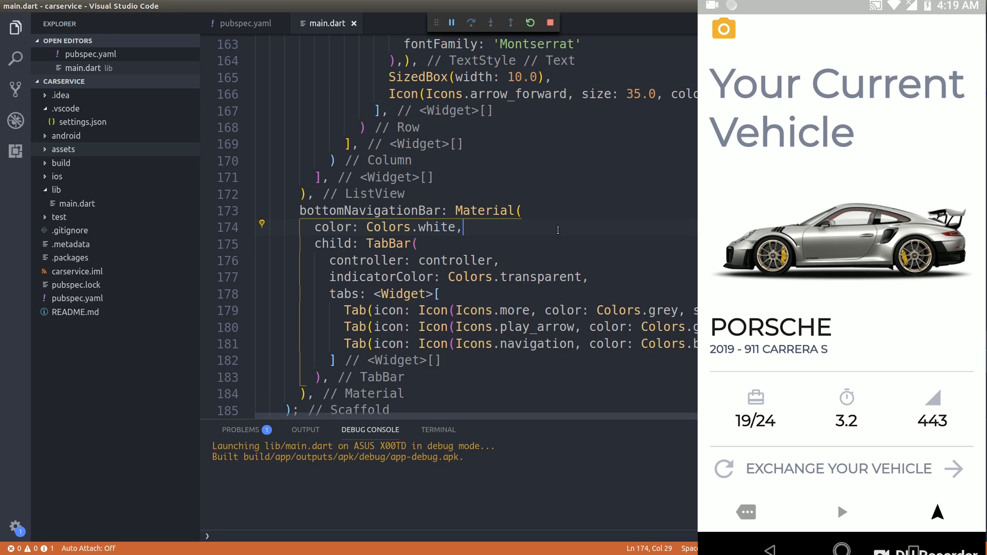
pyautogui.moveTo(558, 233)
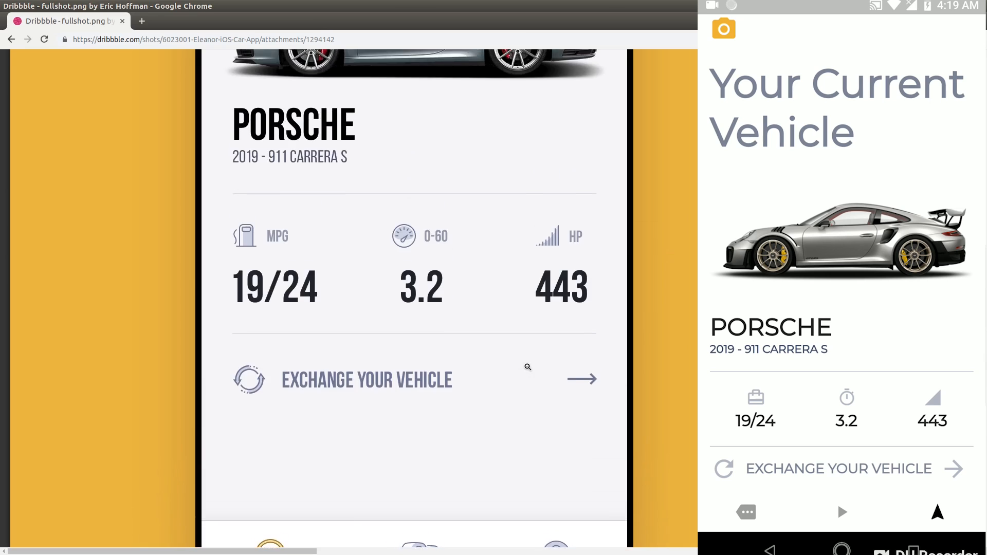
pyautogui.scroll(3)
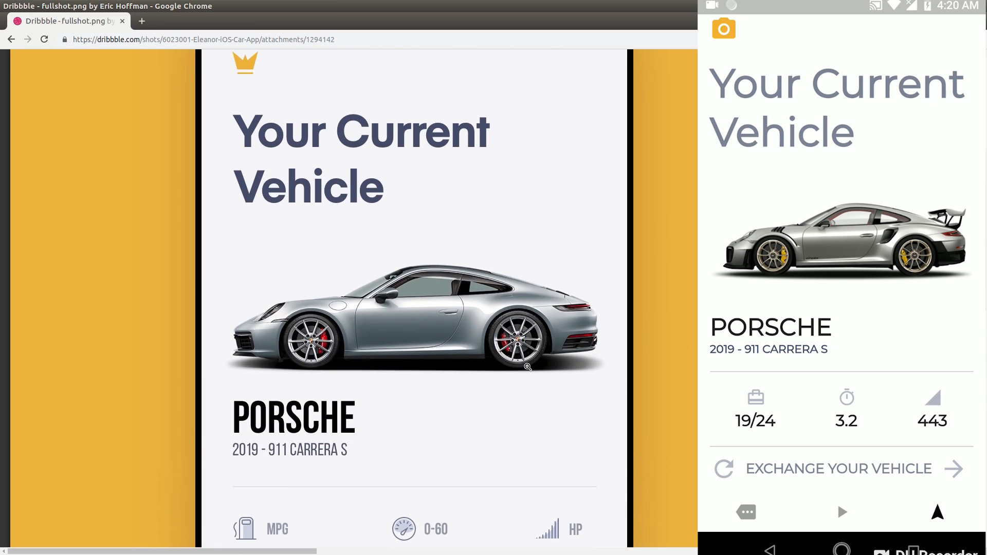
pyautogui.scroll(-3)
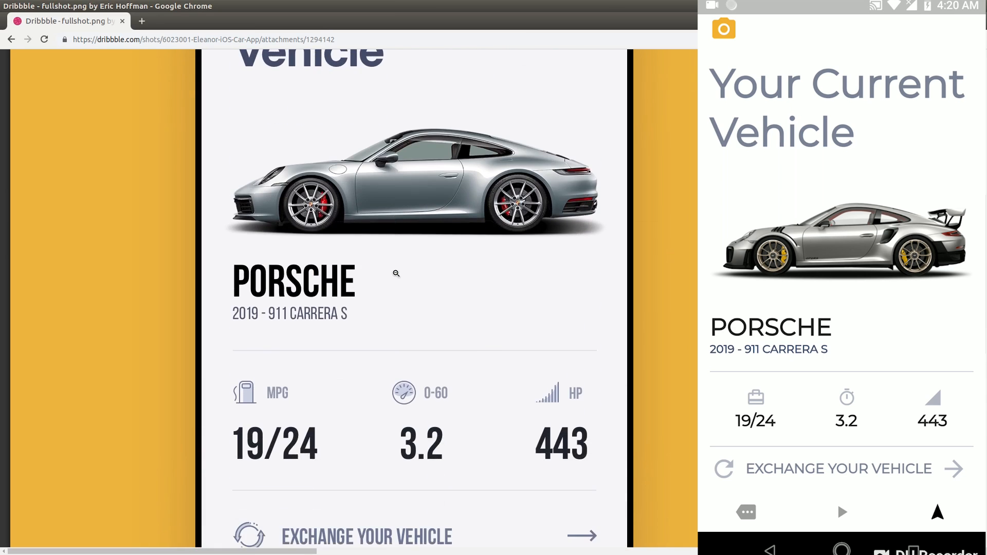
pyautogui.scroll(-3)
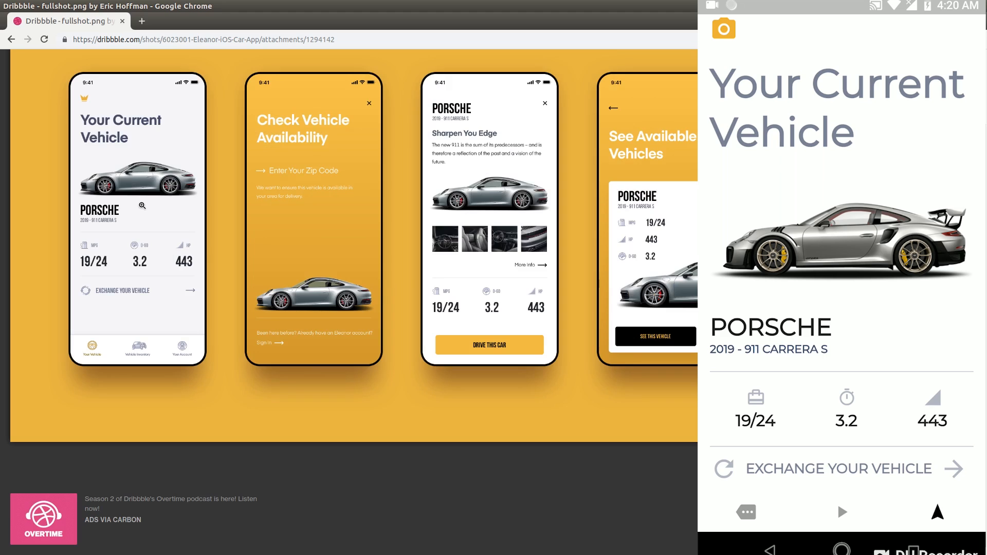
pyautogui.moveTo(115, 132)
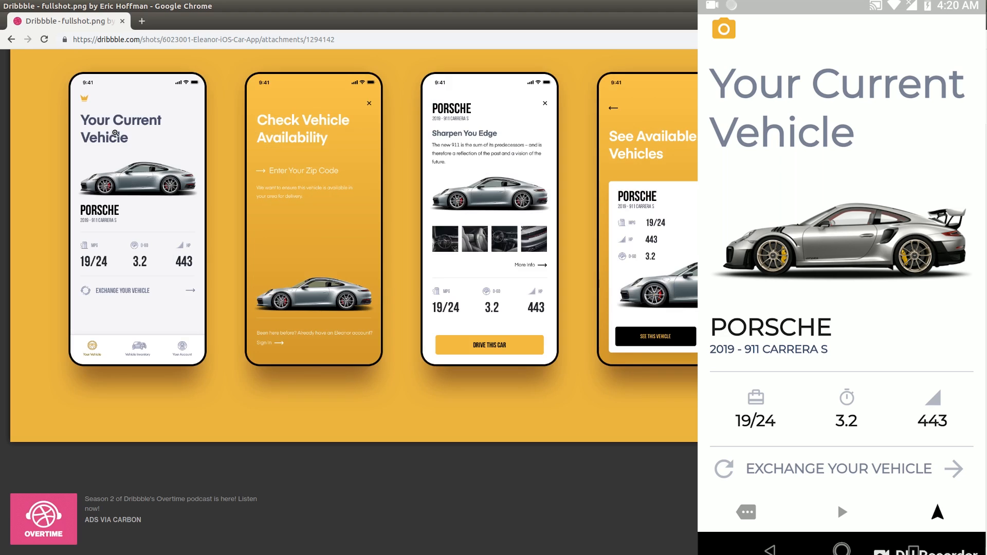
pyautogui.moveTo(114, 88)
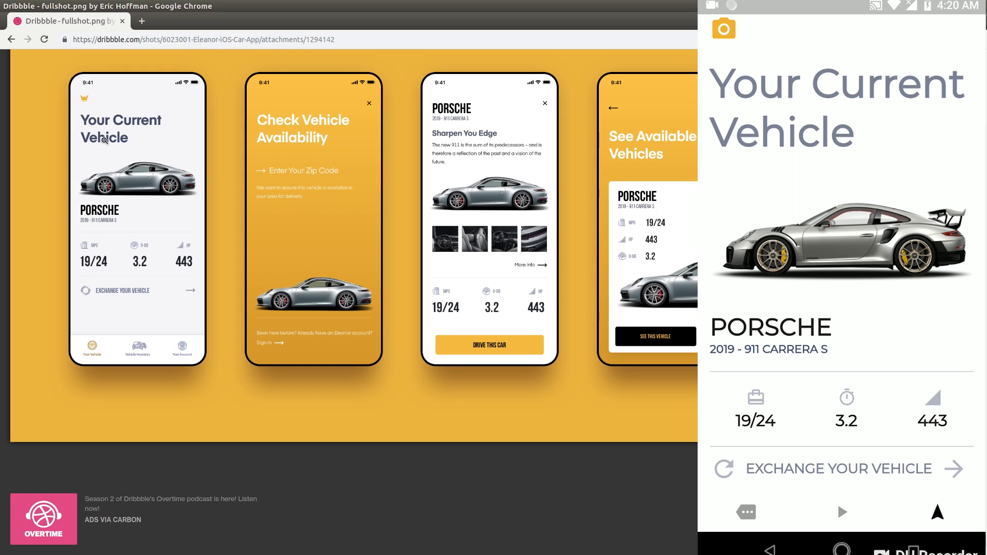
pyautogui.moveTo(130, 129)
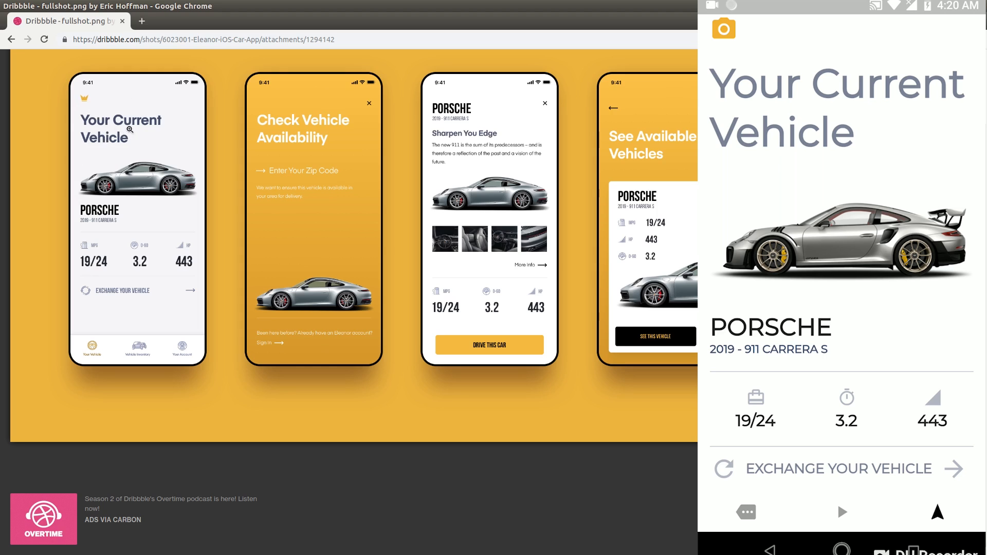
pyautogui.moveTo(125, 202)
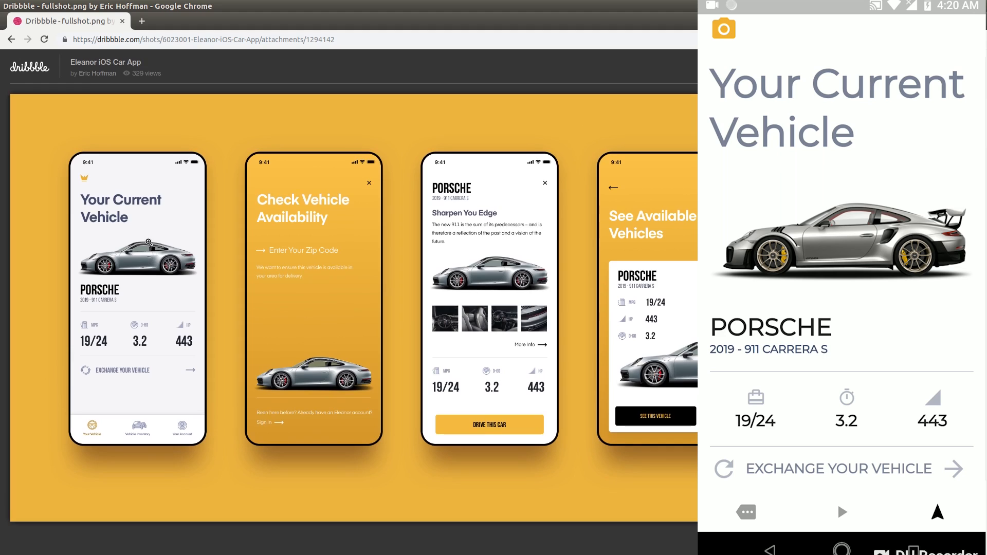
pyautogui.moveTo(224, 249)
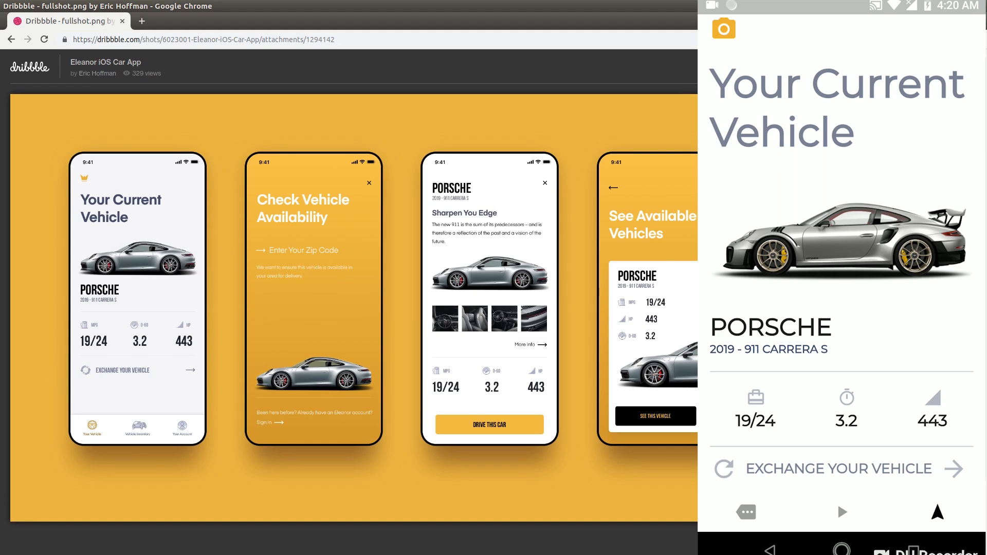
pyautogui.moveTo(275, 258)
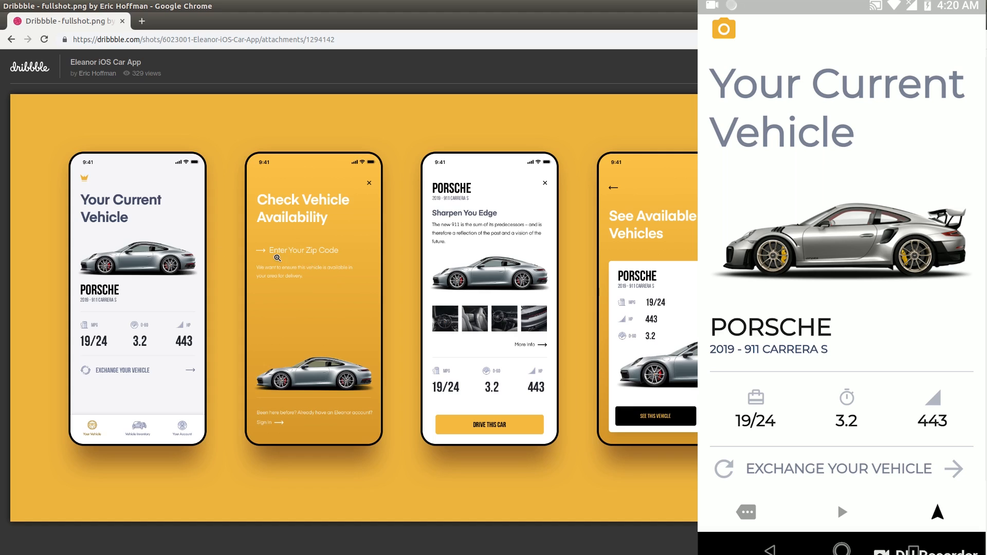
pyautogui.moveTo(276, 258)
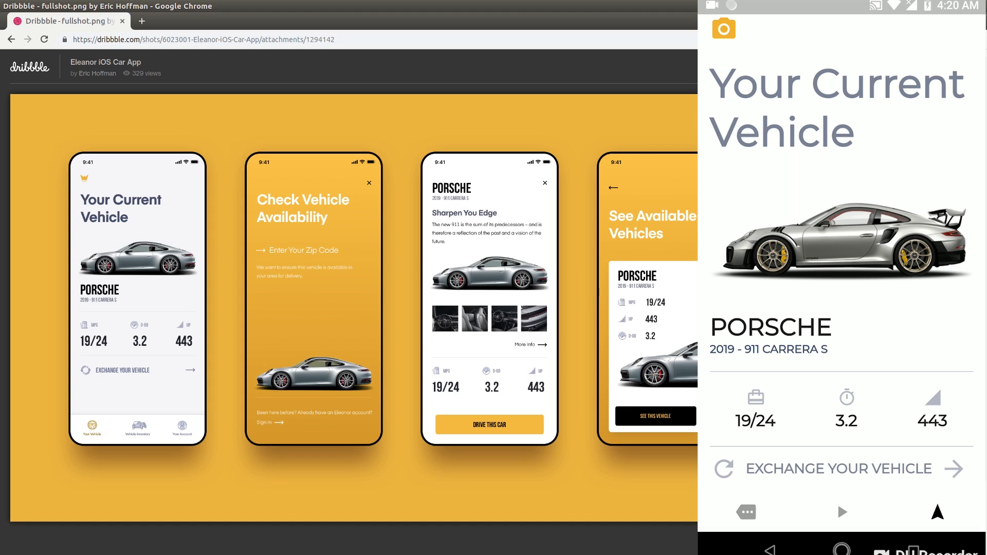